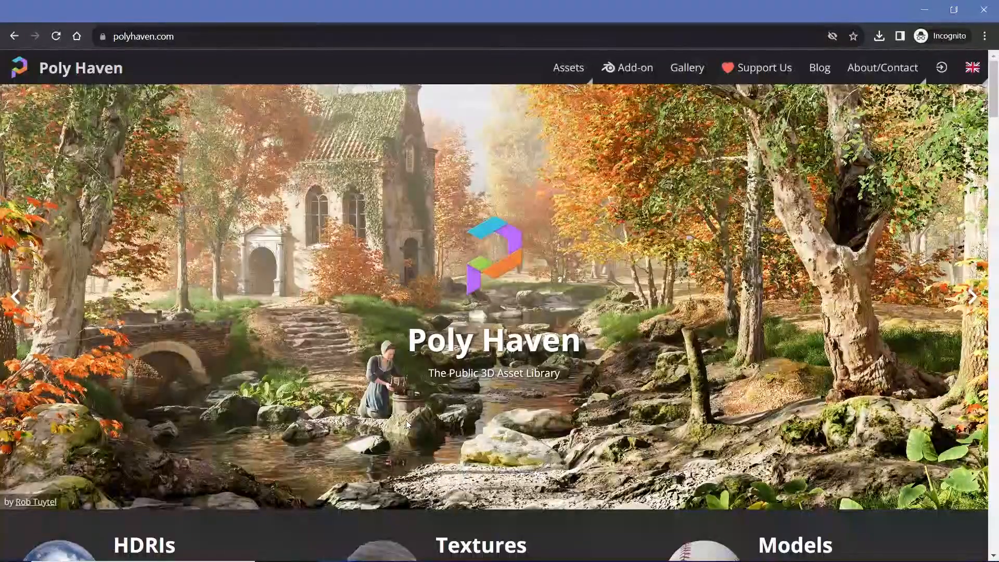
- From the Poly Haven homepage, go into the HDRI library
{"action": "left_click", "coordinate": [973, 296]}
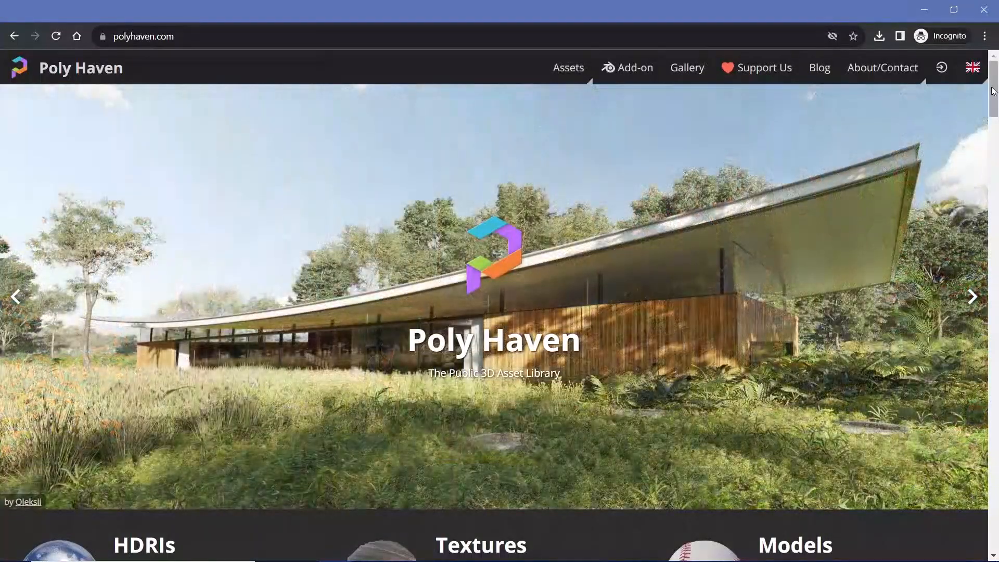
{"action": "scroll", "scroll_direction": "down", "scroll_amount": 3}
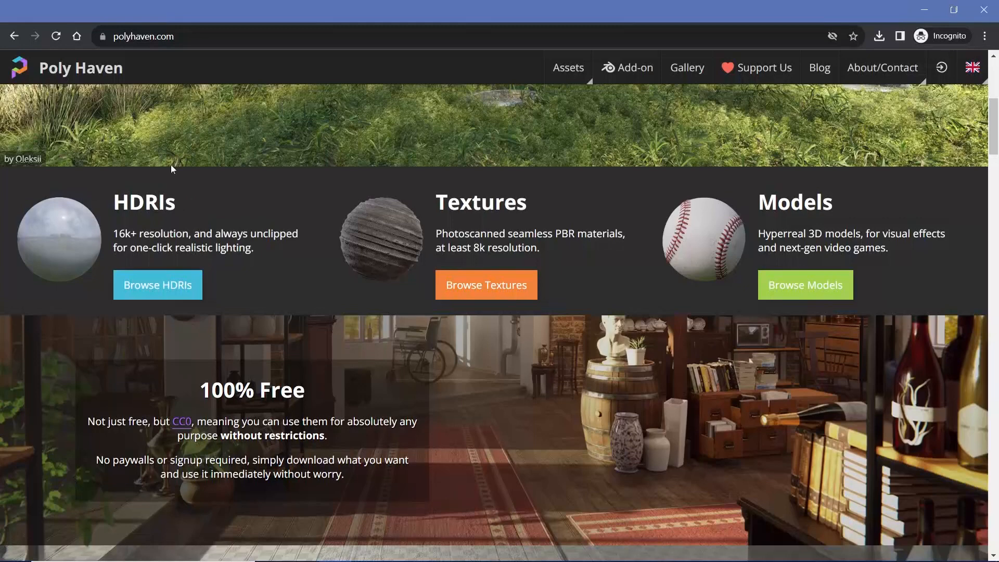
{"action": "mouse_move", "coordinate": [108, 228]}
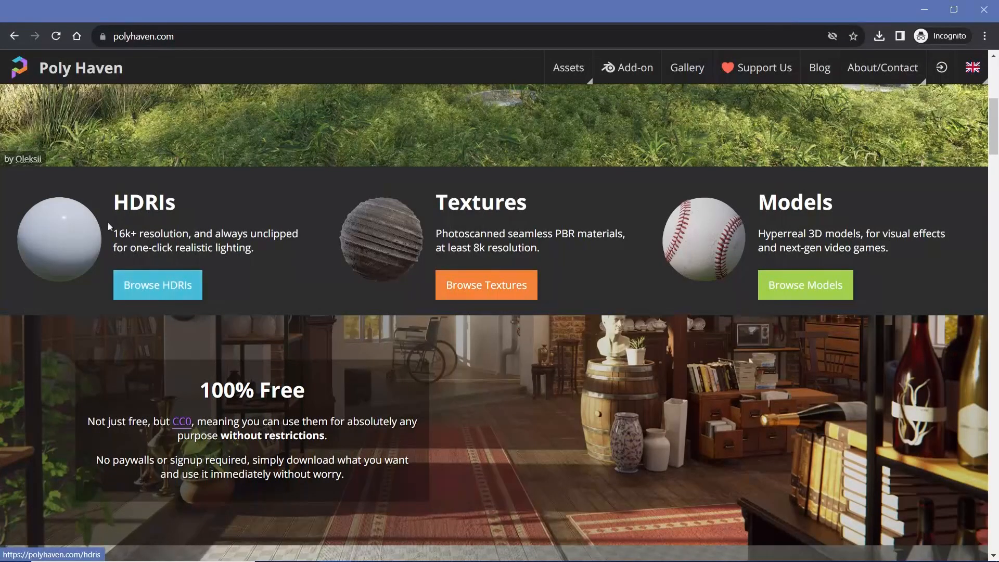
{"action": "left_click", "coordinate": [157, 285]}
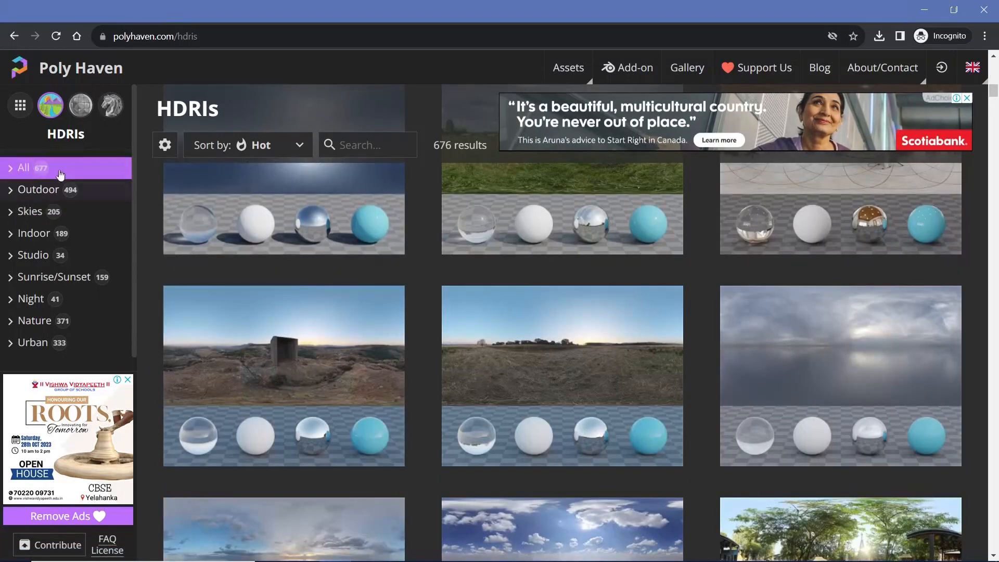
- Filter the HDRIs to Indoor > Natural Light, leaving 115 results
{"action": "left_click", "coordinate": [34, 233]}
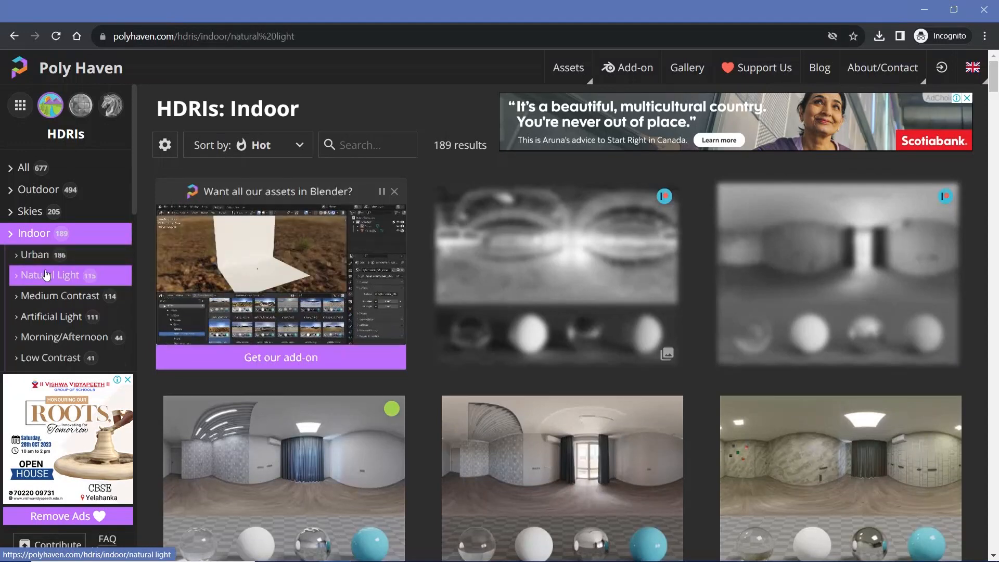
{"action": "left_click", "coordinate": [50, 275]}
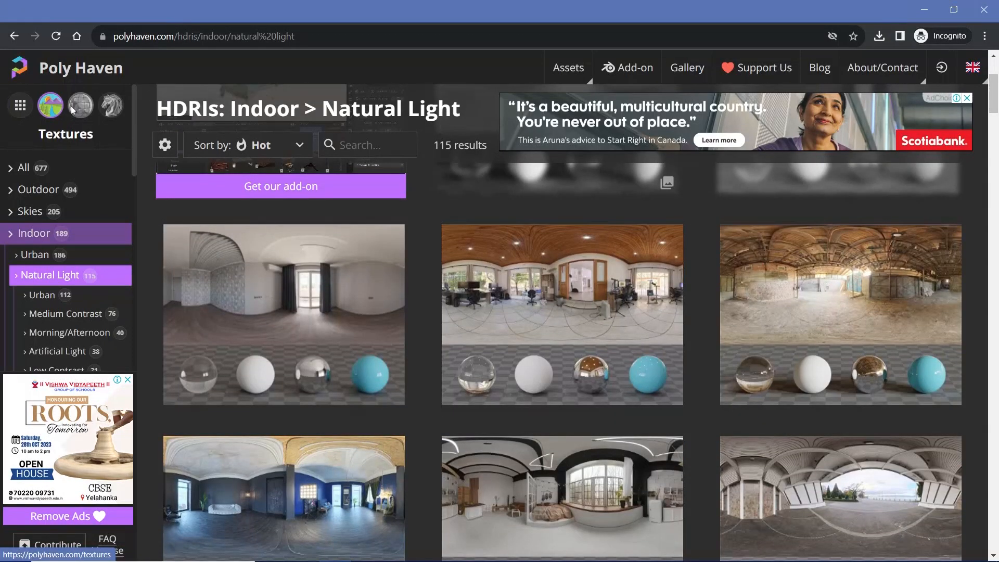
- Browse the Textures collection (431 results), briefly checking the Models collection
{"action": "left_click", "coordinate": [80, 105]}
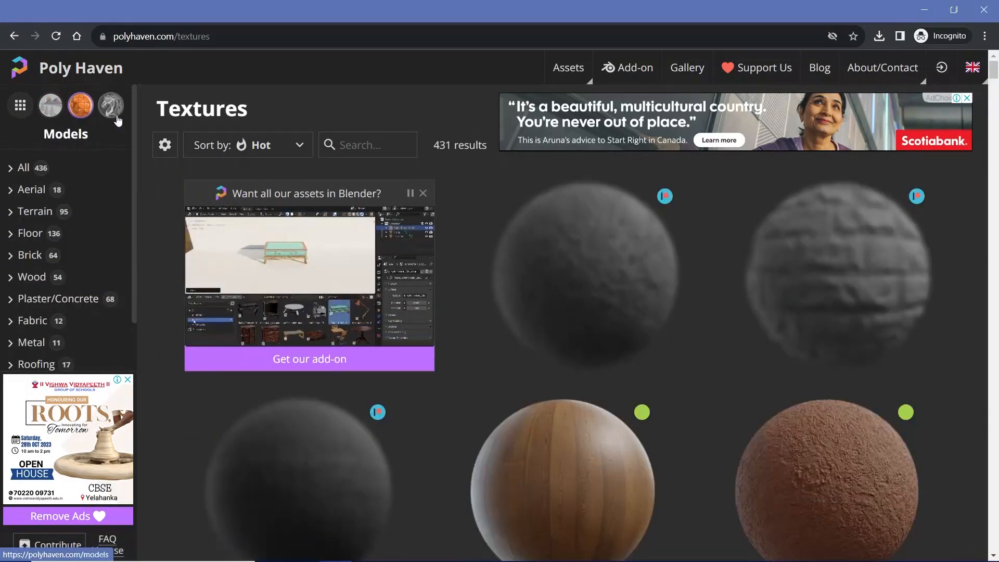
{"action": "left_click", "coordinate": [80, 105]}
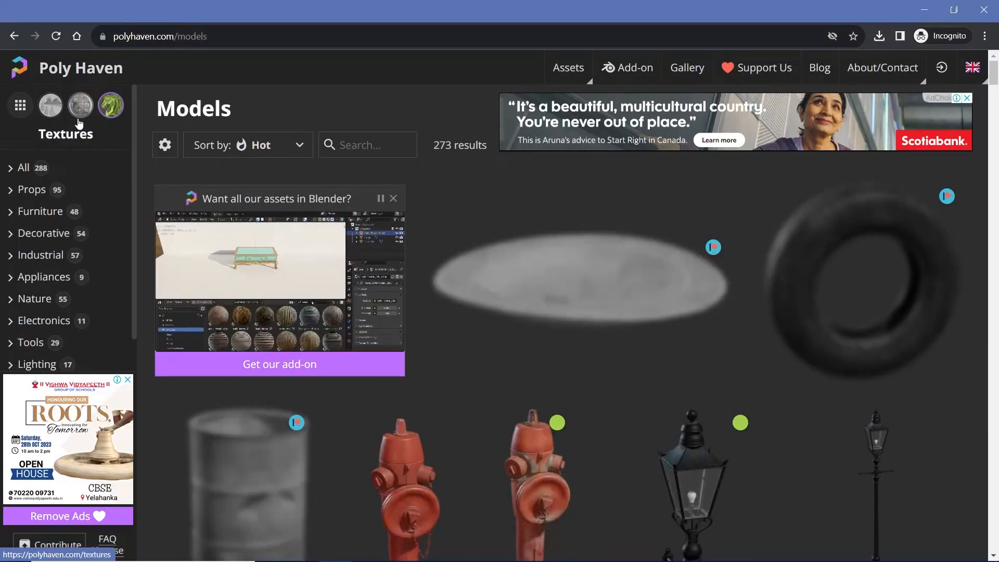
{"action": "left_click", "coordinate": [80, 105]}
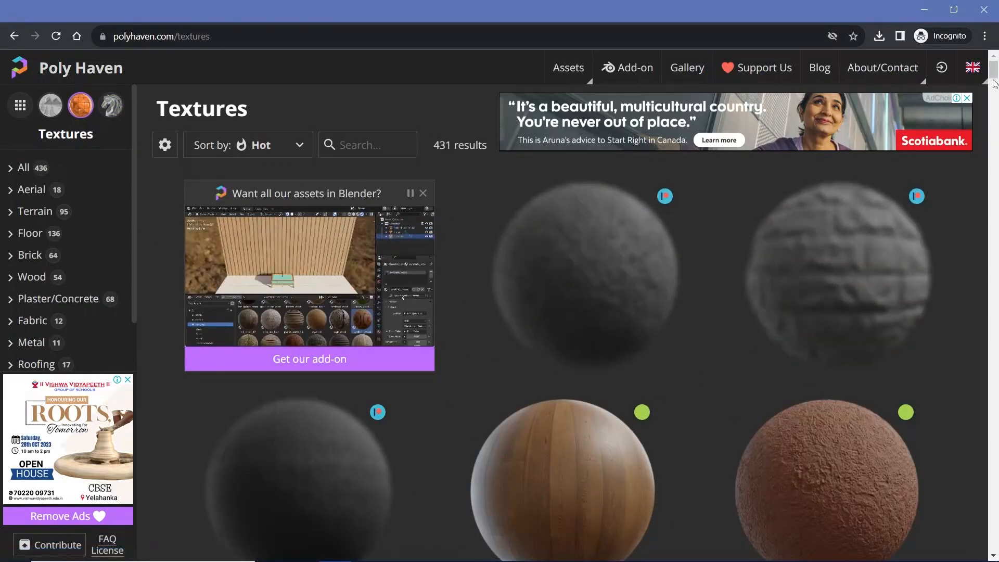
{"action": "left_click", "coordinate": [422, 194]}
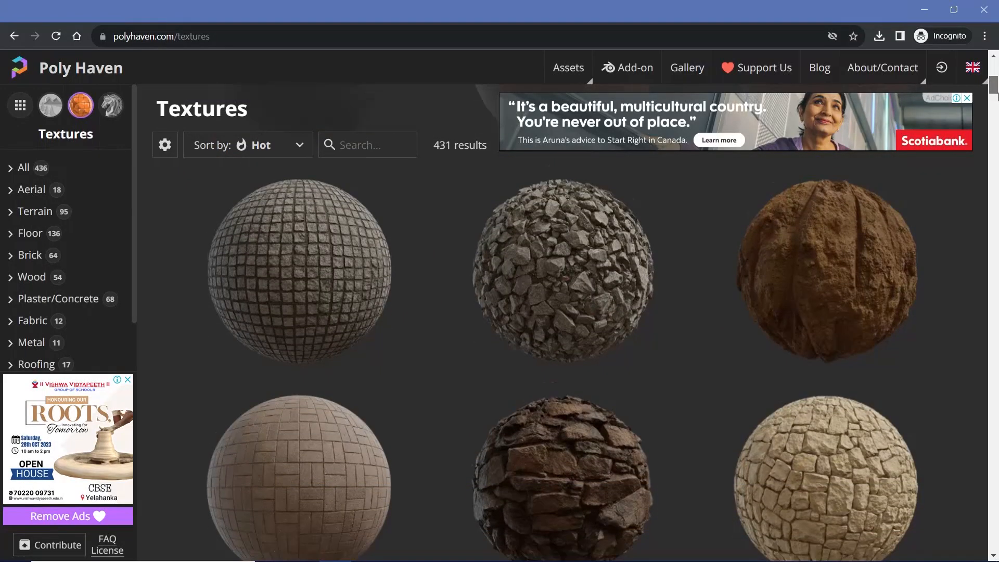
{"action": "scroll", "scroll_direction": "down", "scroll_amount": 3}
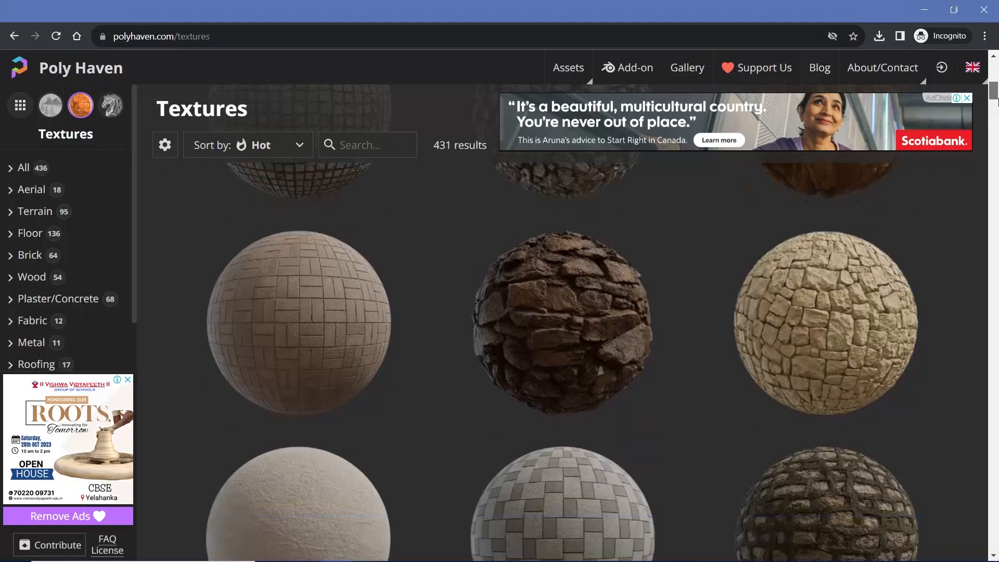
{"action": "mouse_move", "coordinate": [111, 105]}
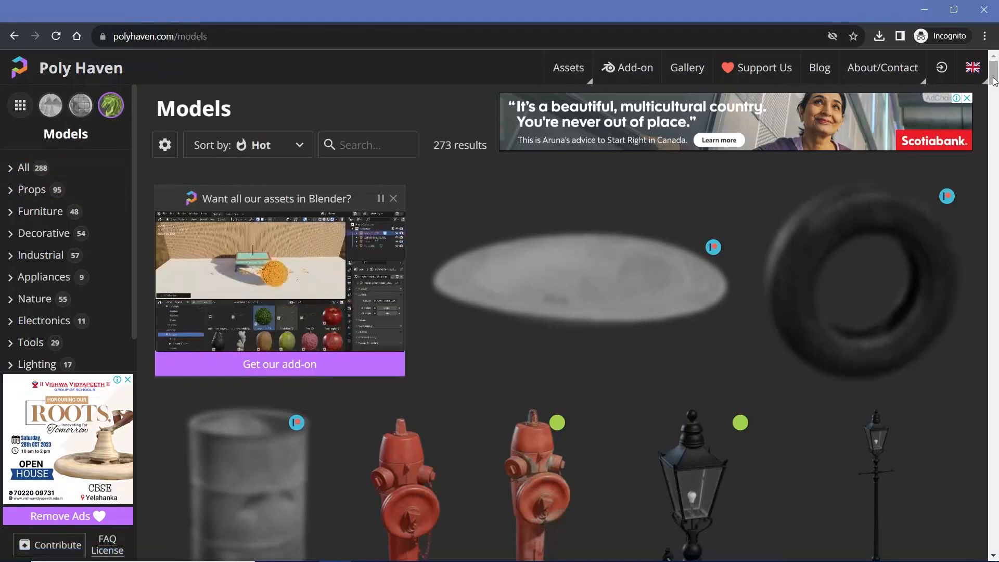
- Scroll through the 3D Models collection listing 273 results
{"action": "scroll", "scroll_direction": "down", "scroll_amount": 3}
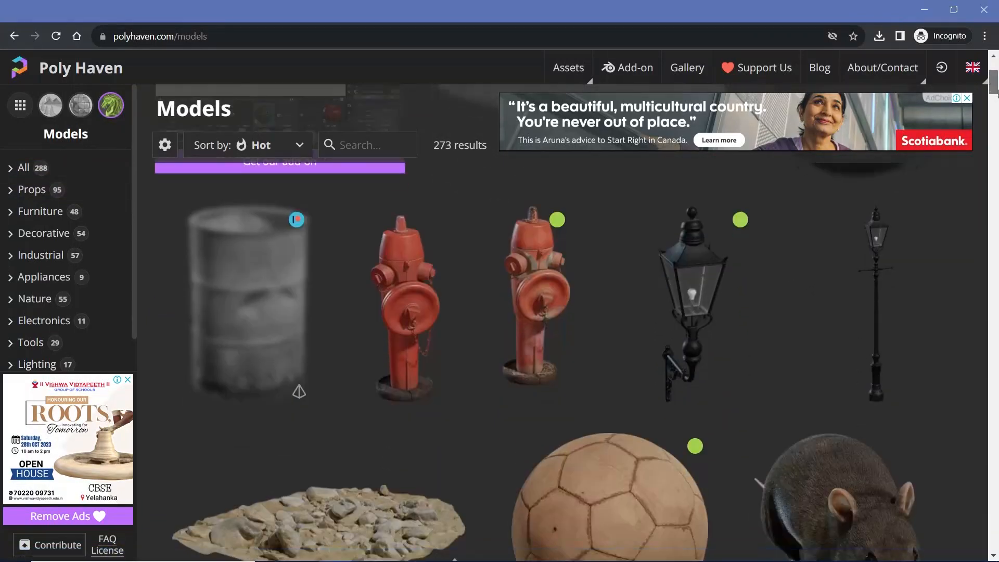
{"action": "scroll", "scroll_direction": "down", "scroll_amount": 3}
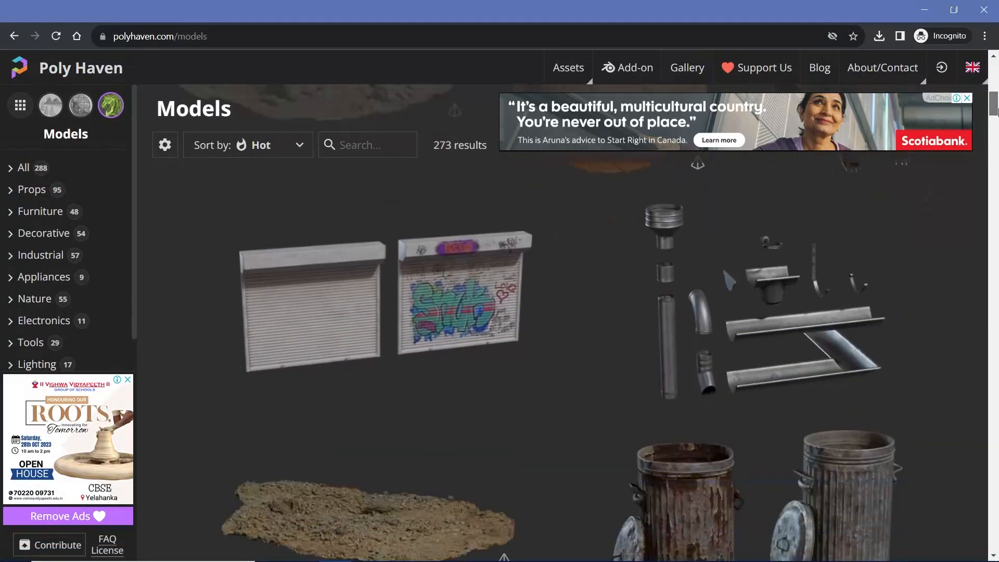
{"action": "scroll", "scroll_direction": "down", "scroll_amount": 3}
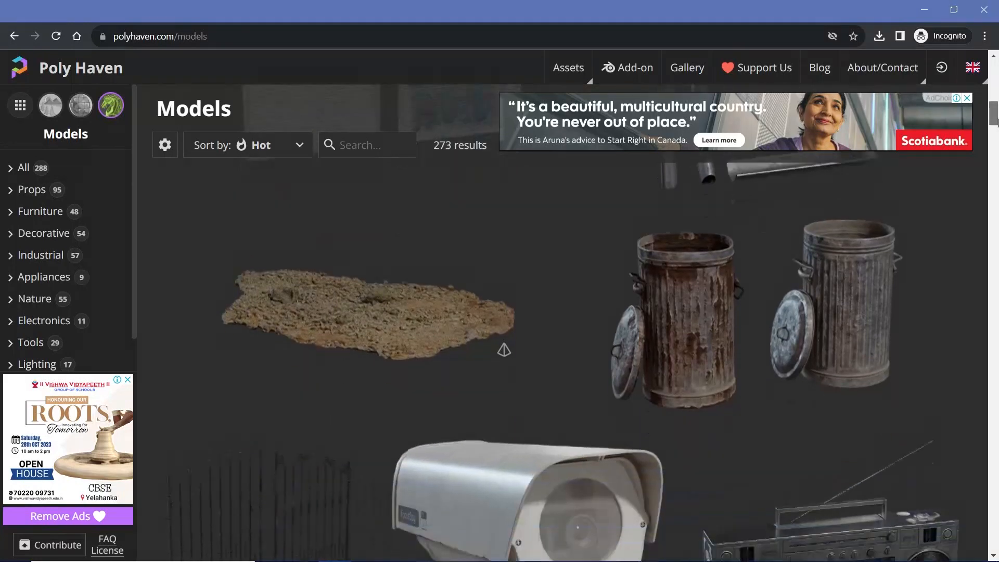
{"action": "scroll", "scroll_direction": "down", "scroll_amount": 3}
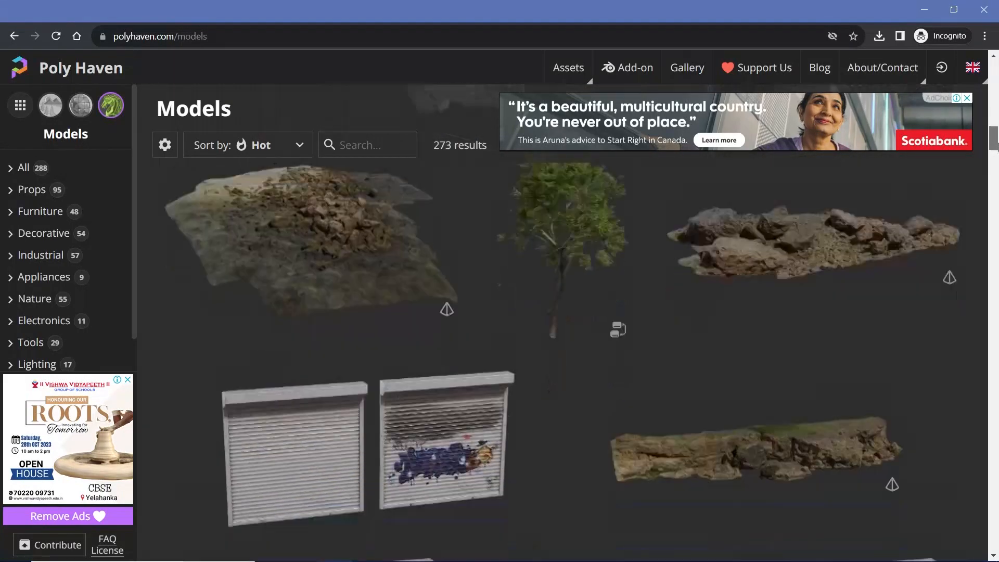
{"action": "scroll", "scroll_direction": "down", "scroll_amount": 3}
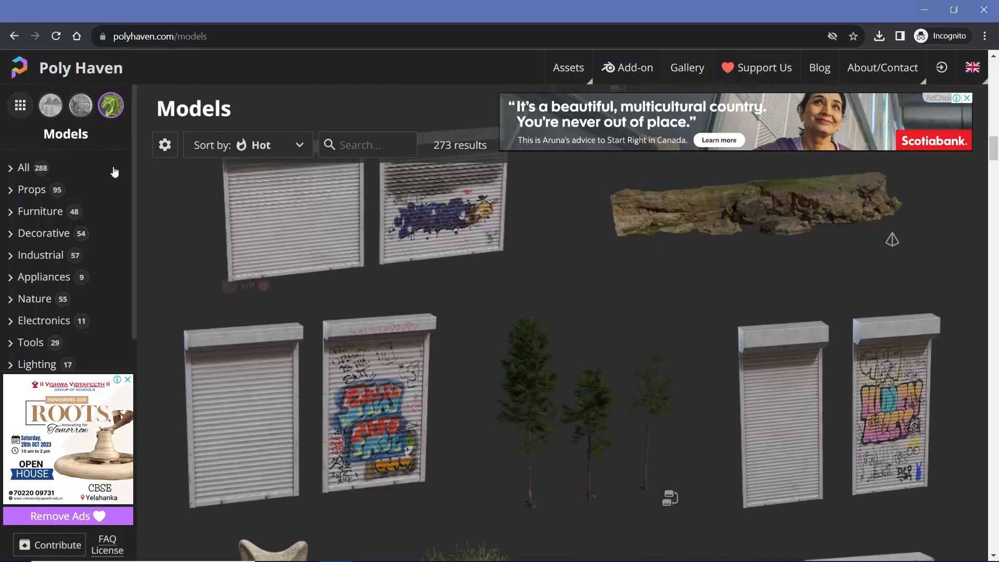
- Go back to the Poly Haven homepage and view its 100% Free section
{"action": "left_click", "coordinate": [80, 68]}
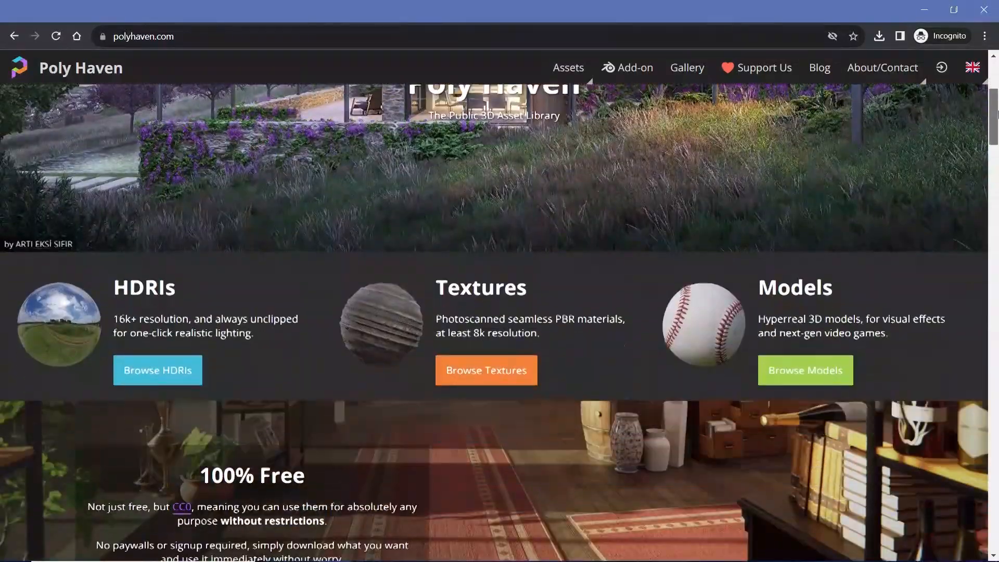
{"action": "scroll", "scroll_direction": "down", "scroll_amount": 3}
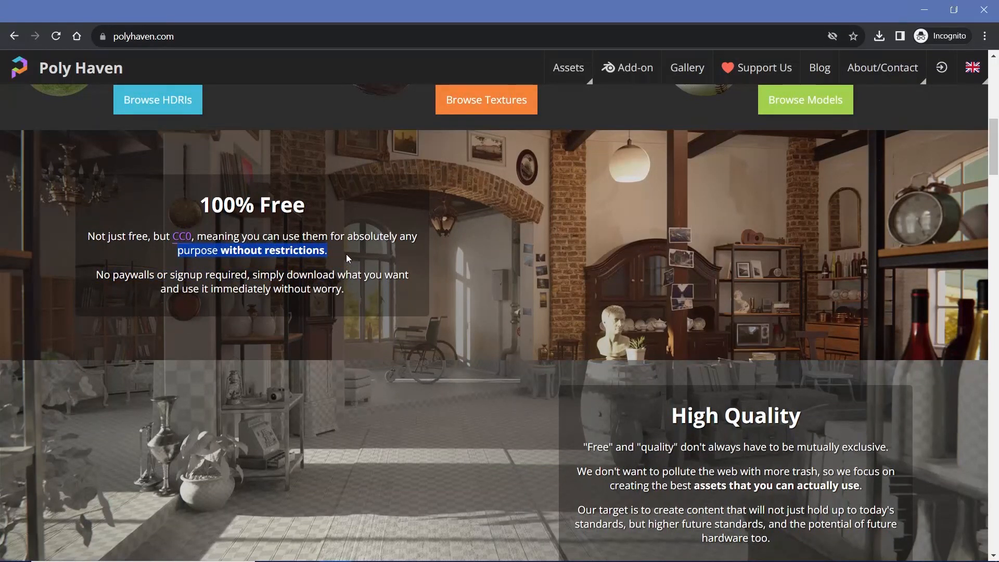
{"action": "scroll", "scroll_direction": "up", "scroll_amount": 3}
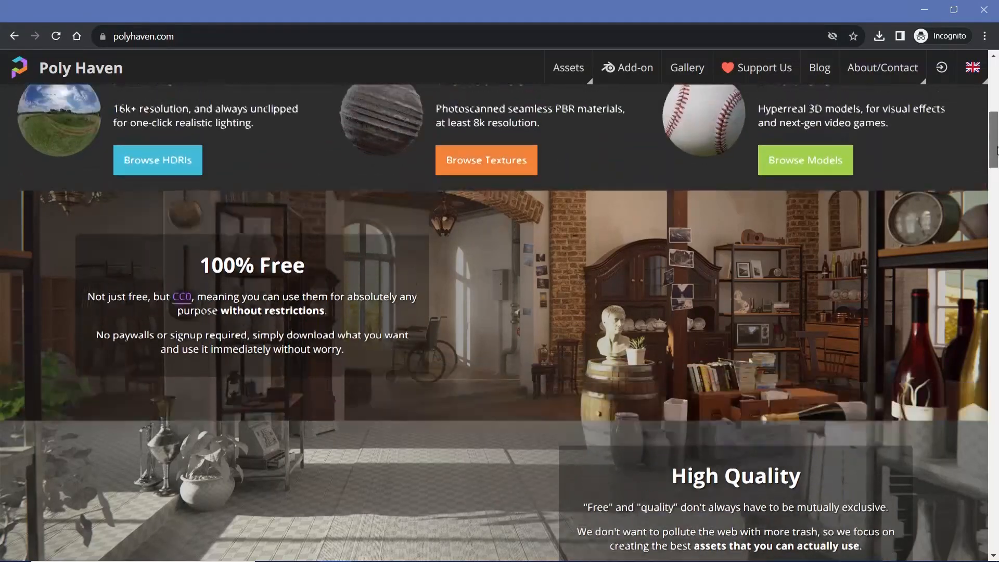
{"action": "scroll", "scroll_direction": "up", "scroll_amount": 3}
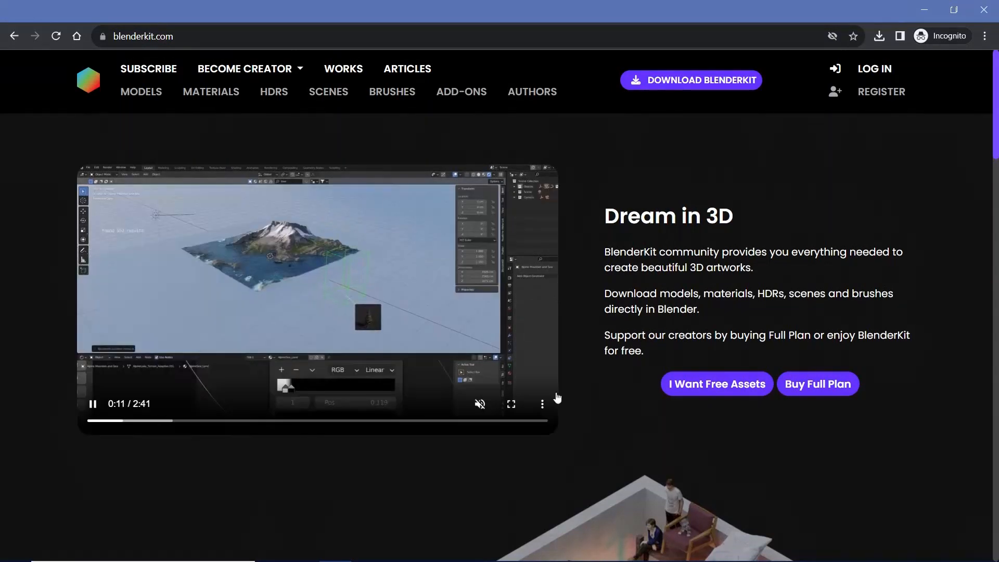
- Expand the BlenderKit homepage intro video to full screen
{"action": "left_click", "coordinate": [509, 403]}
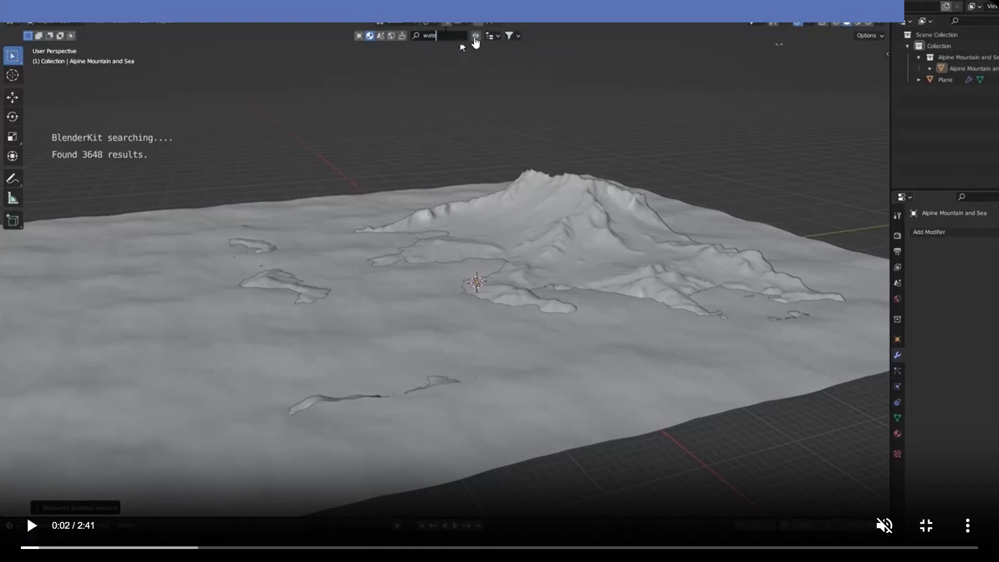
{"action": "mouse_move", "coordinate": [454, 70]}
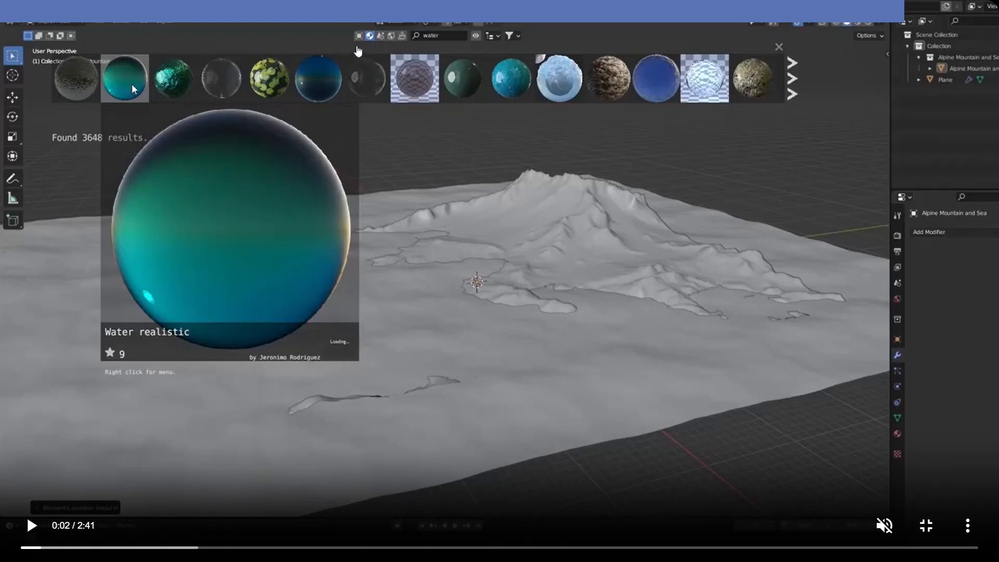
{"action": "mouse_move", "coordinate": [400, 48]}
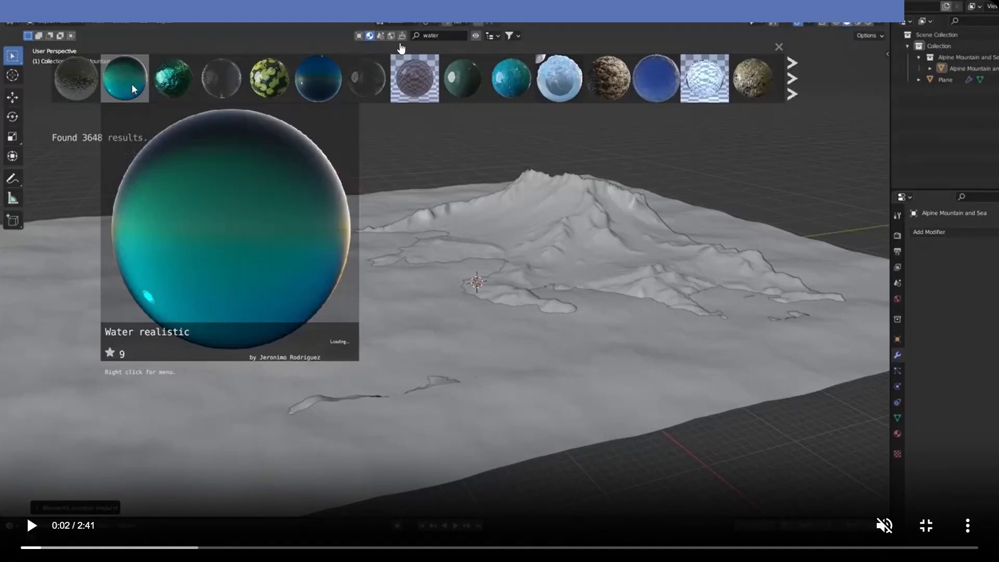
{"action": "mouse_move", "coordinate": [364, 132]}
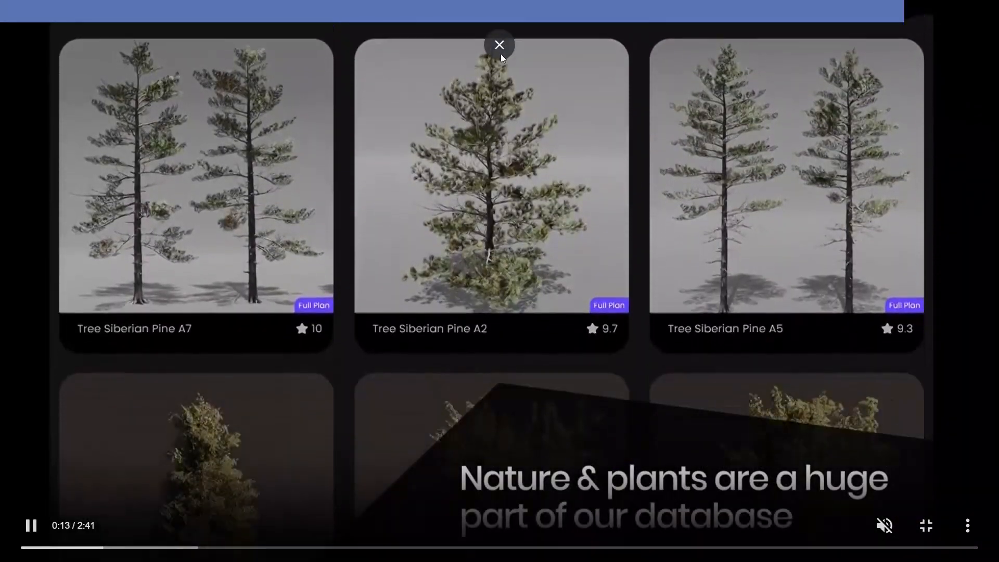
- Leave the full-screen video and enter the Brushes gallery listing 509 brushes
{"action": "left_click", "coordinate": [500, 44]}
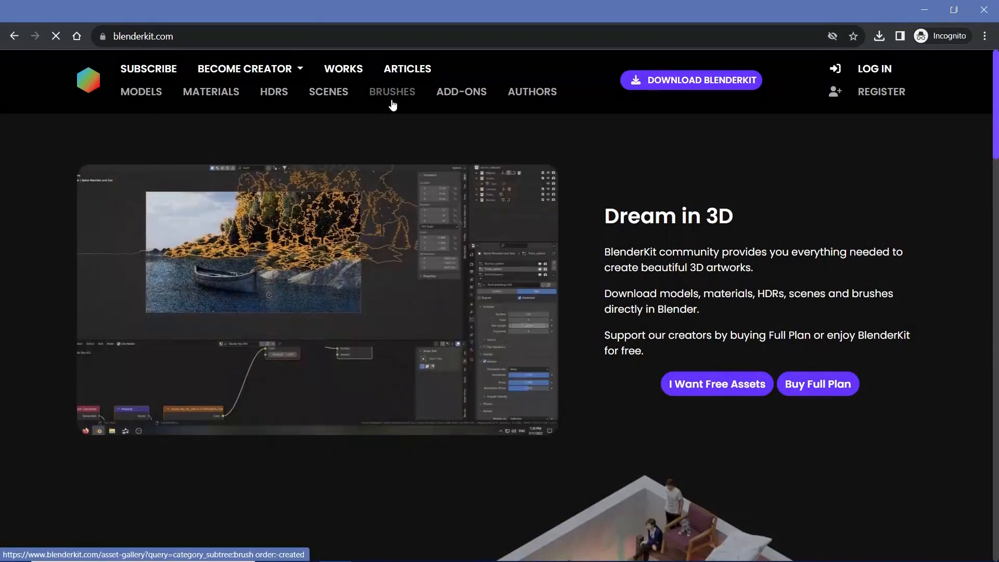
{"action": "left_click", "coordinate": [392, 92]}
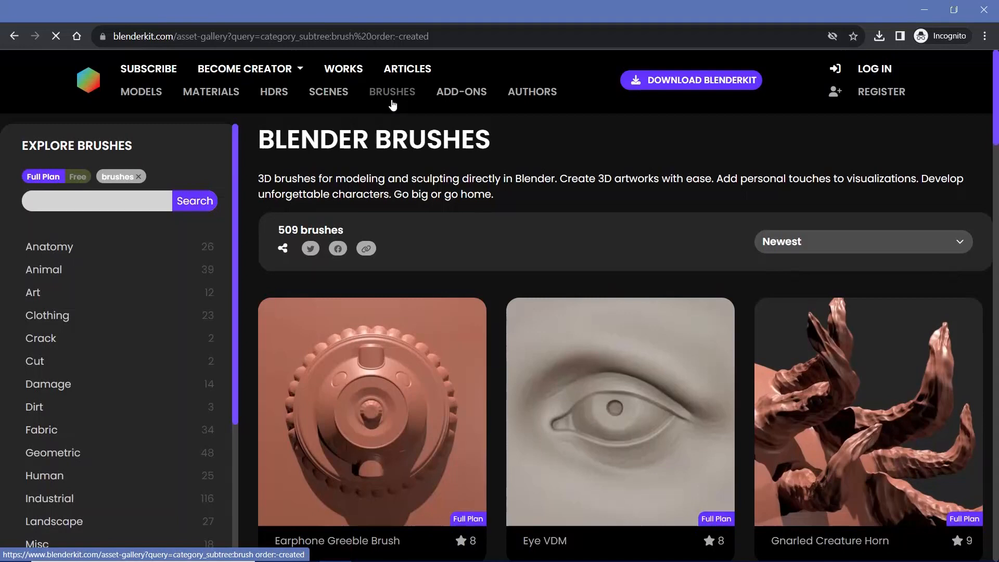
{"action": "scroll", "scroll_direction": "down", "scroll_amount": 3}
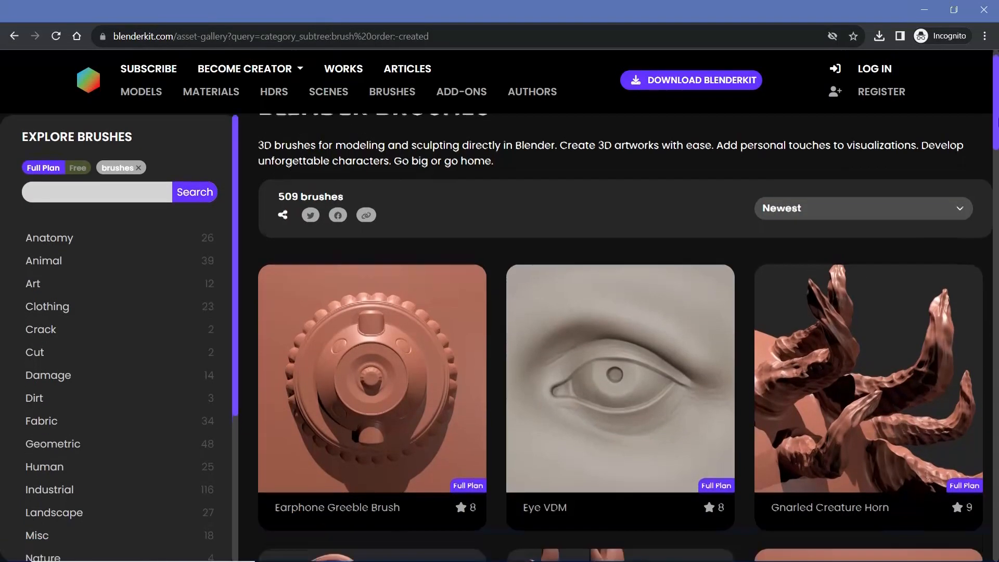
{"action": "scroll", "scroll_direction": "down", "scroll_amount": 3}
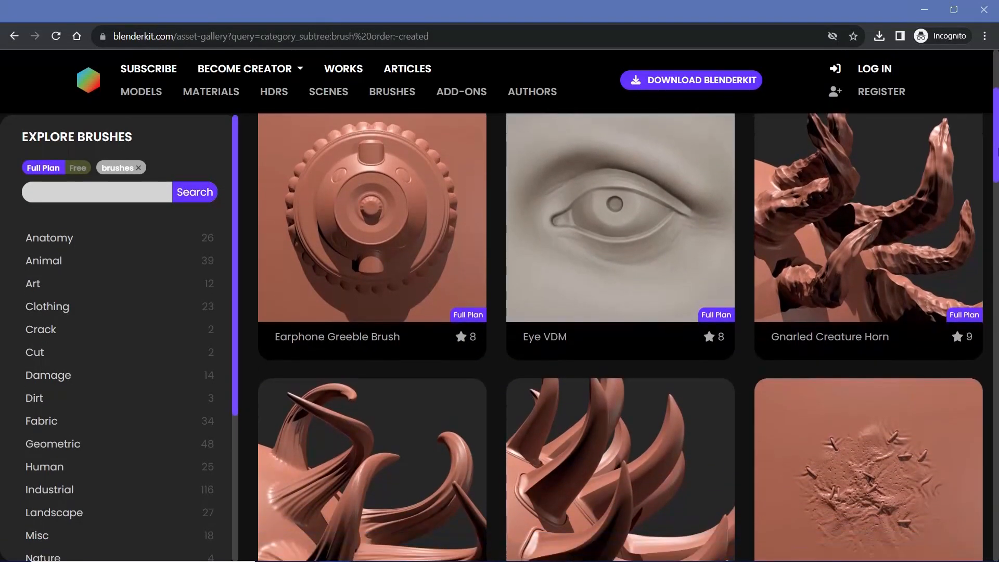
- Scroll further down the brushes to Ventilator VDM Brush and Full Zipper Brush
{"action": "scroll", "scroll_direction": "down", "scroll_amount": 3}
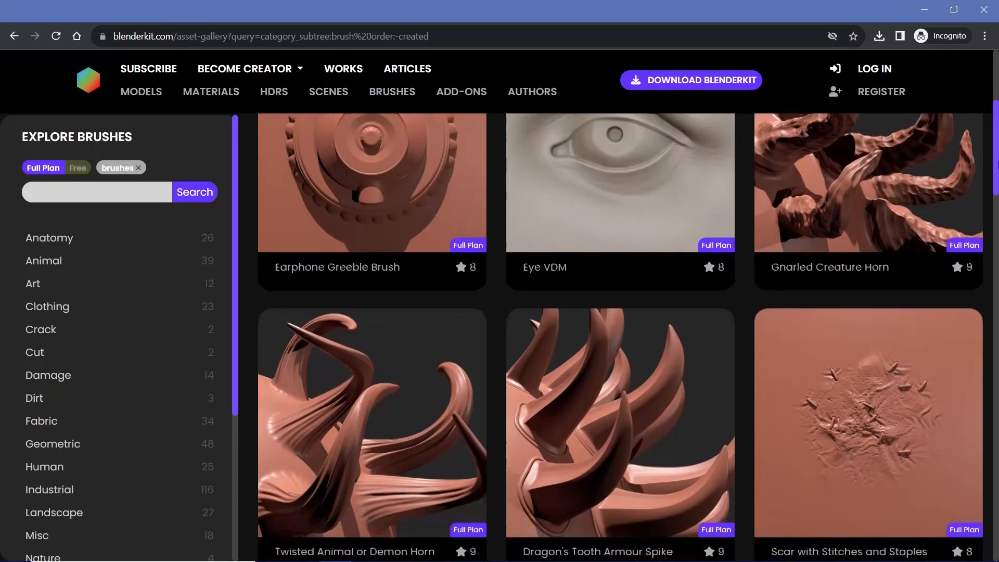
{"action": "scroll", "scroll_direction": "down", "scroll_amount": 3}
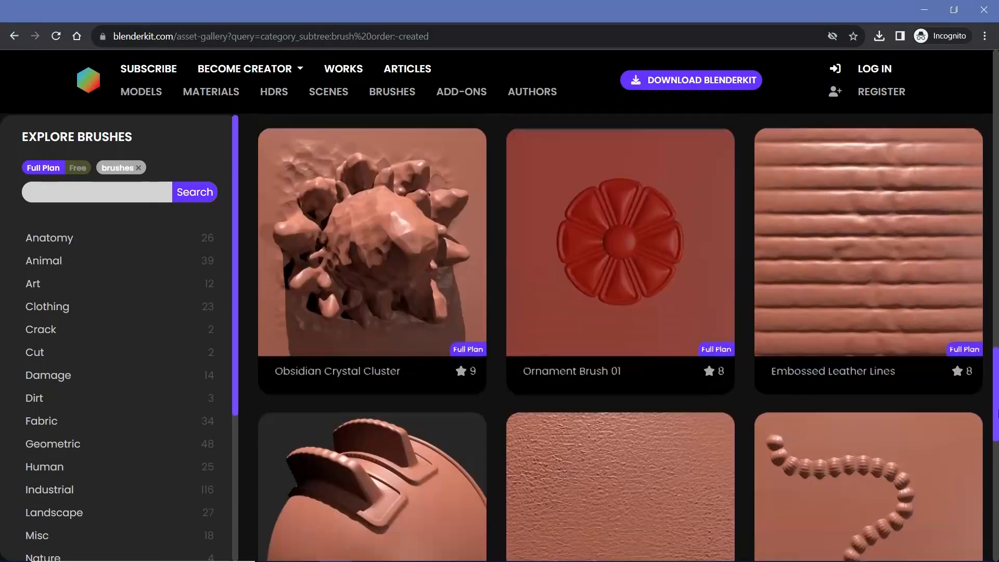
{"action": "scroll", "scroll_direction": "down", "scroll_amount": 3}
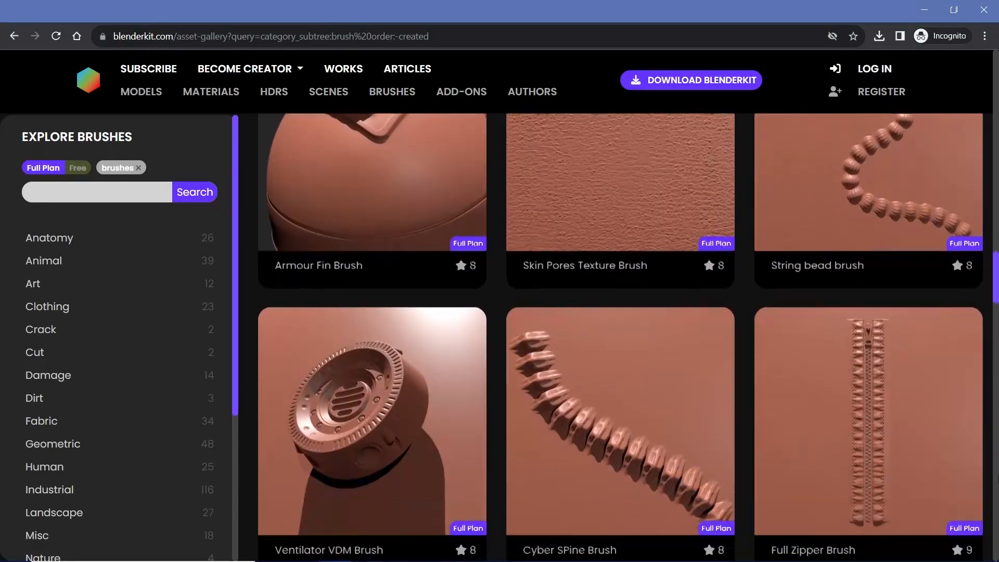
{"action": "scroll", "scroll_direction": "down", "scroll_amount": 3}
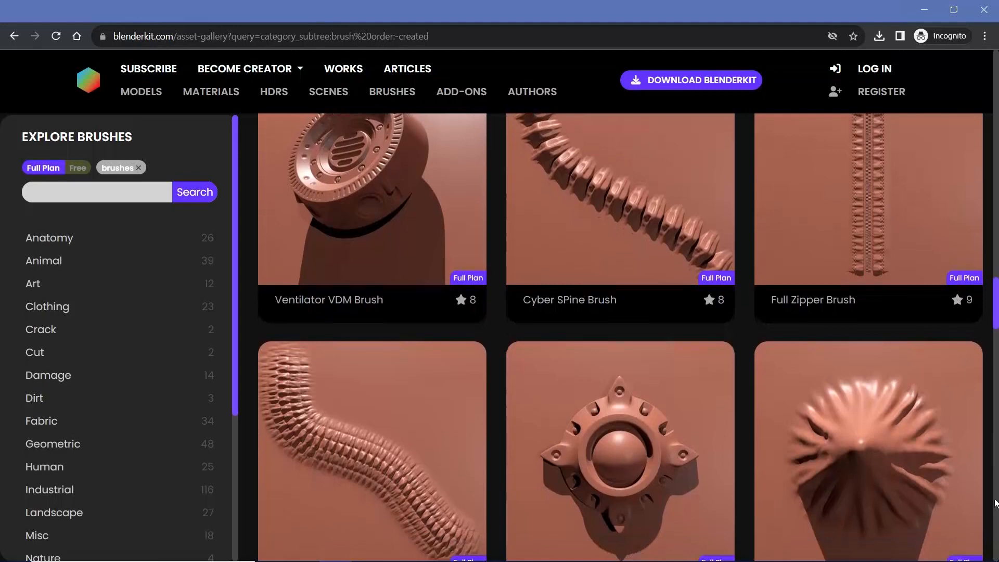
{"action": "mouse_move", "coordinate": [92, 89]}
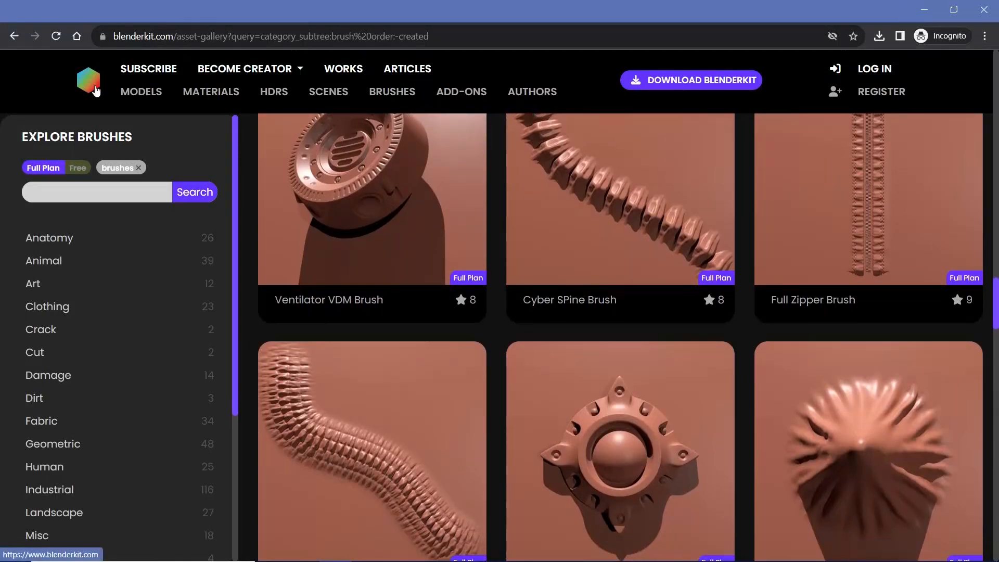
- Go to the BlenderKit home page and its free-assets and open-source support sections
{"action": "left_click", "coordinate": [88, 80]}
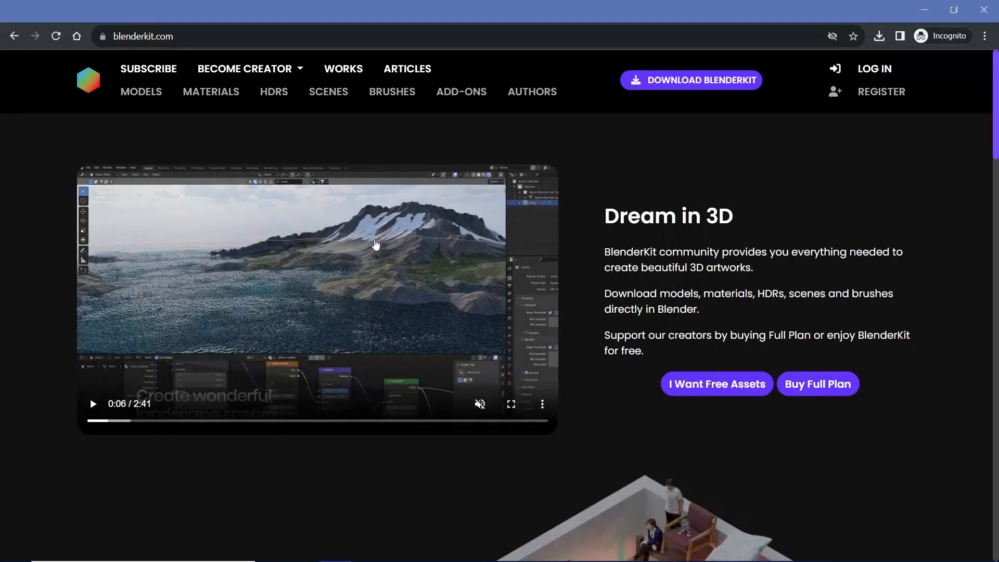
{"action": "mouse_move", "coordinate": [519, 231]}
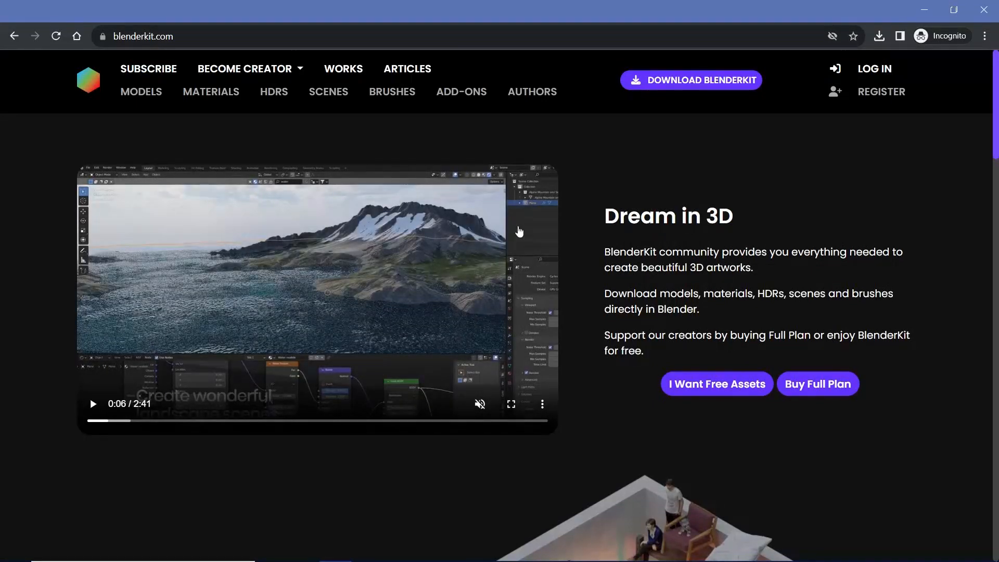
{"action": "mouse_move", "coordinate": [712, 426]}
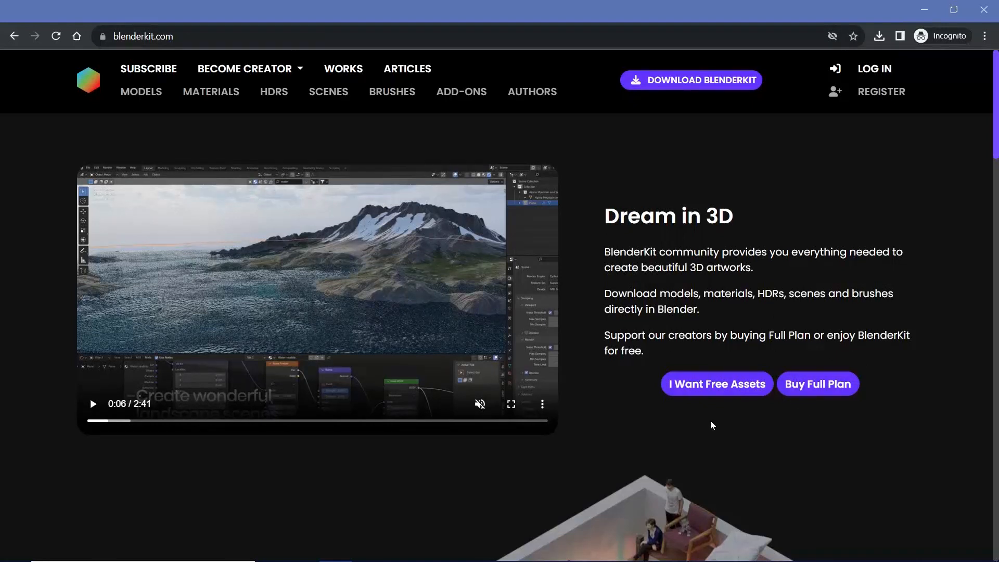
{"action": "mouse_move", "coordinate": [220, 268]}
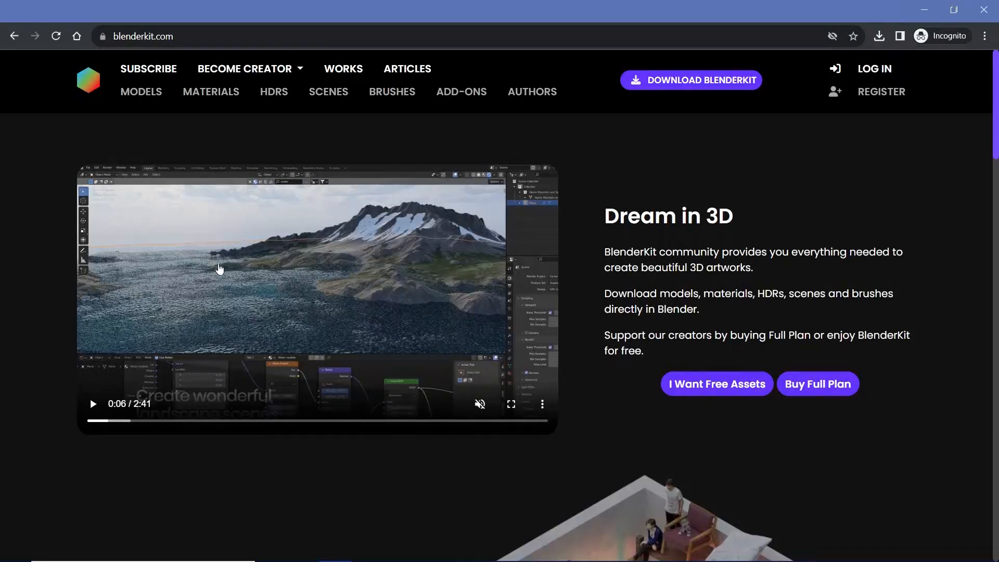
{"action": "mouse_move", "coordinate": [514, 283]}
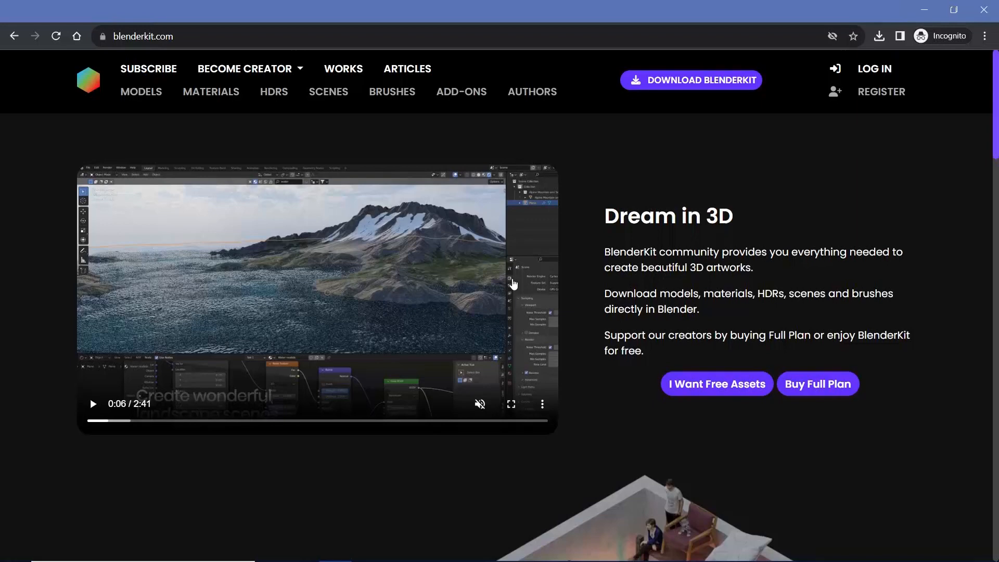
{"action": "mouse_move", "coordinate": [465, 287]}
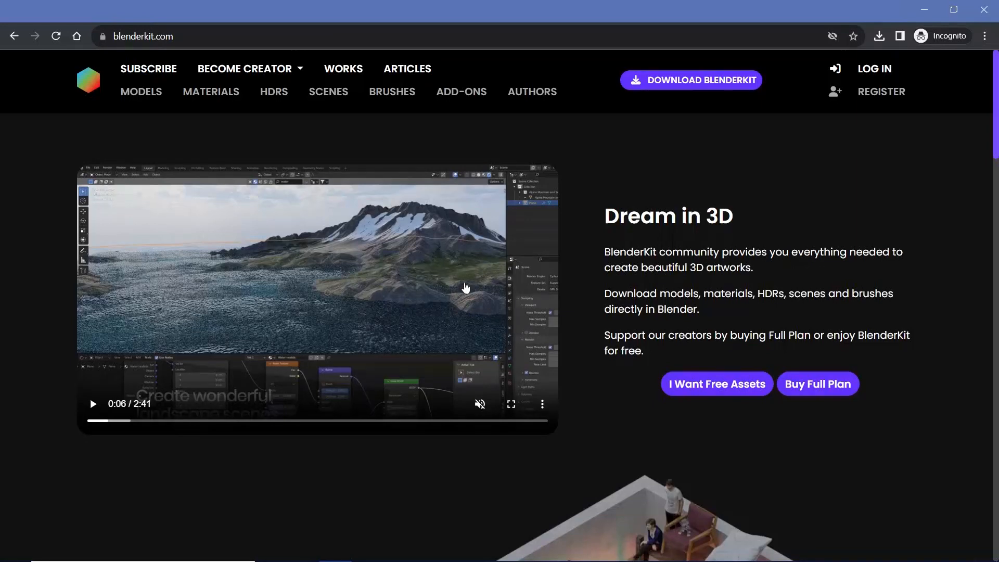
{"action": "scroll", "scroll_direction": "down", "scroll_amount": 3}
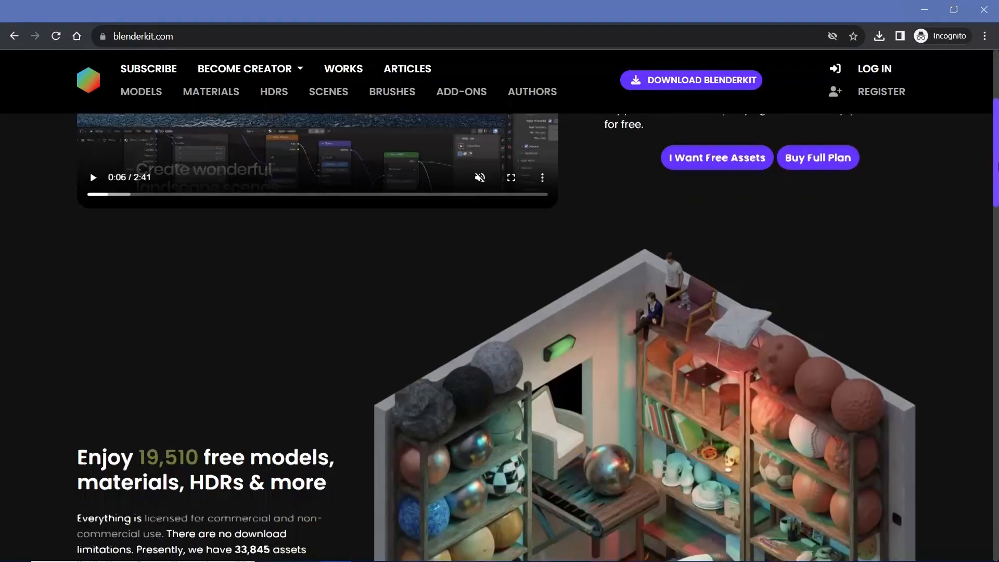
{"action": "scroll", "scroll_direction": "down", "scroll_amount": 3}
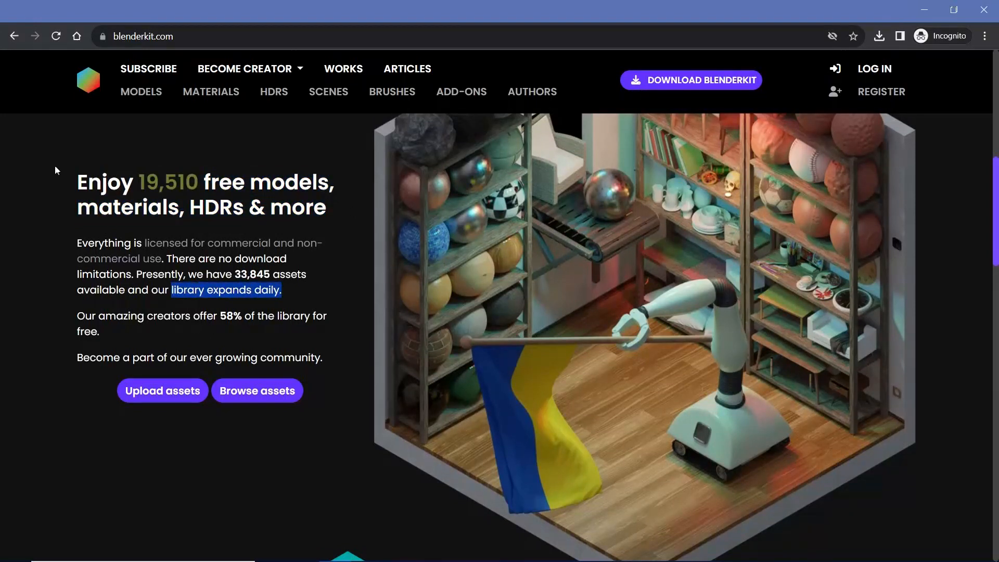
{"action": "mouse_move", "coordinate": [518, 183]}
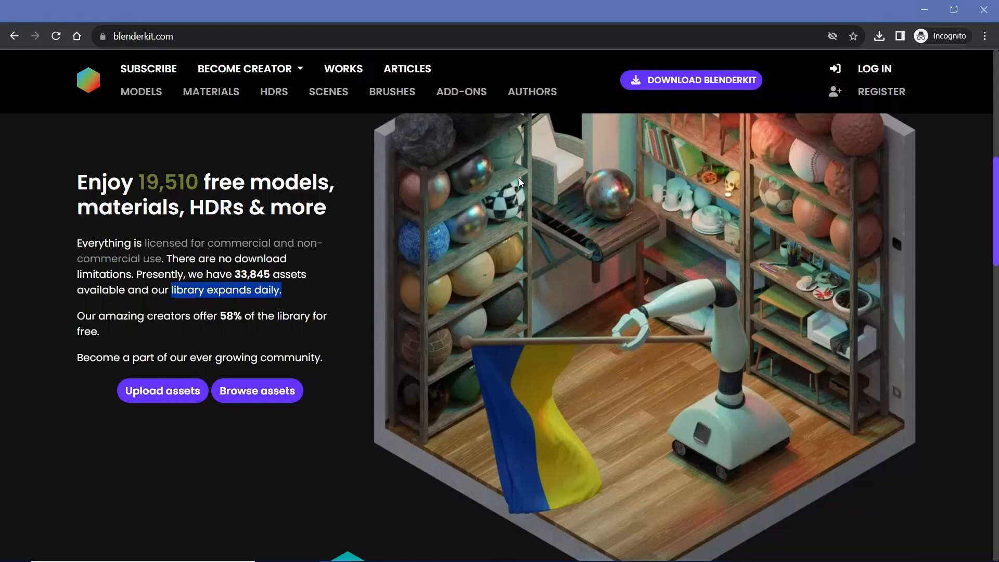
{"action": "mouse_move", "coordinate": [963, 224]}
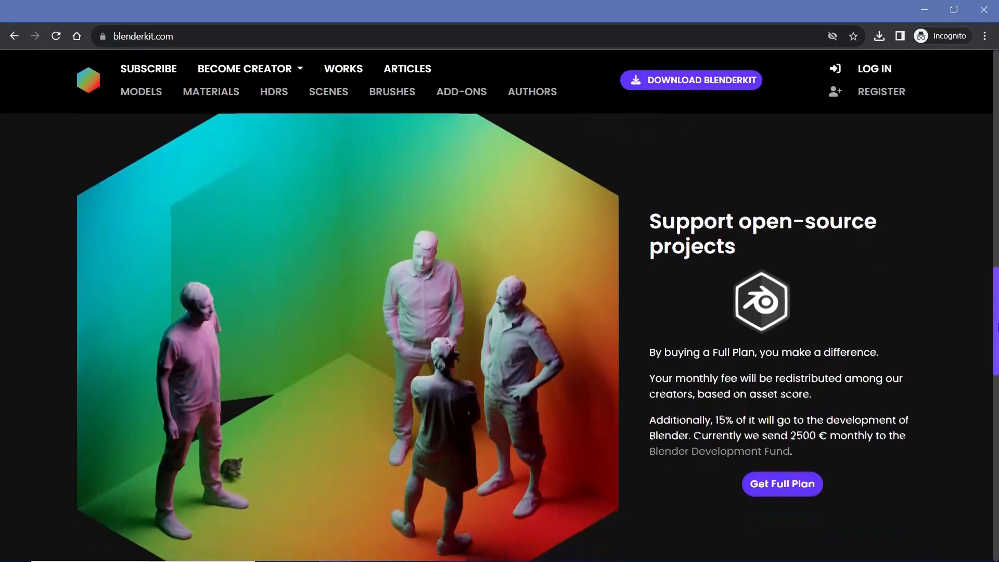
- Continue to the featured models carousel, then head to the TurboSquid homepage
{"action": "scroll", "scroll_direction": "down", "scroll_amount": 3}
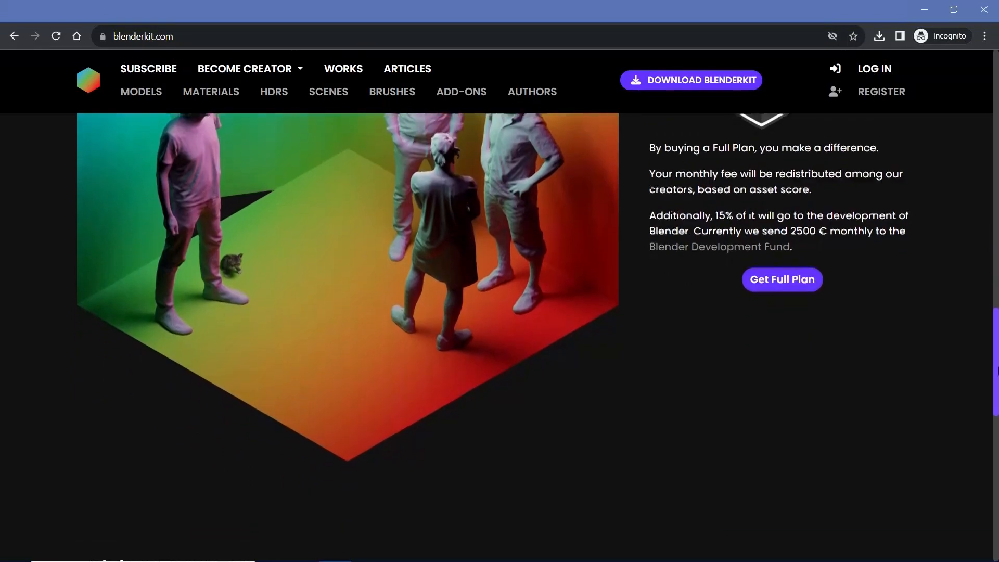
{"action": "scroll", "scroll_direction": "down", "scroll_amount": 3}
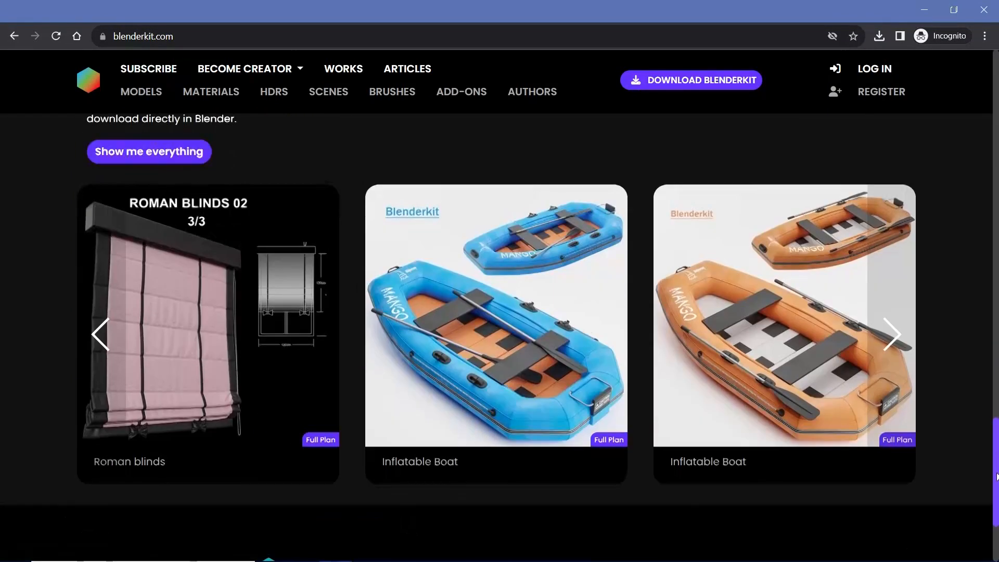
{"action": "left_click", "coordinate": [144, 36]}
{"action": "type", "text": "turbosquid"}
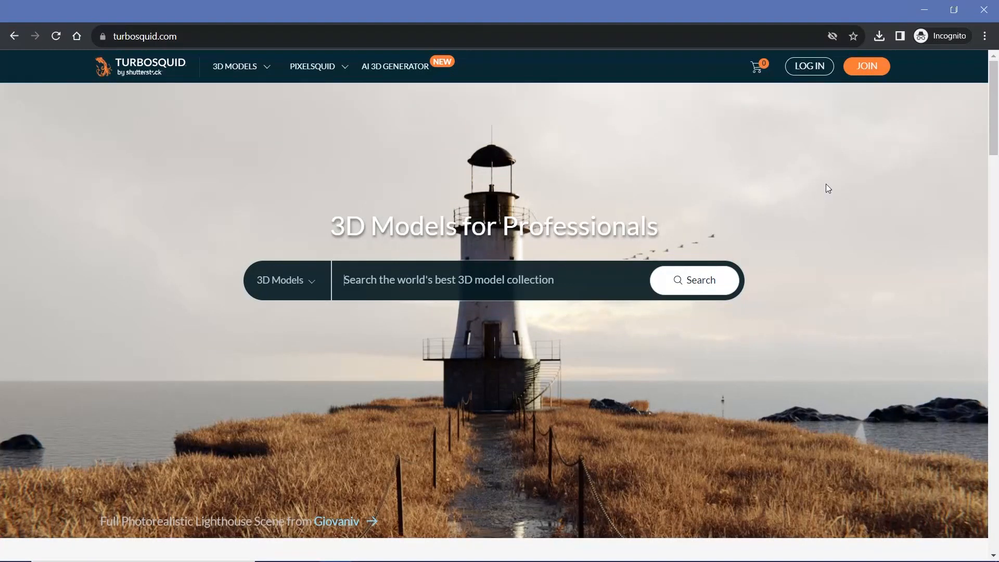
{"action": "mouse_move", "coordinate": [858, 189]}
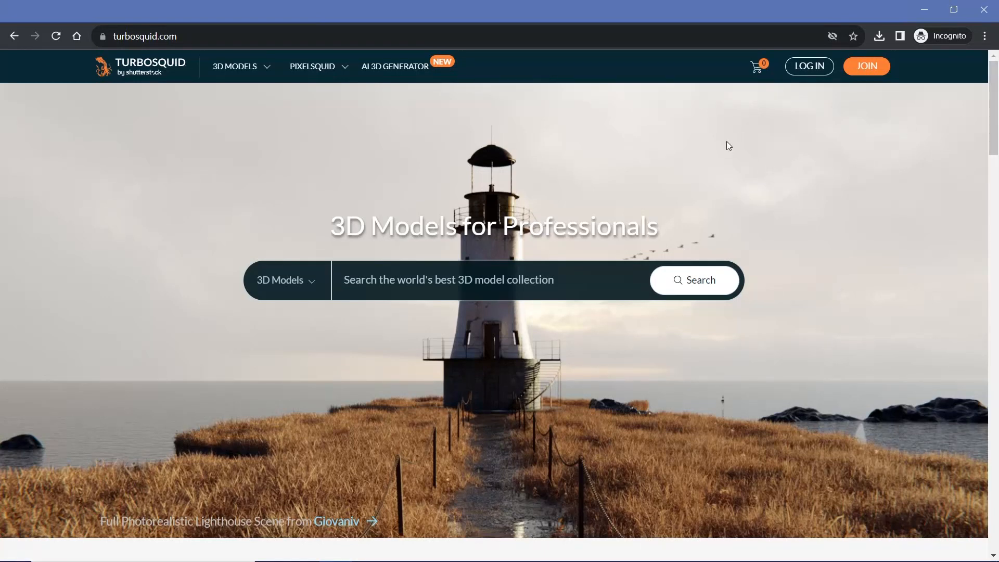
{"action": "scroll", "scroll_direction": "down", "scroll_amount": 3}
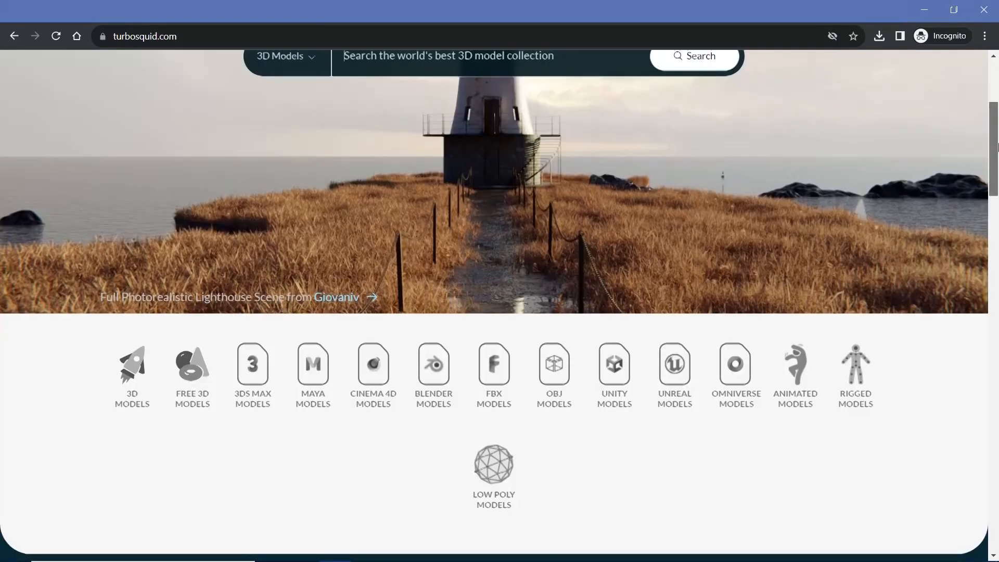
{"action": "scroll", "scroll_direction": "down", "scroll_amount": 3}
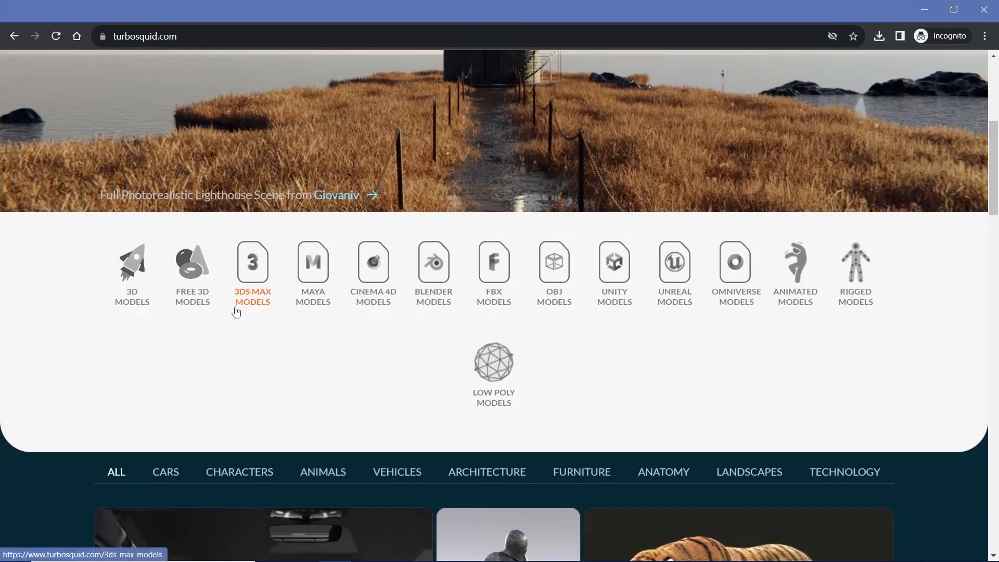
{"action": "mouse_move", "coordinate": [432, 327]}
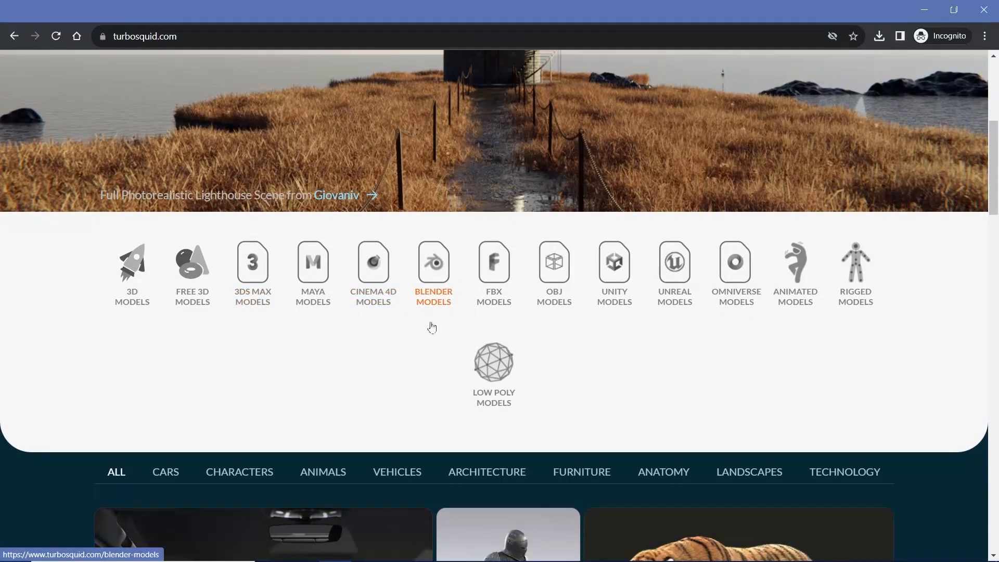
{"action": "mouse_move", "coordinate": [794, 298]}
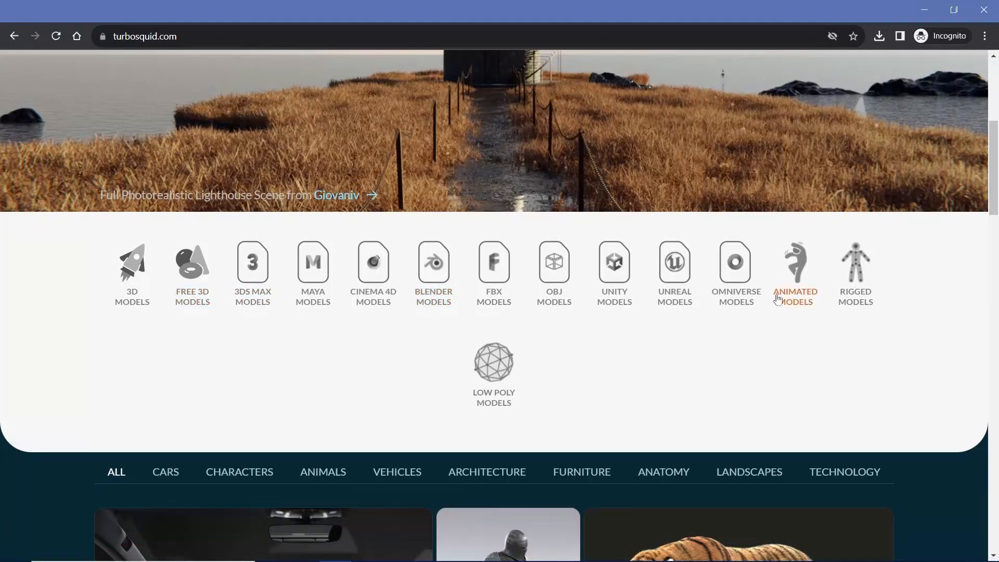
{"action": "mouse_move", "coordinate": [928, 223]}
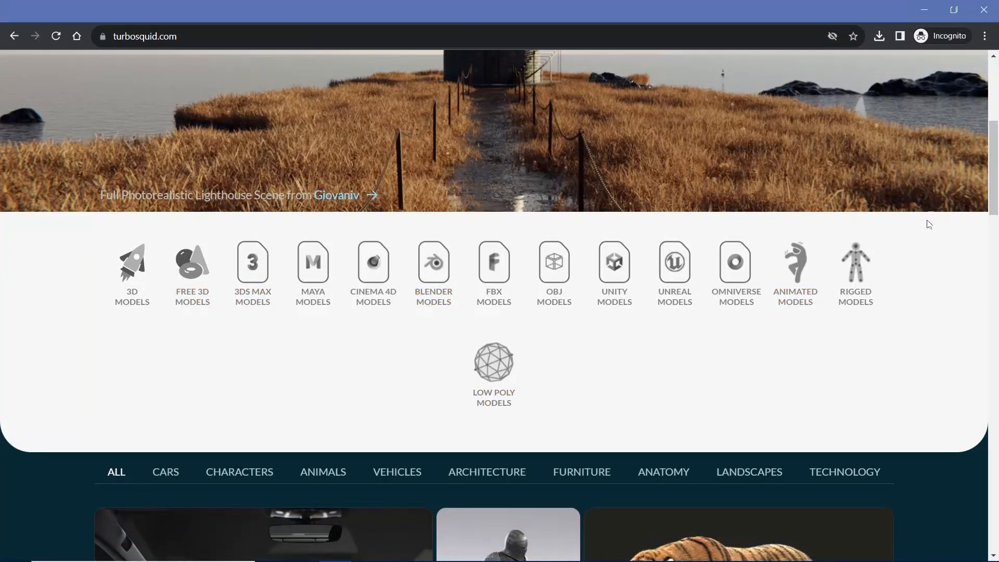
{"action": "mouse_move", "coordinate": [657, 199]}
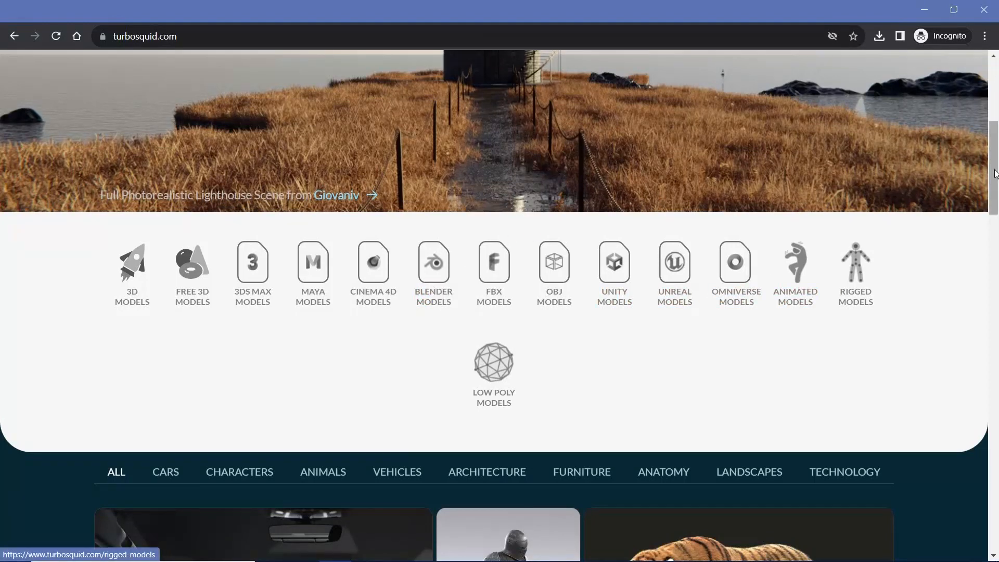
{"action": "scroll", "scroll_direction": "down", "scroll_amount": 3}
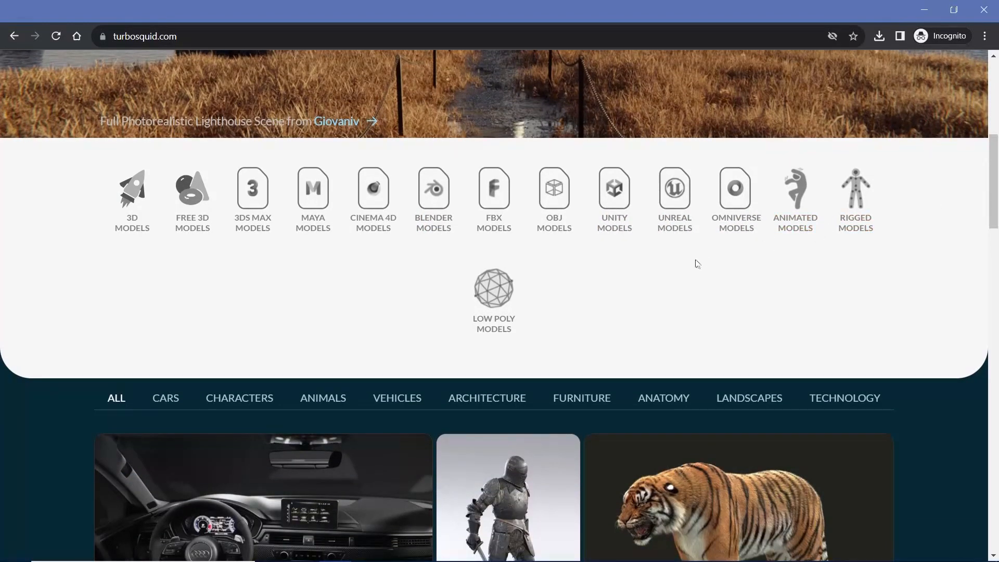
{"action": "mouse_move", "coordinate": [618, 266]}
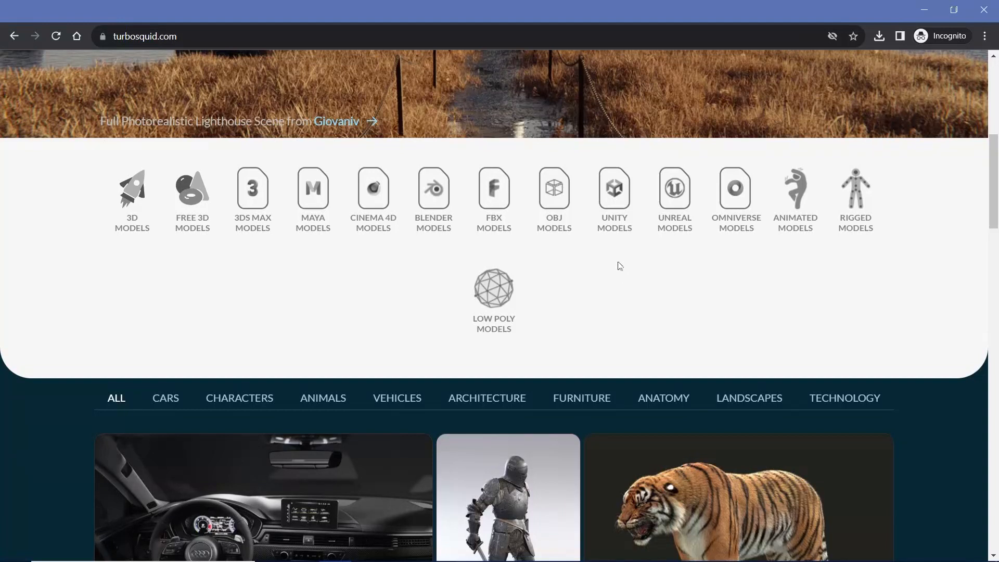
{"action": "mouse_move", "coordinate": [722, 162]}
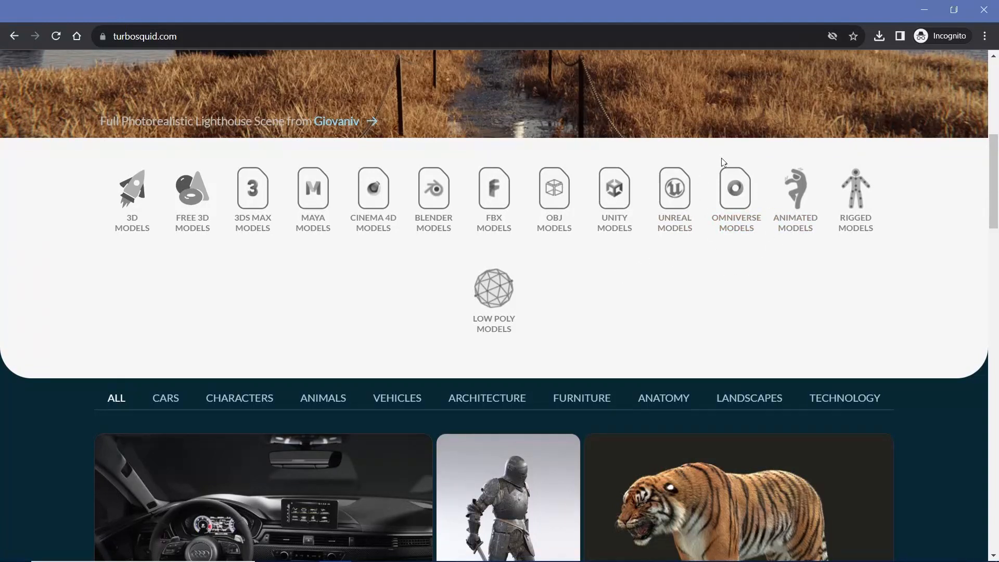
{"action": "mouse_move", "coordinate": [552, 188]}
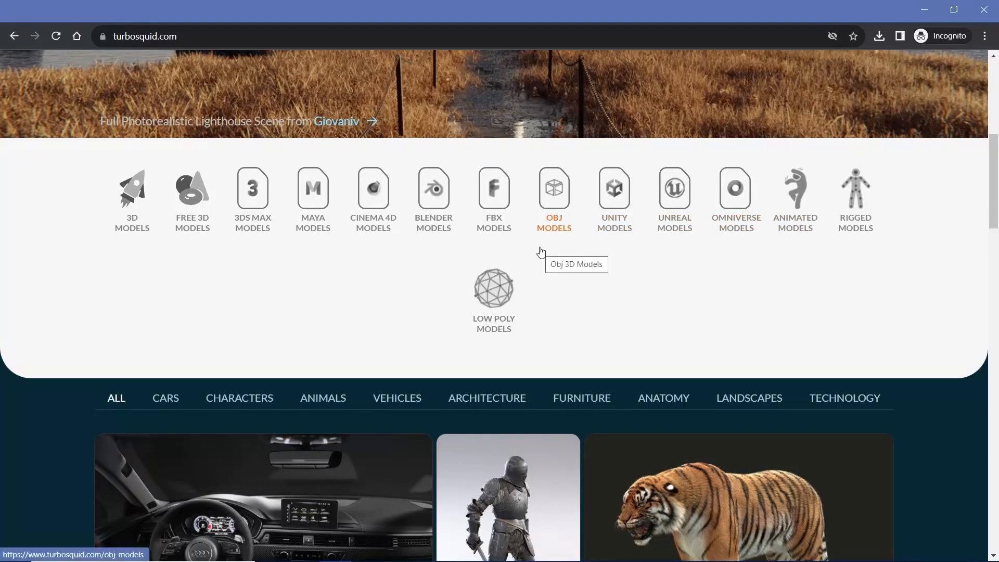
{"action": "mouse_move", "coordinate": [355, 273]}
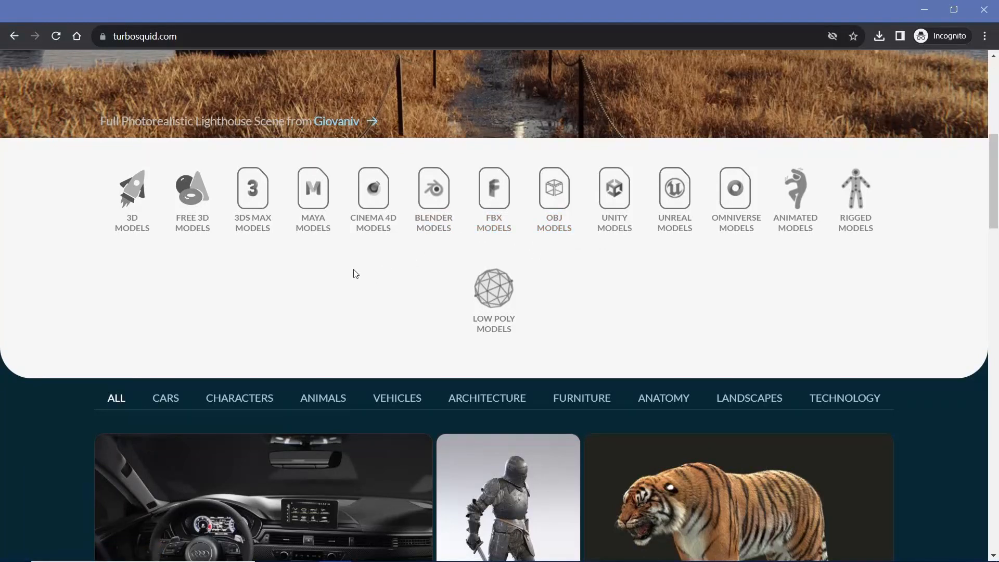
{"action": "mouse_move", "coordinate": [855, 223]}
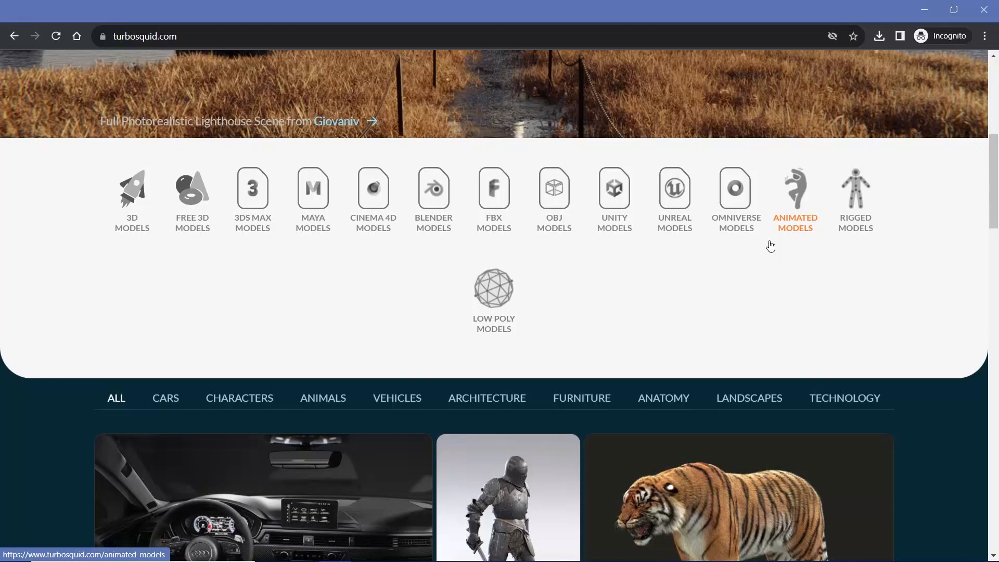
{"action": "scroll", "scroll_direction": "down", "scroll_amount": 3}
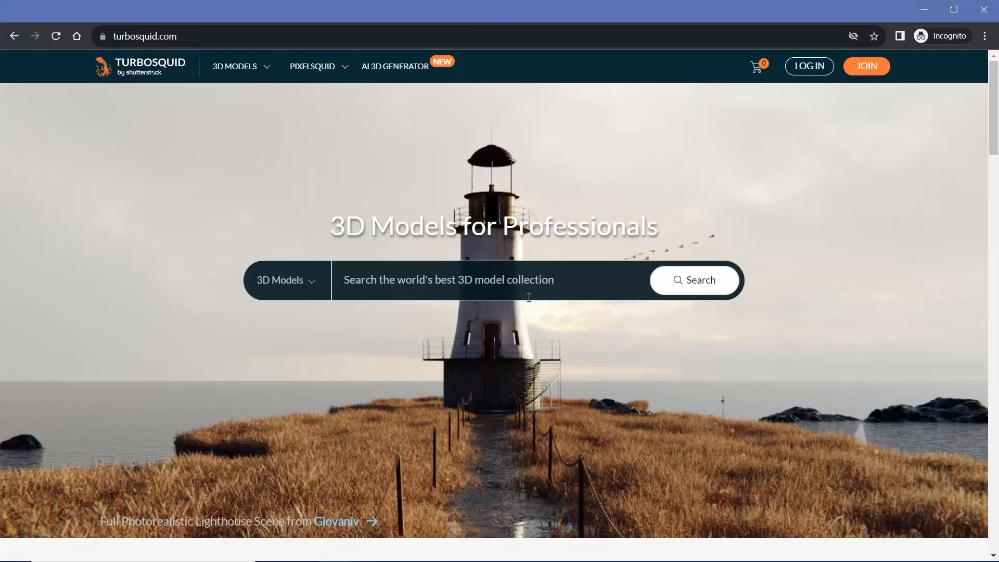
- Set the Price filter to Free, giving Professional Free 3D Light Models
{"action": "left_click", "coordinate": [694, 280]}
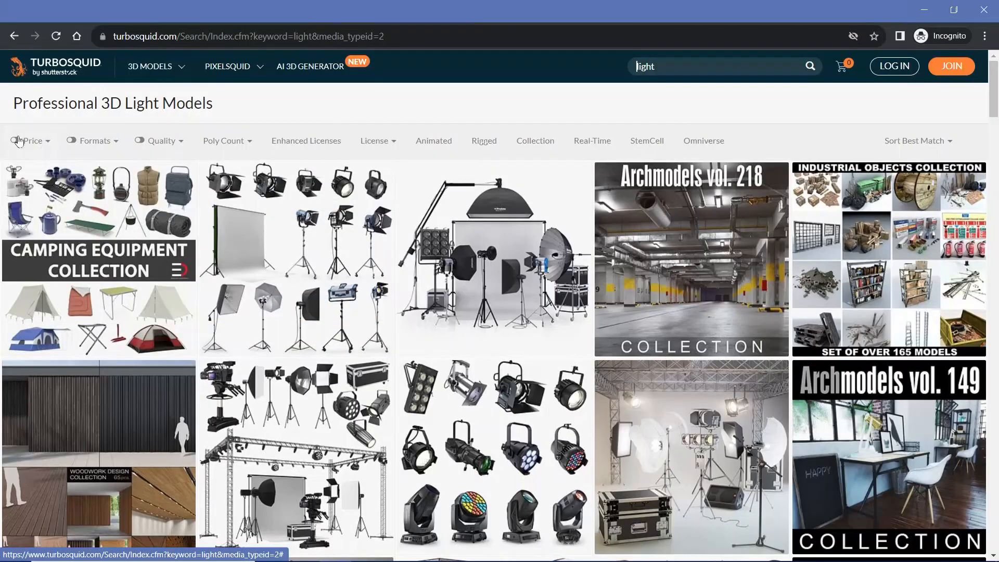
{"action": "left_click", "coordinate": [31, 140]}
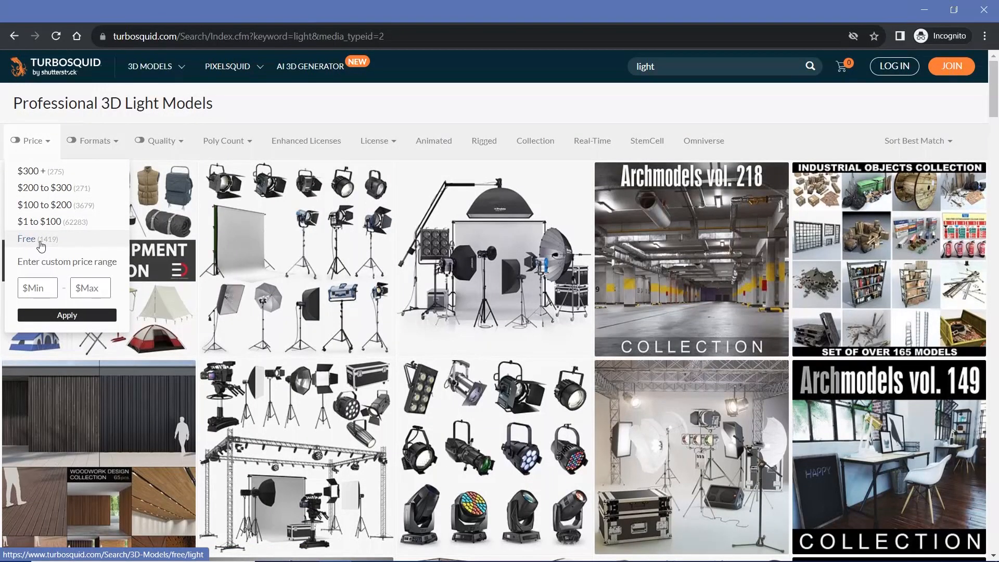
{"action": "left_click", "coordinate": [27, 238]}
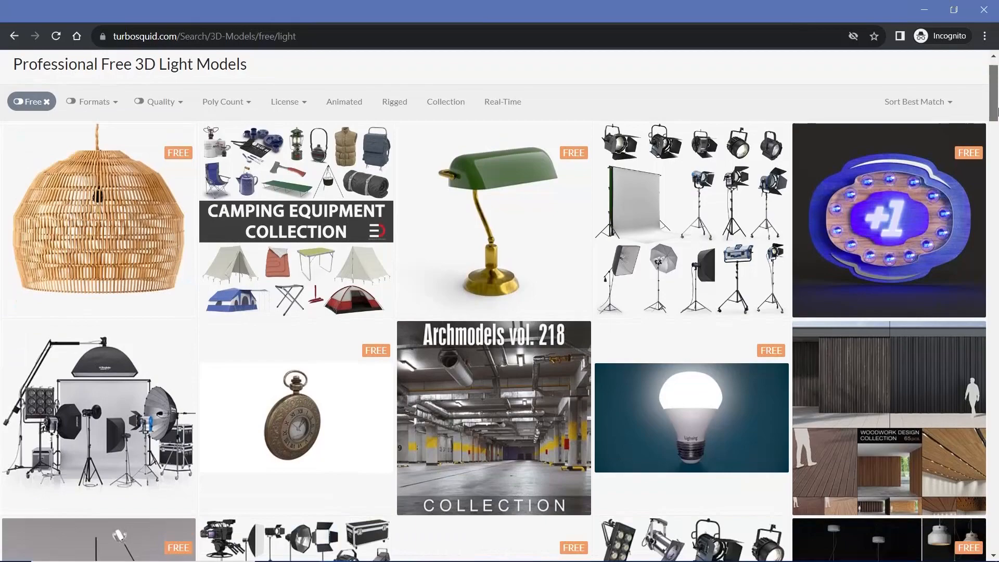
{"action": "mouse_move", "coordinate": [932, 201]}
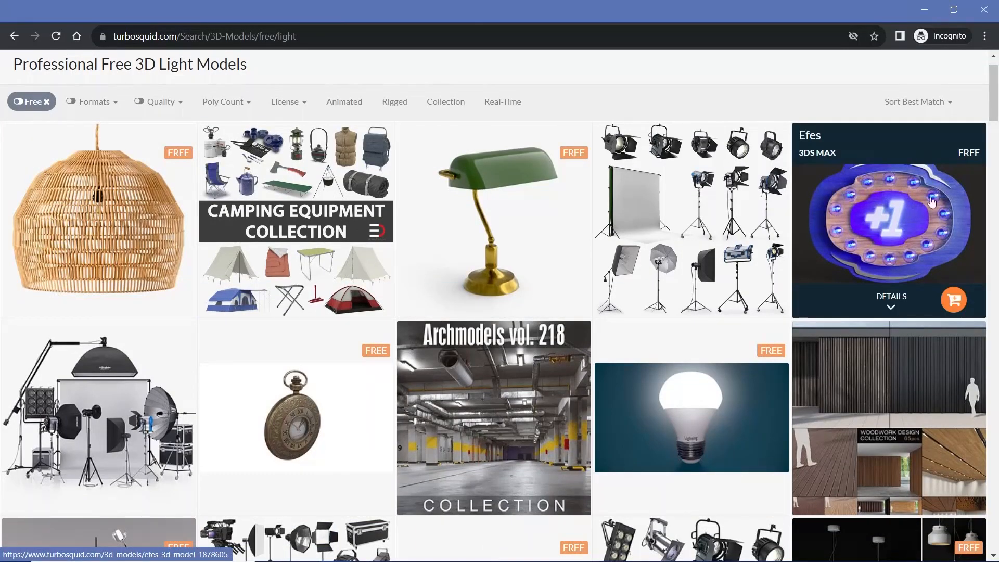
- Look through the free light model results and return to the top
{"action": "scroll", "scroll_direction": "down", "scroll_amount": 3}
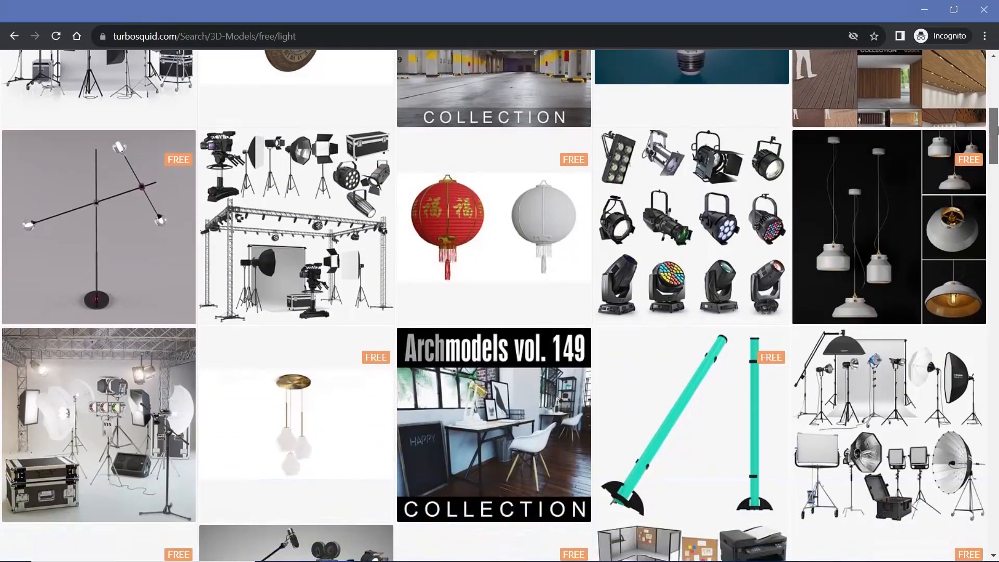
{"action": "mouse_move", "coordinate": [888, 414]}
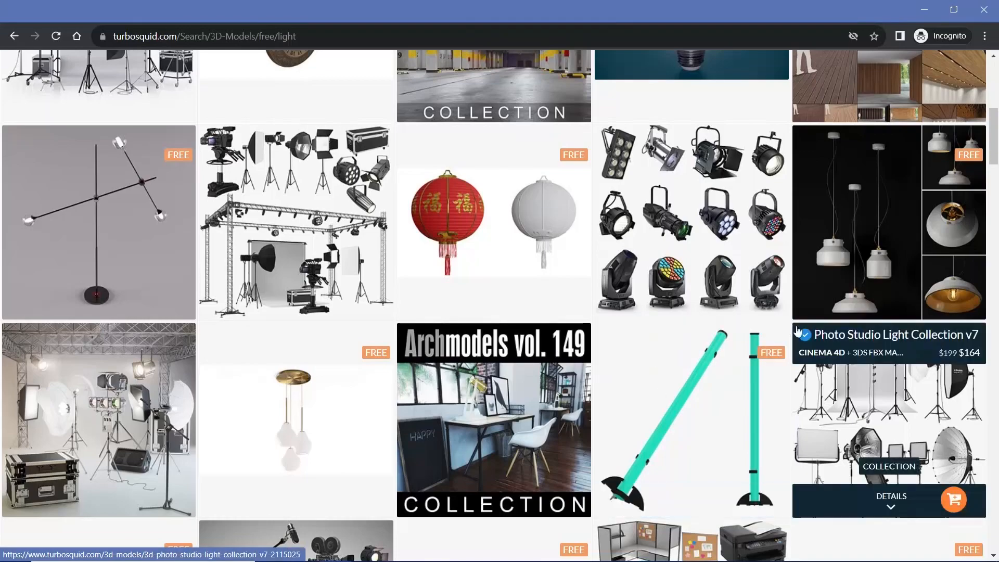
{"action": "scroll", "scroll_direction": "up", "scroll_amount": 3}
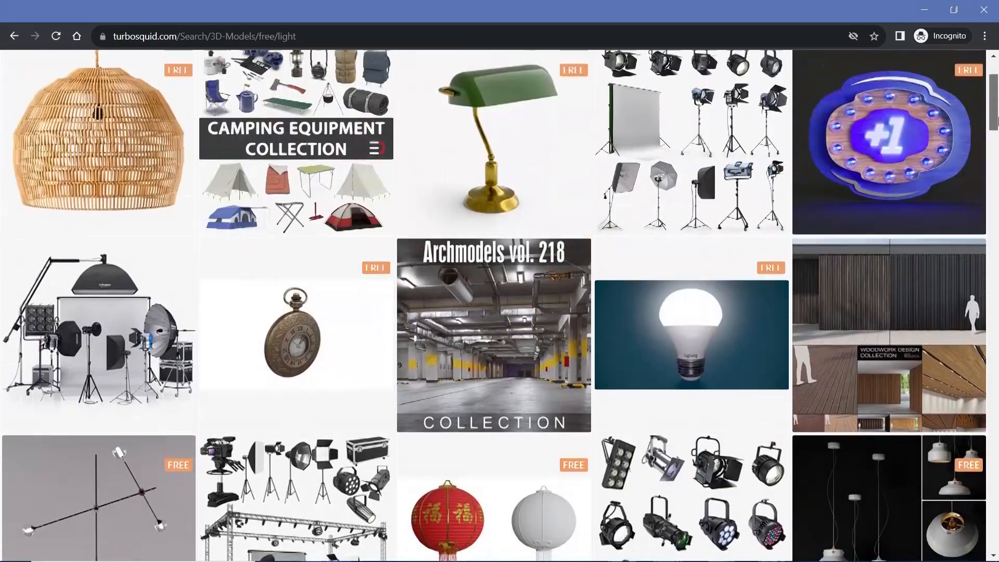
{"action": "scroll", "scroll_direction": "up", "scroll_amount": 3}
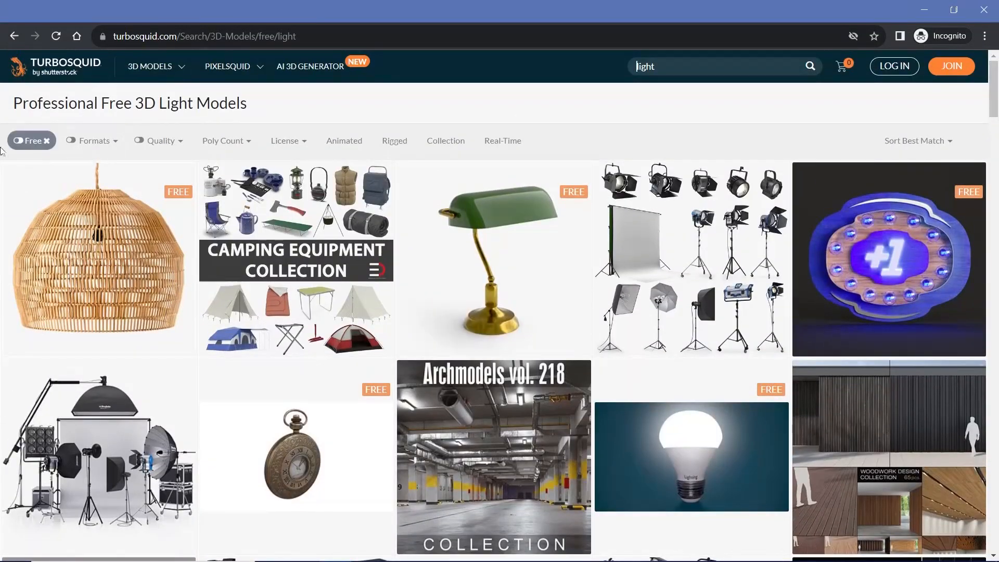
{"action": "mouse_move", "coordinate": [375, 201]}
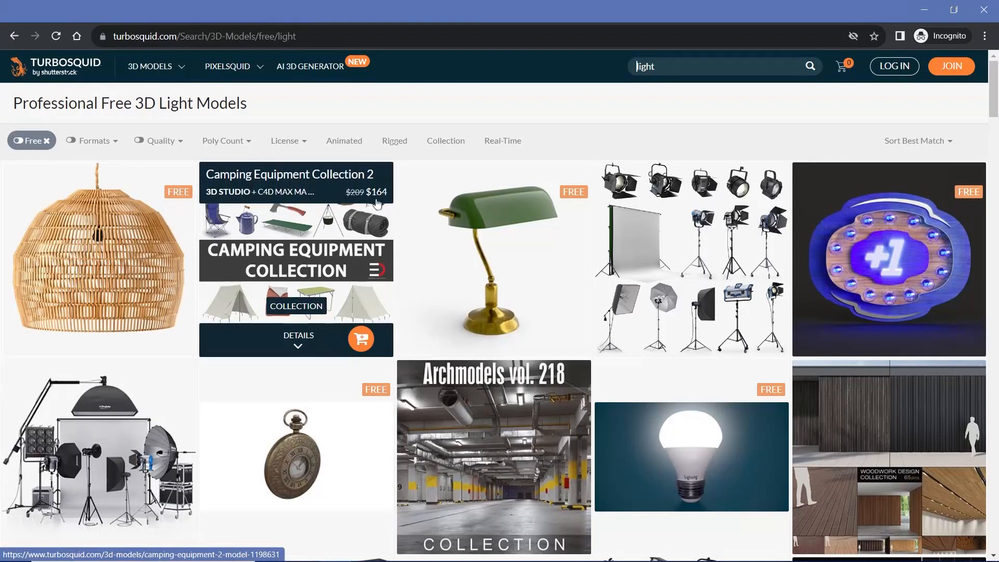
{"action": "mouse_move", "coordinate": [59, 473]}
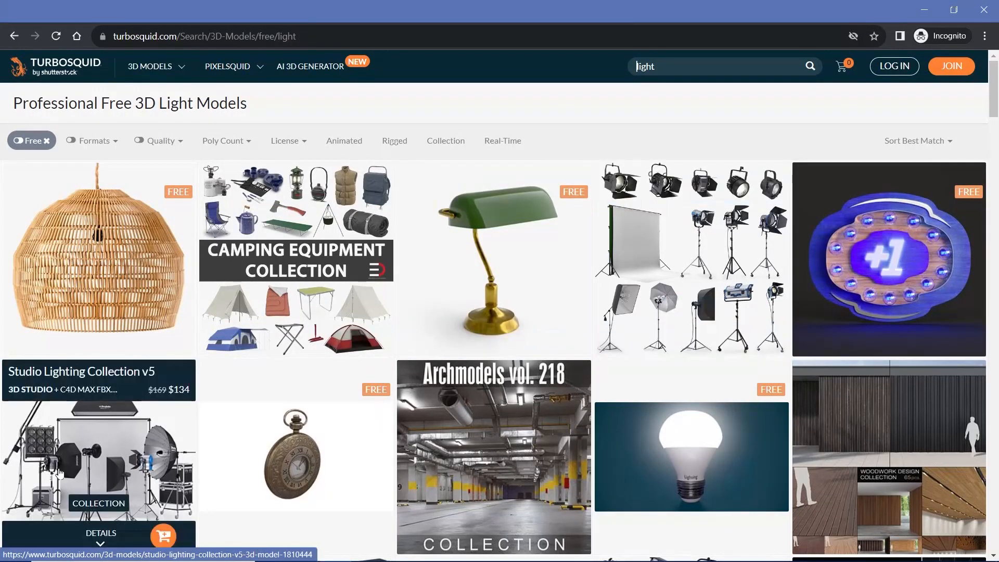
{"action": "mouse_move", "coordinate": [438, 468]}
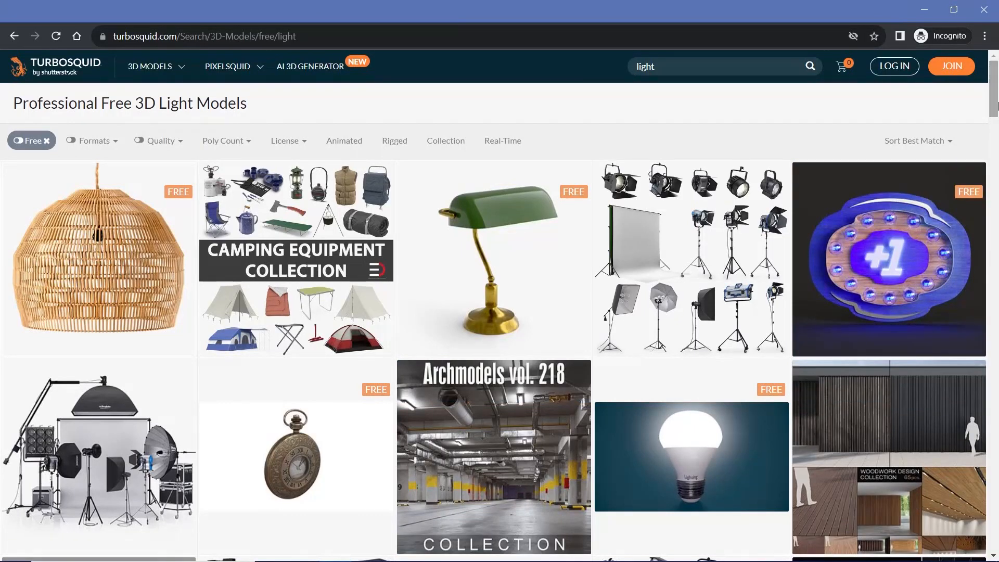
- Add the .obj (OBJ) format filter, giving Professional Free OBJ Light Models
{"action": "left_click", "coordinate": [92, 140]}
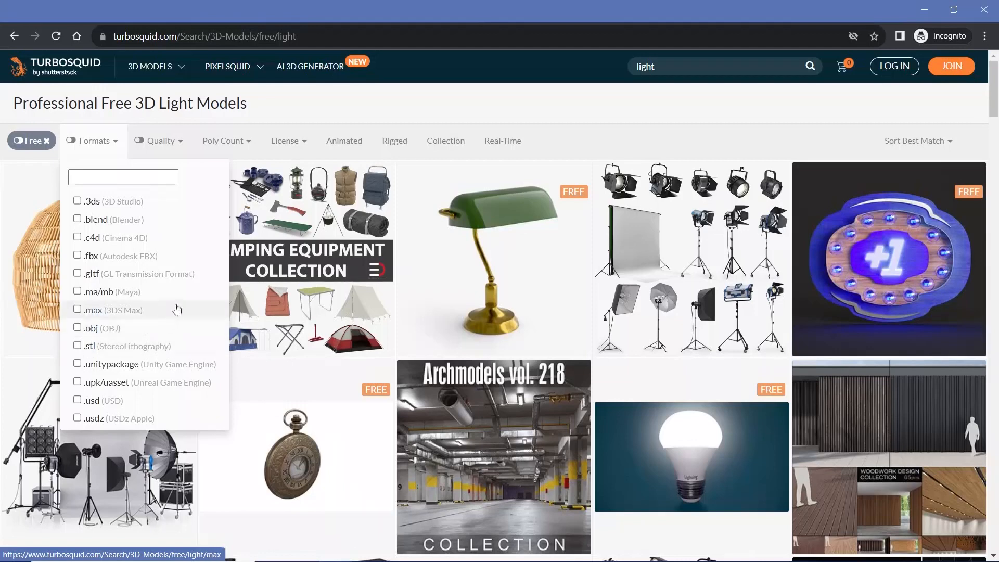
{"action": "left_click", "coordinate": [105, 327]}
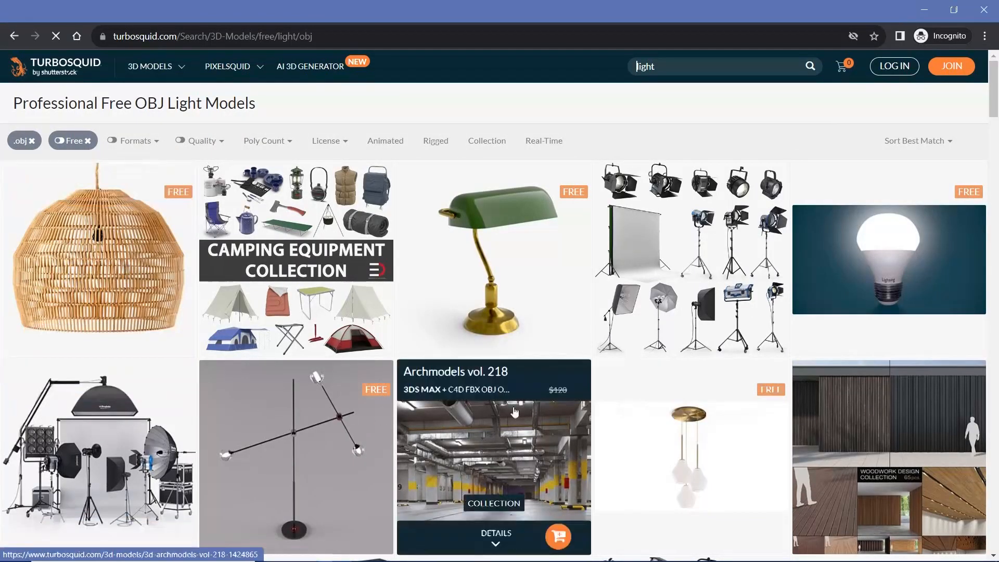
{"action": "mouse_move", "coordinate": [334, 429]}
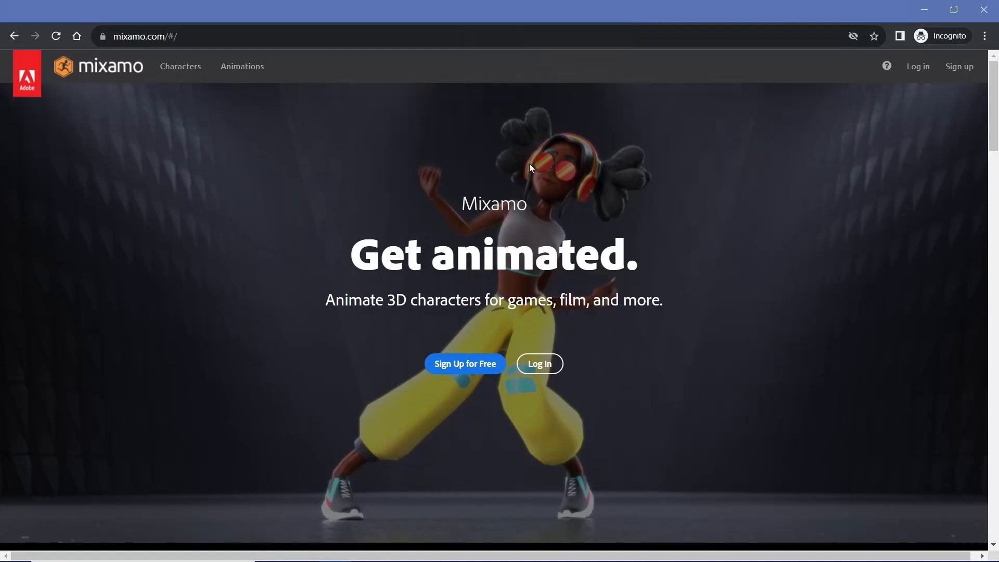
{"action": "mouse_move", "coordinate": [525, 164]}
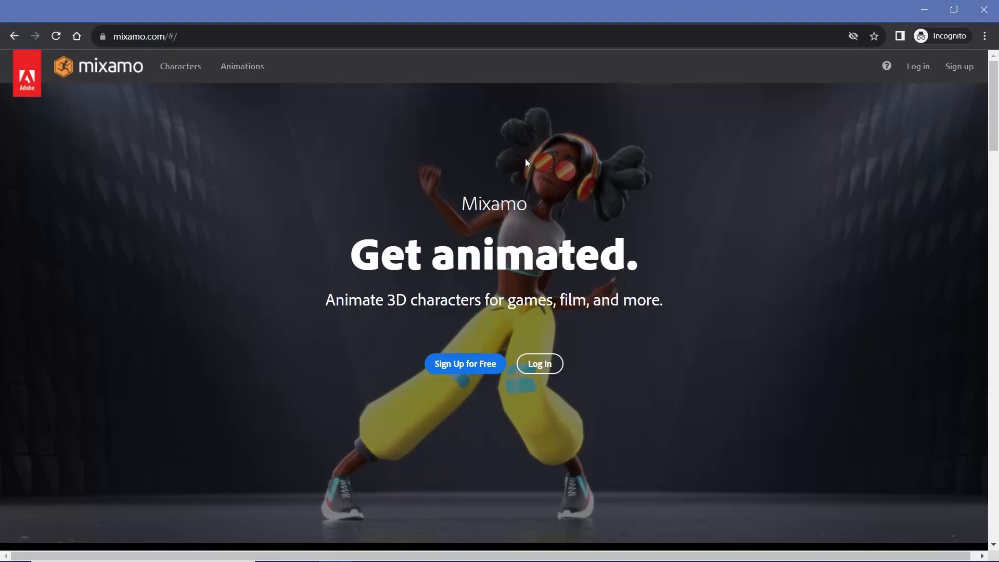
{"action": "mouse_move", "coordinate": [243, 67]}
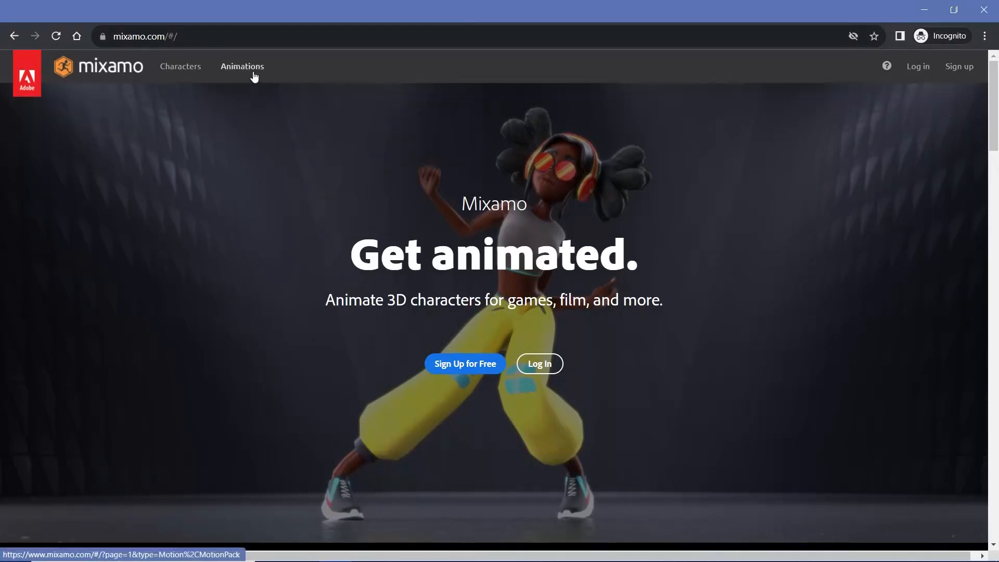
- Go to Mixamo's Animations library from its top navigation
{"action": "left_click", "coordinate": [242, 66]}
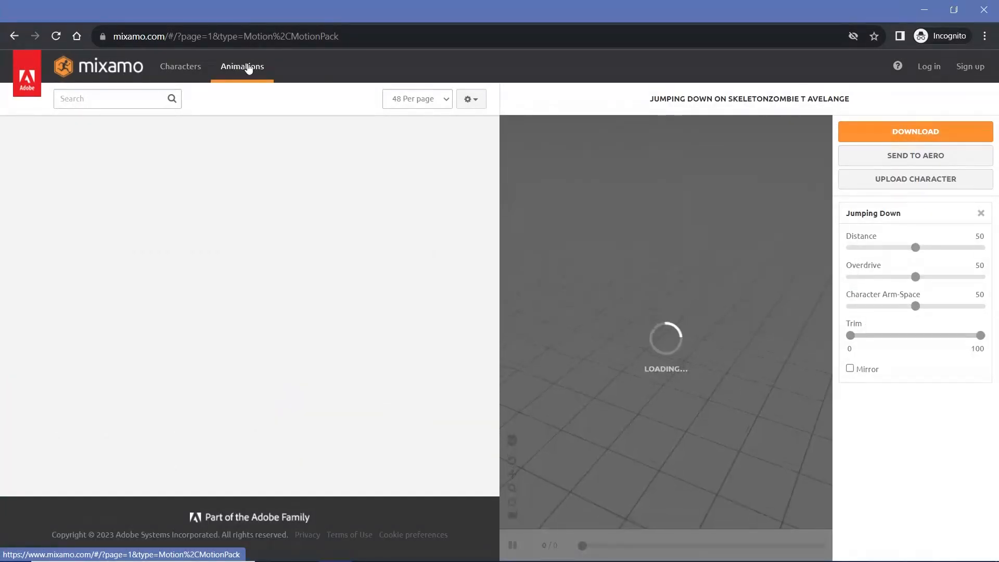
- Browse through Mixamo's Characters library
{"action": "left_click", "coordinate": [180, 66]}
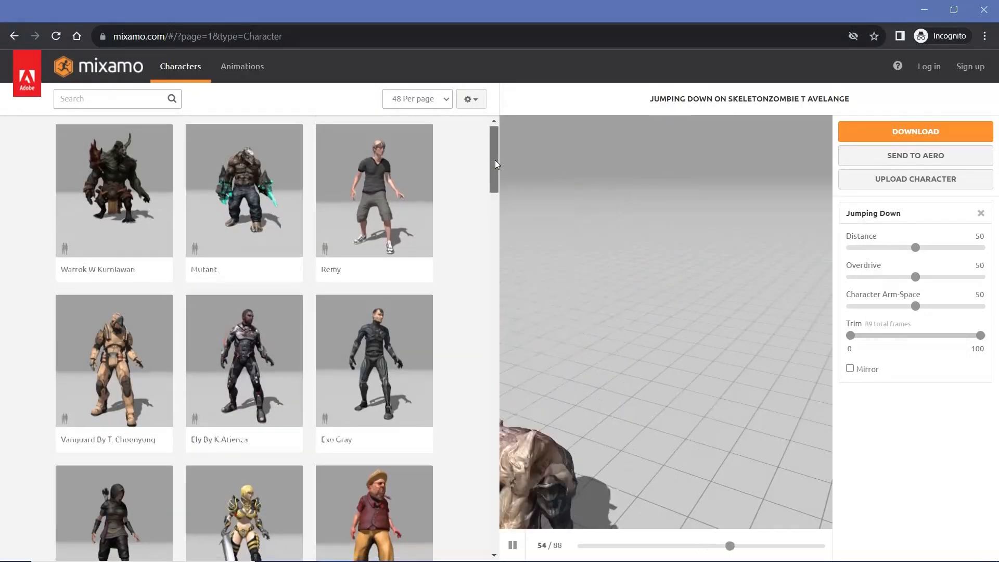
{"action": "scroll", "scroll_direction": "down", "scroll_amount": 3}
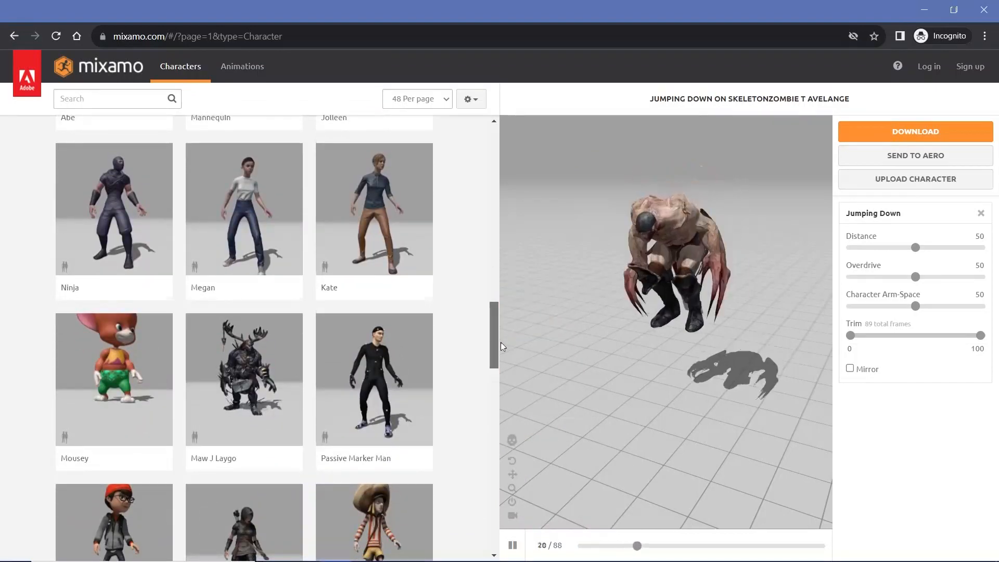
{"action": "scroll", "scroll_direction": "down", "scroll_amount": 3}
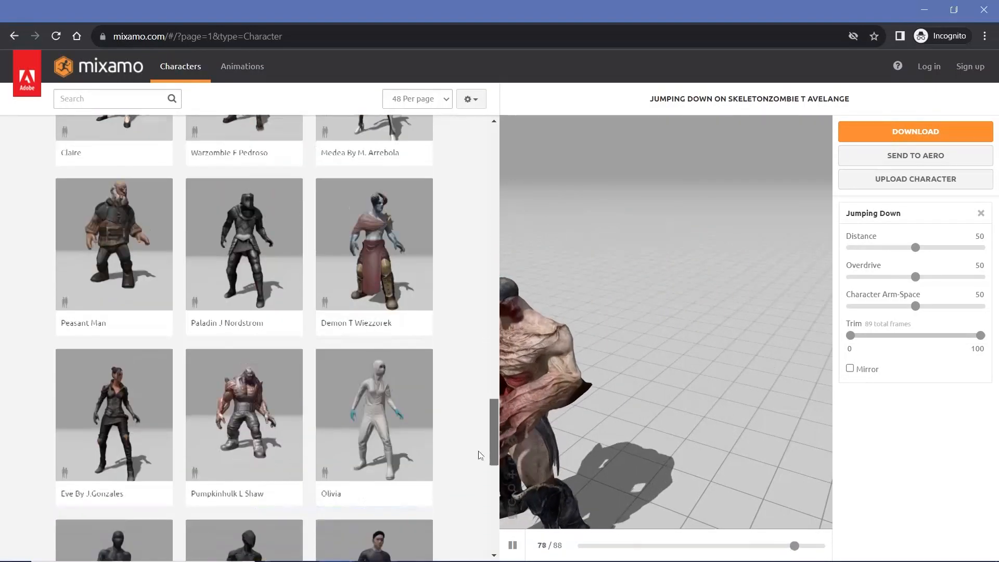
{"action": "scroll", "scroll_direction": "down", "scroll_amount": 3}
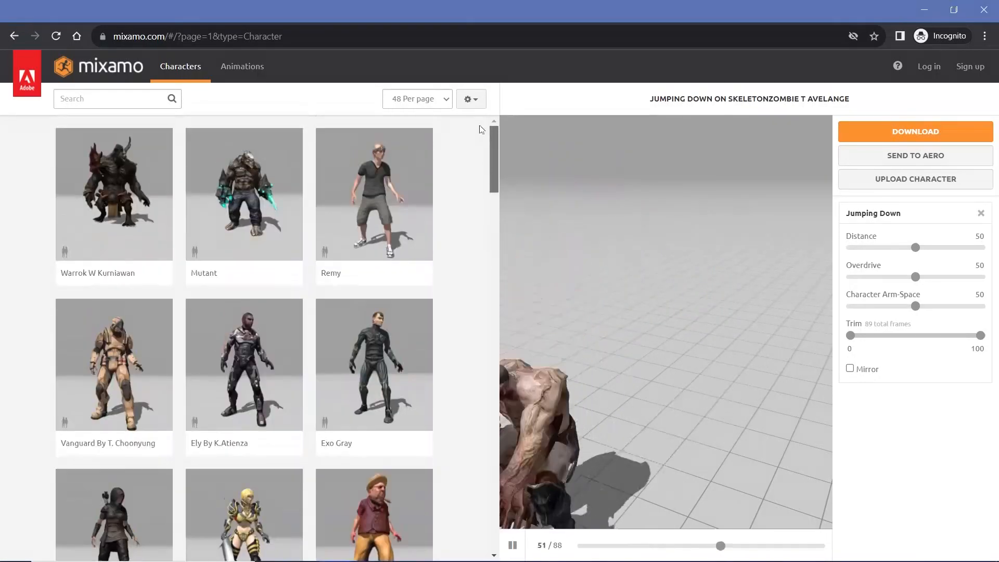
- Back in Animations, preview the Capoeira animation on the zombie character
{"action": "left_click", "coordinate": [241, 67]}
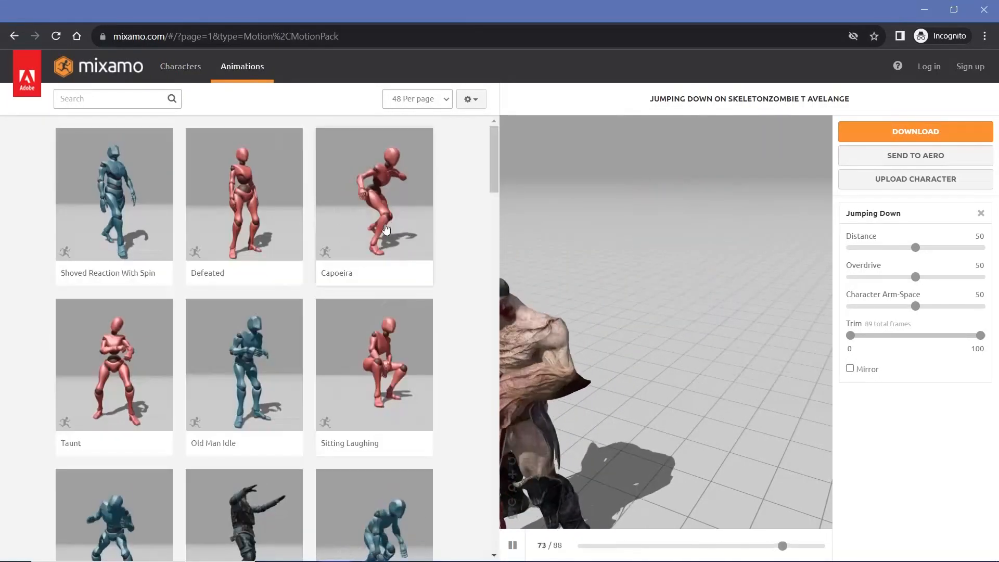
{"action": "left_click", "coordinate": [373, 193]}
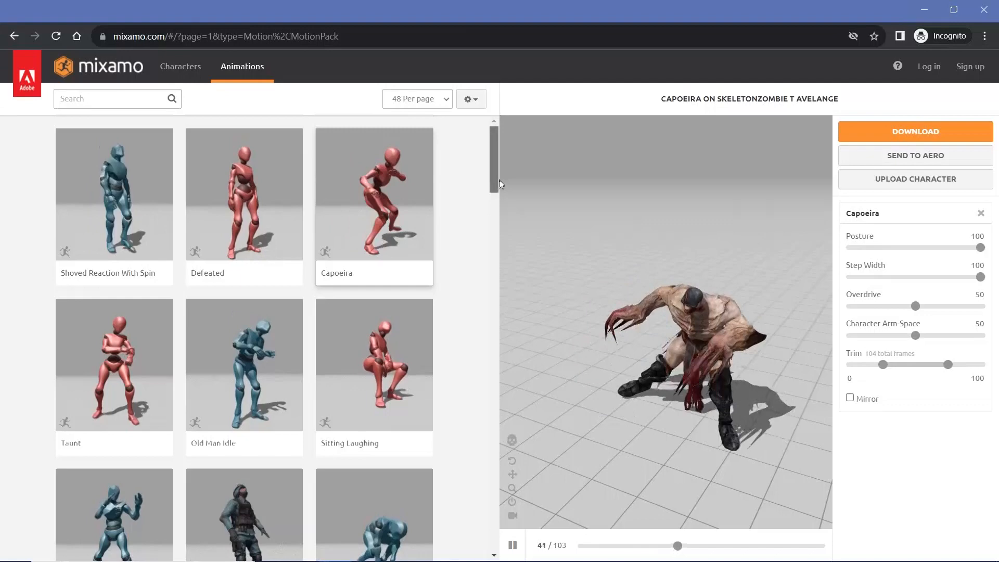
{"action": "scroll", "scroll_direction": "down", "scroll_amount": 3}
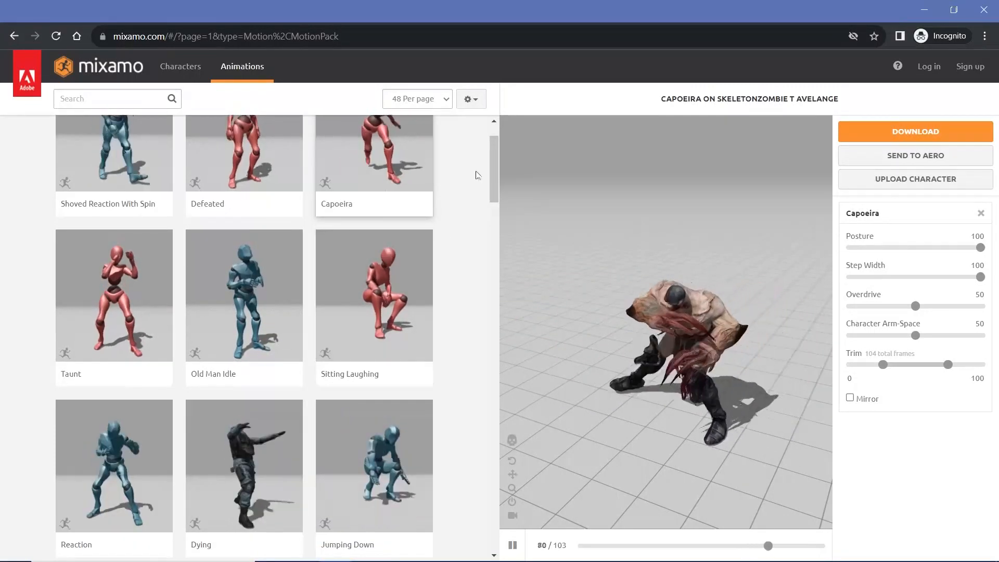
{"action": "scroll", "scroll_direction": "down", "scroll_amount": 3}
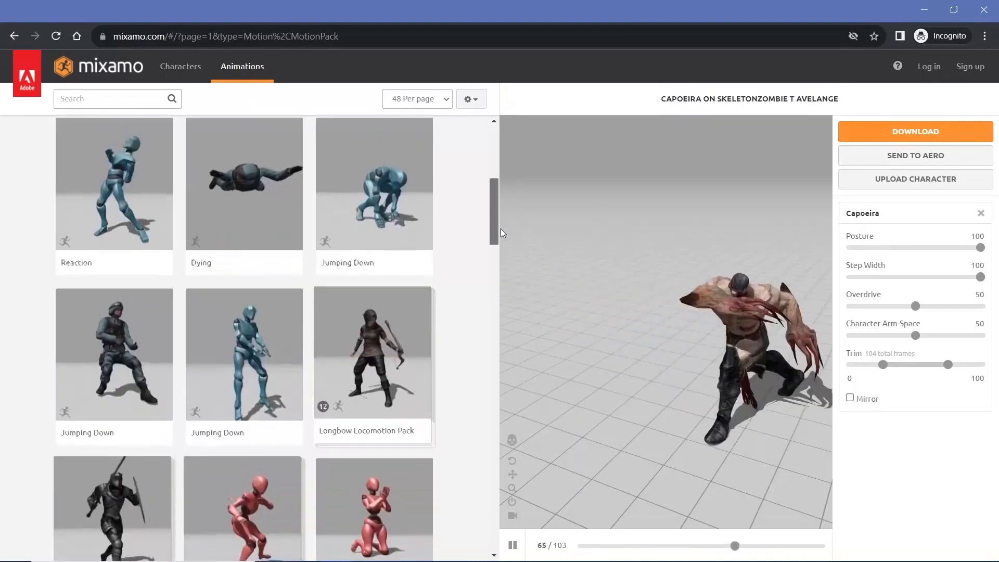
{"action": "scroll", "scroll_direction": "down", "scroll_amount": 3}
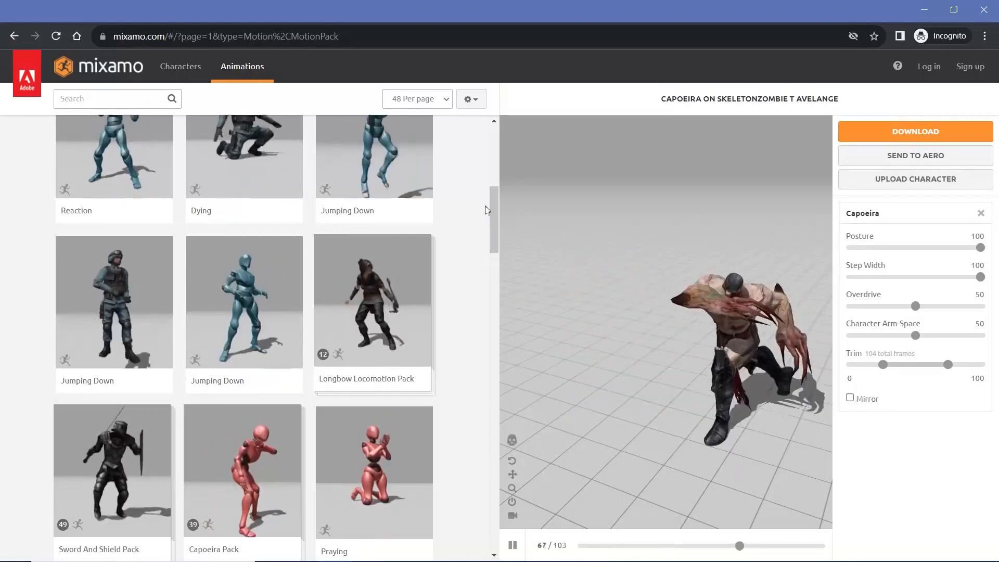
- Scroll on through the animation packs while Capoeira plays
{"action": "scroll", "scroll_direction": "down", "scroll_amount": 3}
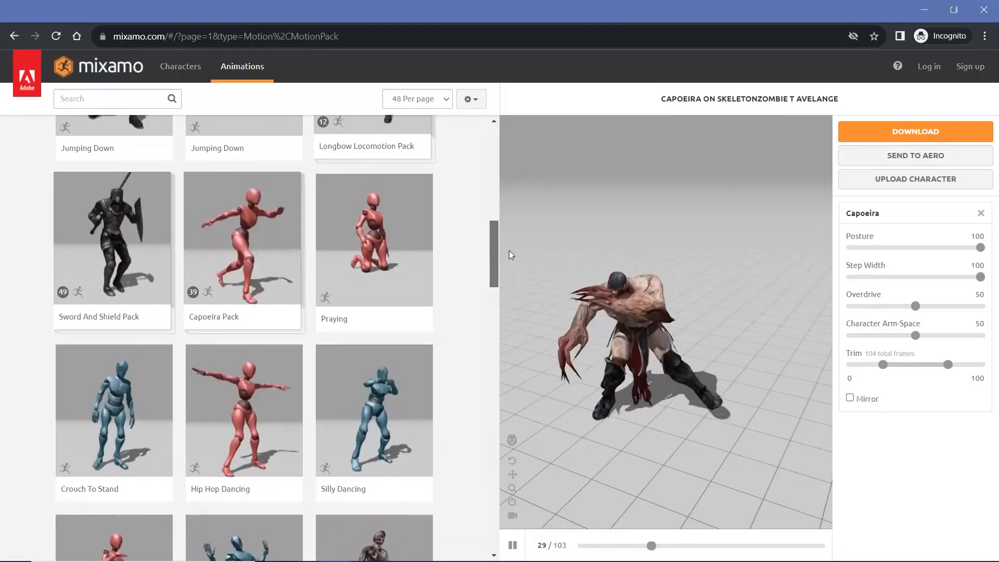
{"action": "scroll", "scroll_direction": "down", "scroll_amount": 3}
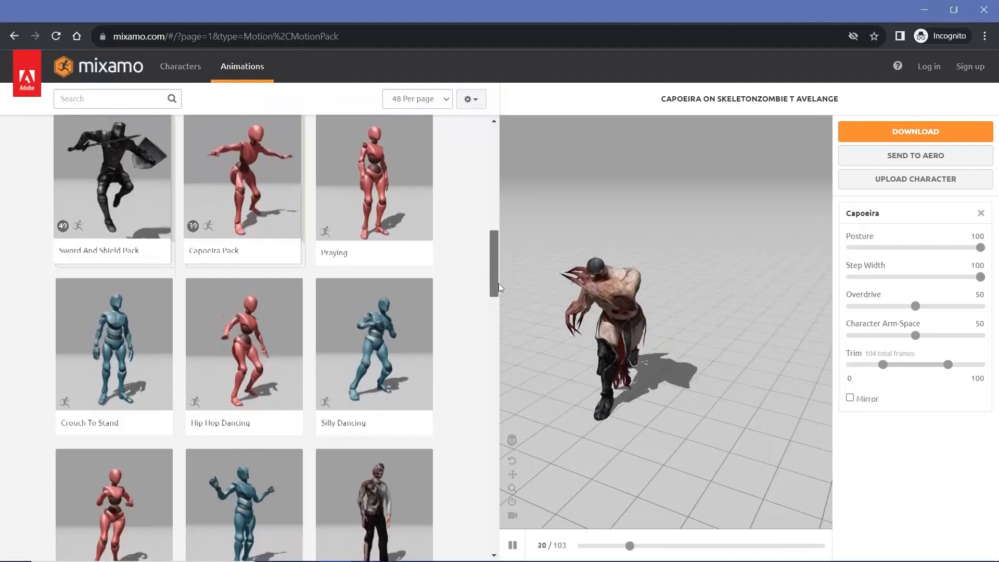
{"action": "scroll", "scroll_direction": "down", "scroll_amount": 3}
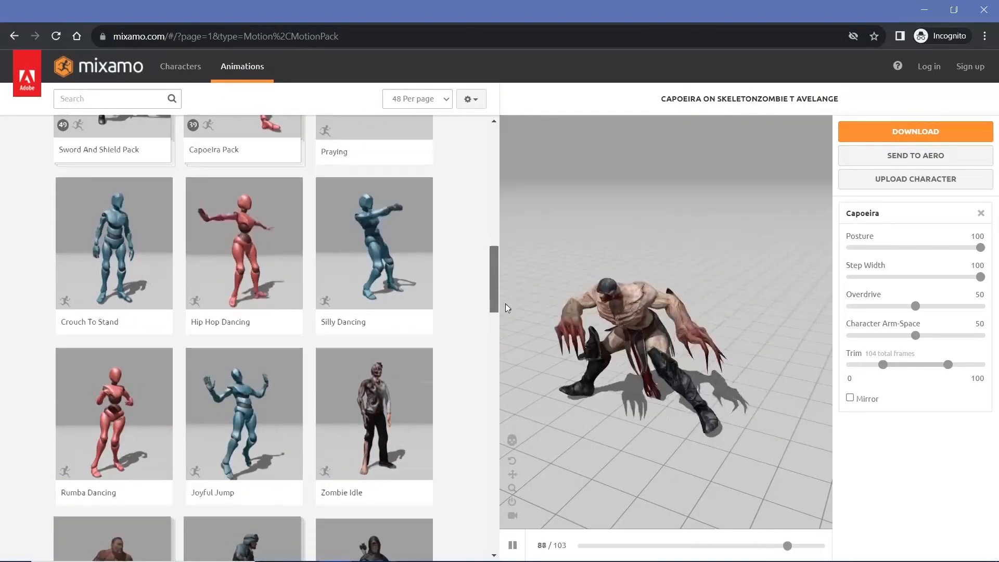
{"action": "scroll", "scroll_direction": "down", "scroll_amount": 3}
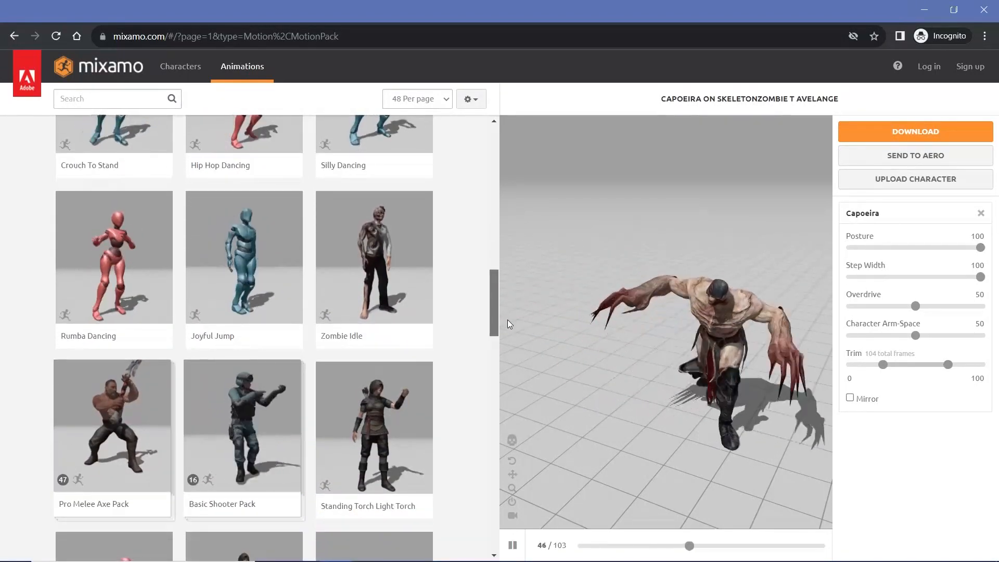
{"action": "scroll", "scroll_direction": "down", "scroll_amount": 3}
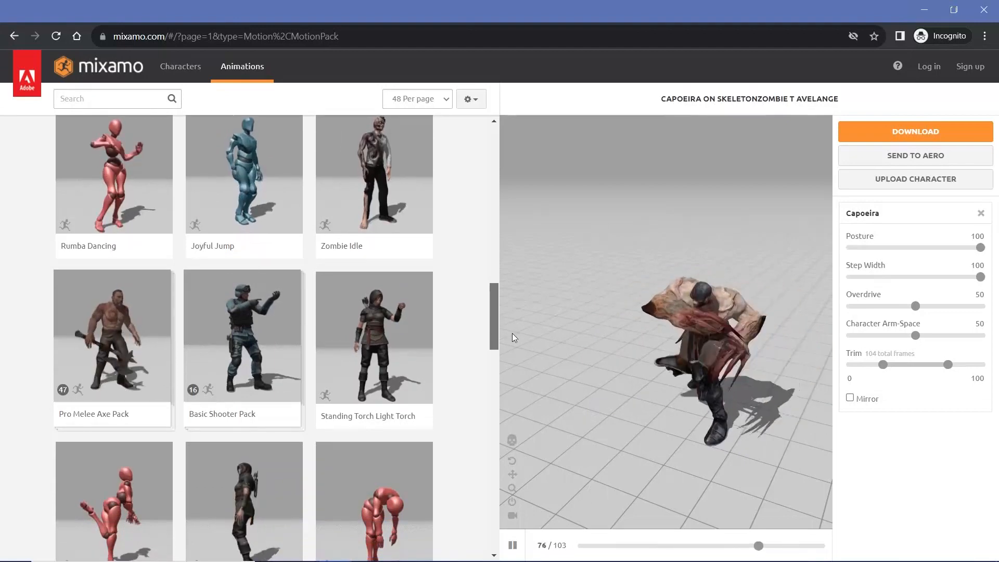
{"action": "scroll", "scroll_direction": "down", "scroll_amount": 3}
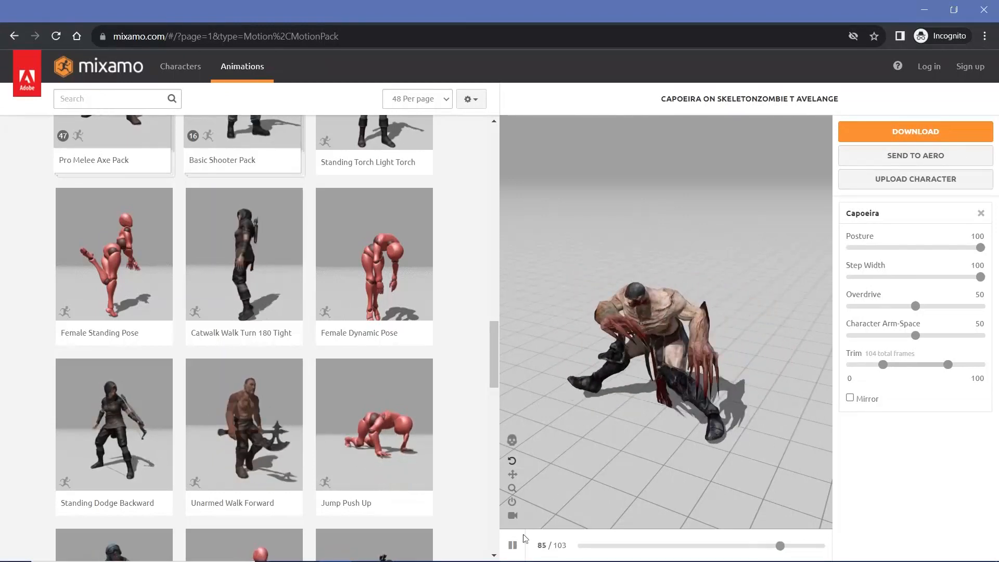
{"action": "scroll", "scroll_direction": "down", "scroll_amount": 3}
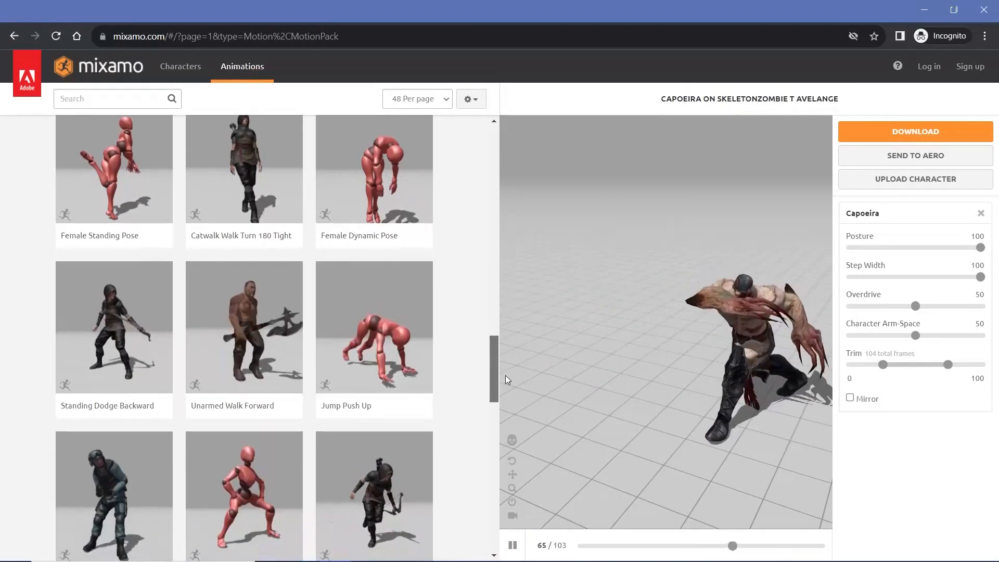
{"action": "scroll", "scroll_direction": "down", "scroll_amount": 3}
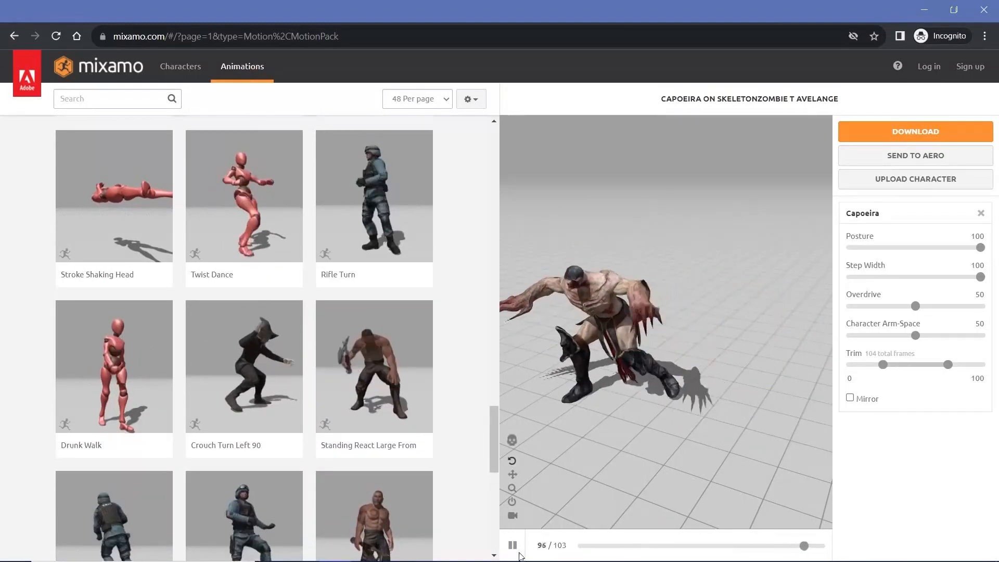
{"action": "scroll", "scroll_direction": "down", "scroll_amount": 3}
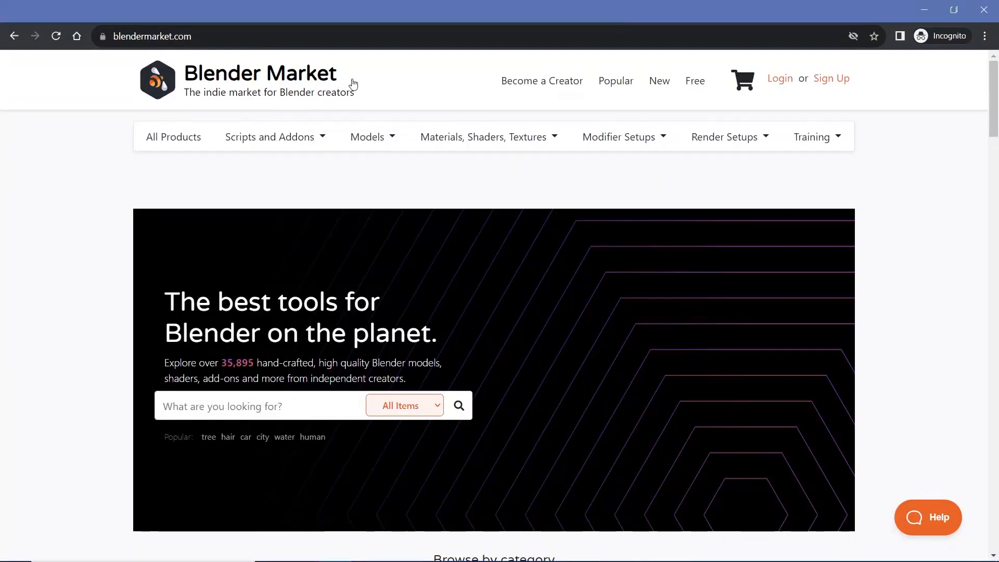
{"action": "mouse_move", "coordinate": [459, 182]}
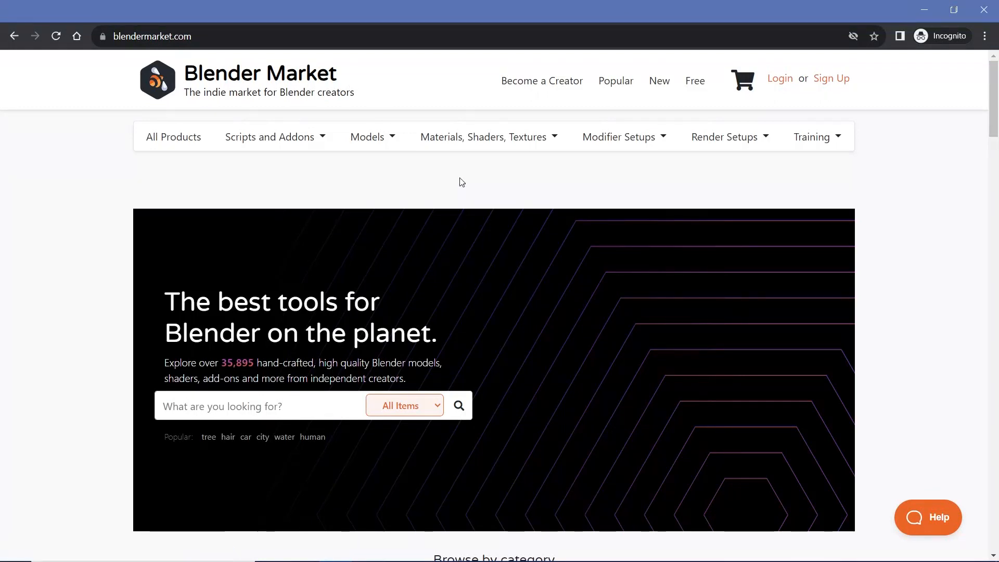
{"action": "mouse_move", "coordinate": [861, 191]}
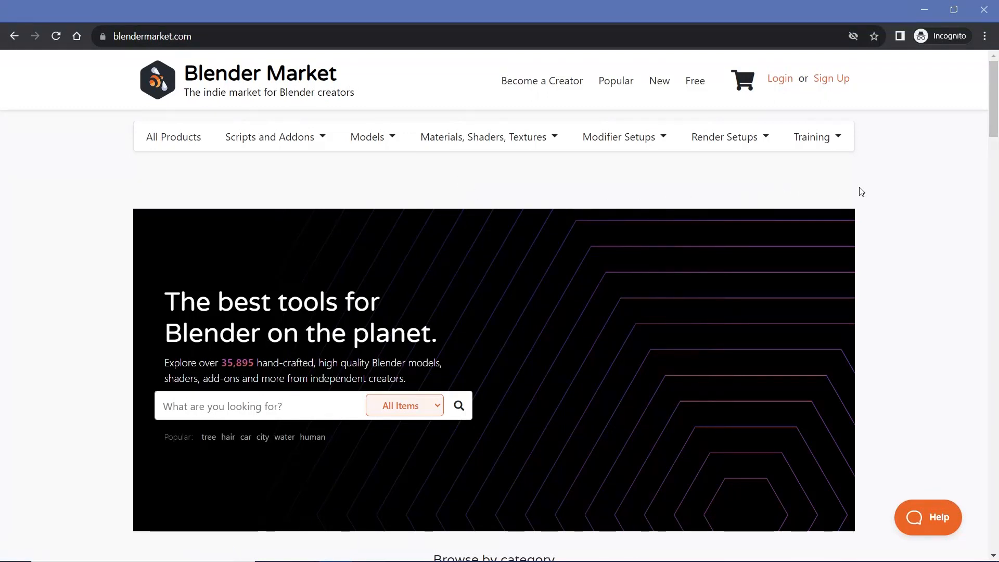
{"action": "mouse_move", "coordinate": [447, 136]}
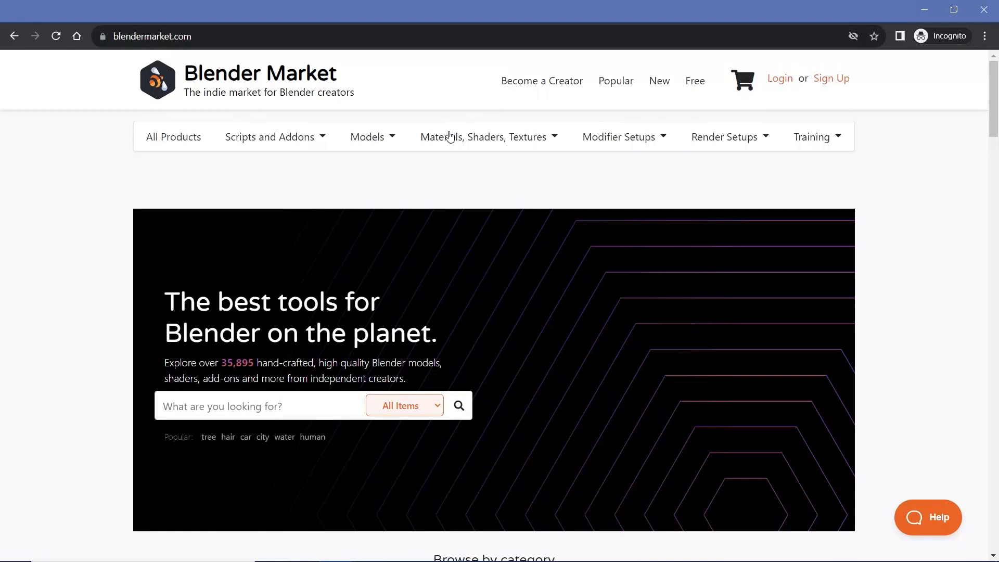
{"action": "mouse_move", "coordinate": [389, 181]}
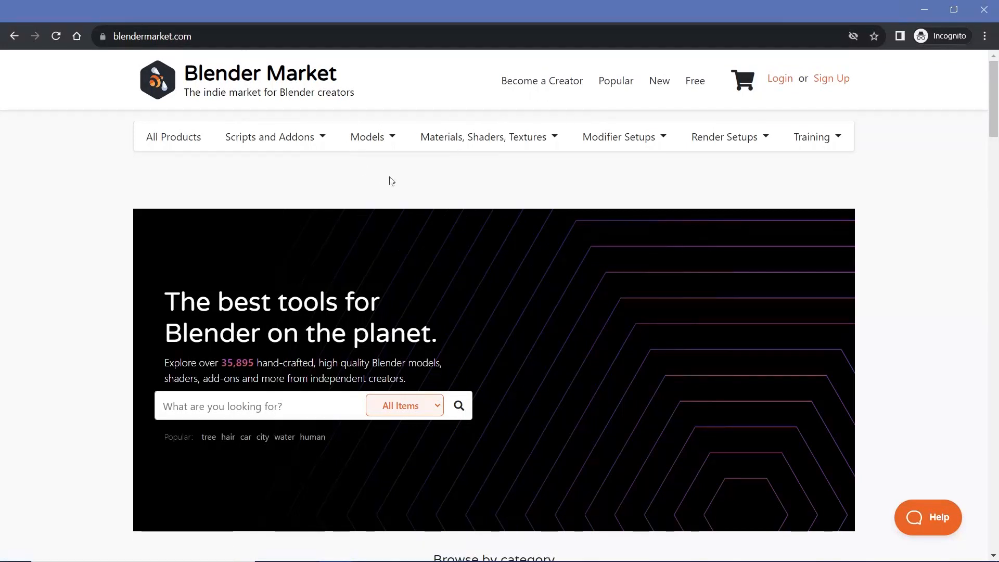
{"action": "mouse_move", "coordinate": [667, 141]}
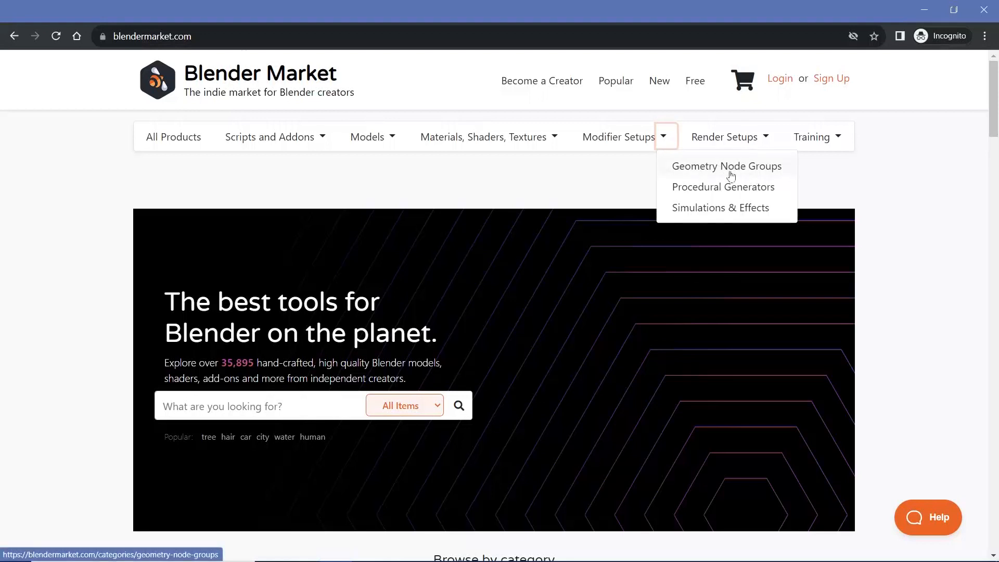
{"action": "mouse_move", "coordinate": [767, 136]}
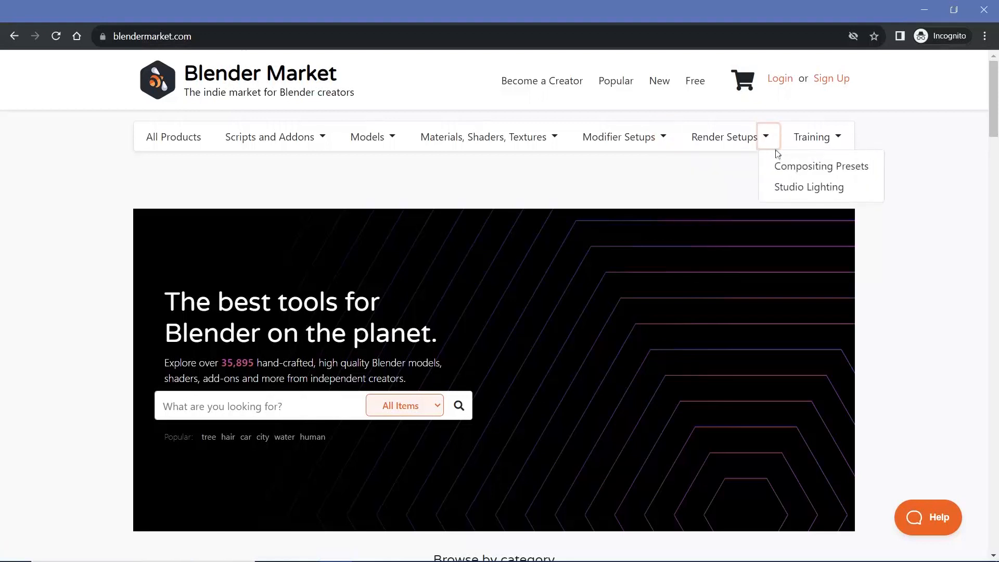
- Expand the Scripts and Addons dropdown, then go to the All Products listing sorted price low to high
{"action": "left_click", "coordinate": [324, 138]}
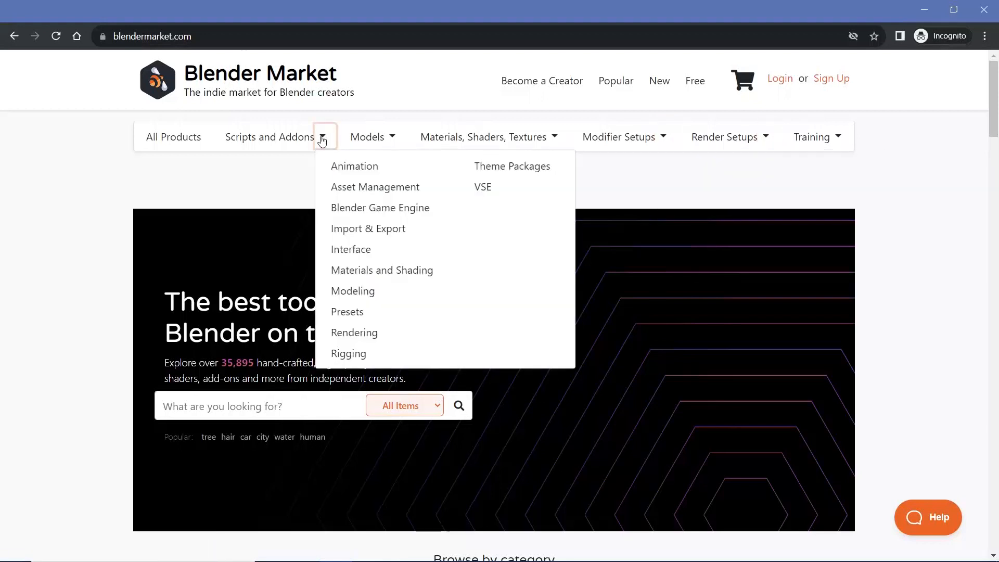
{"action": "left_click", "coordinate": [839, 136]}
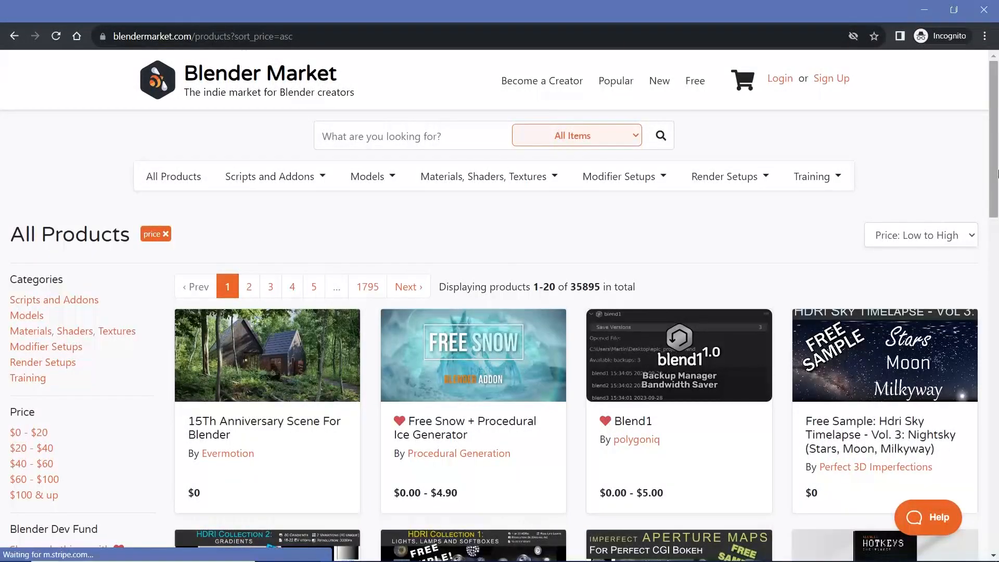
- Scroll the All Products results, then choose Scripts and Addons > Animation
{"action": "scroll", "scroll_direction": "down", "scroll_amount": 3}
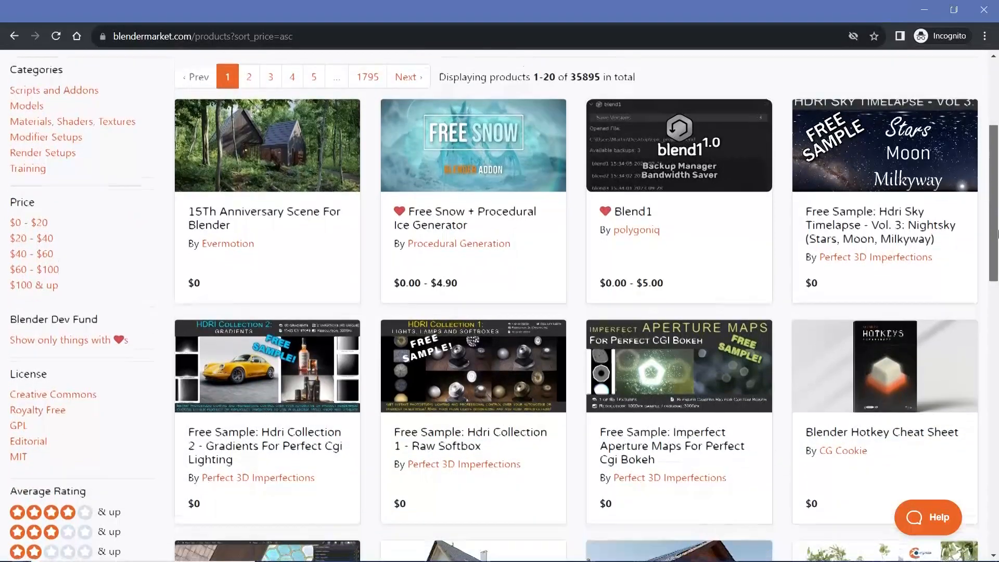
{"action": "scroll", "scroll_direction": "down", "scroll_amount": 3}
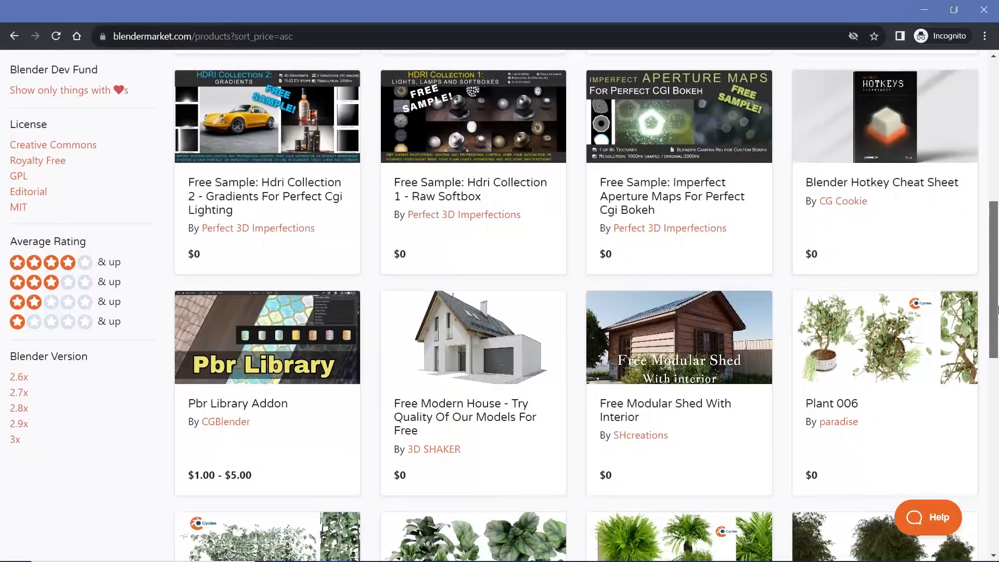
{"action": "left_click", "coordinate": [324, 177]}
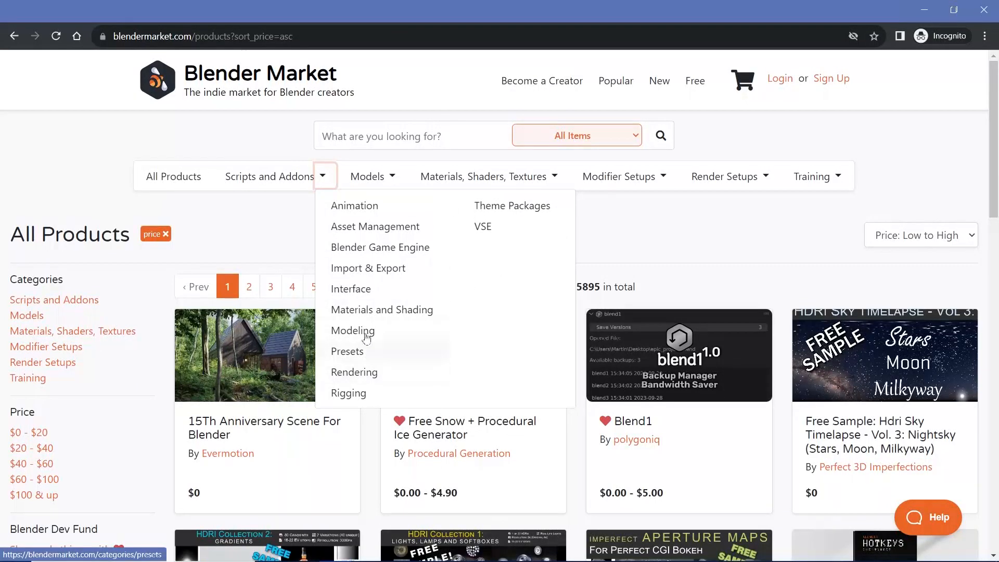
{"action": "left_click", "coordinate": [354, 205]}
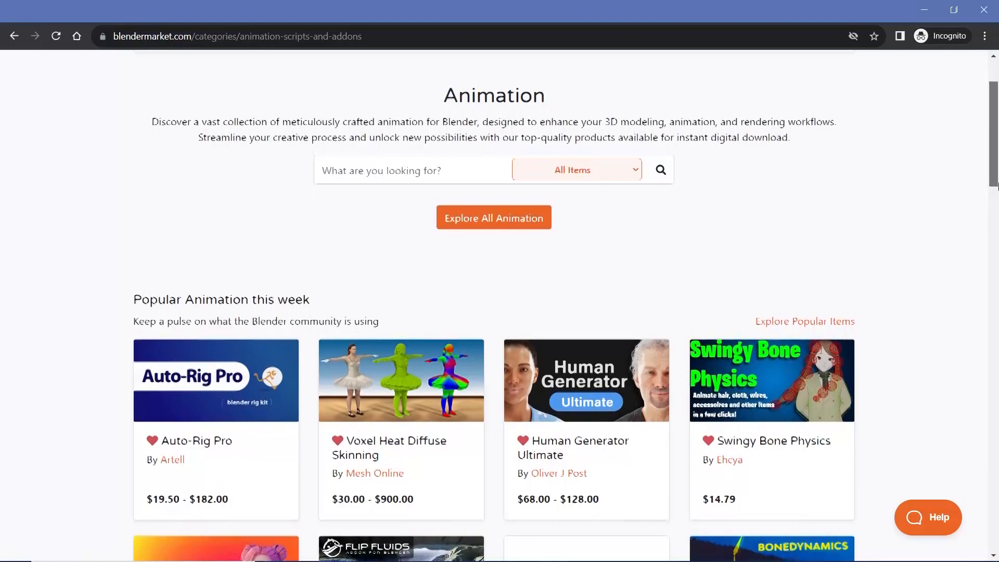
- Scroll up and down the Animation add-ons page to review popular tools like Auto-Rig Pro
{"action": "scroll", "scroll_direction": "down", "scroll_amount": 3}
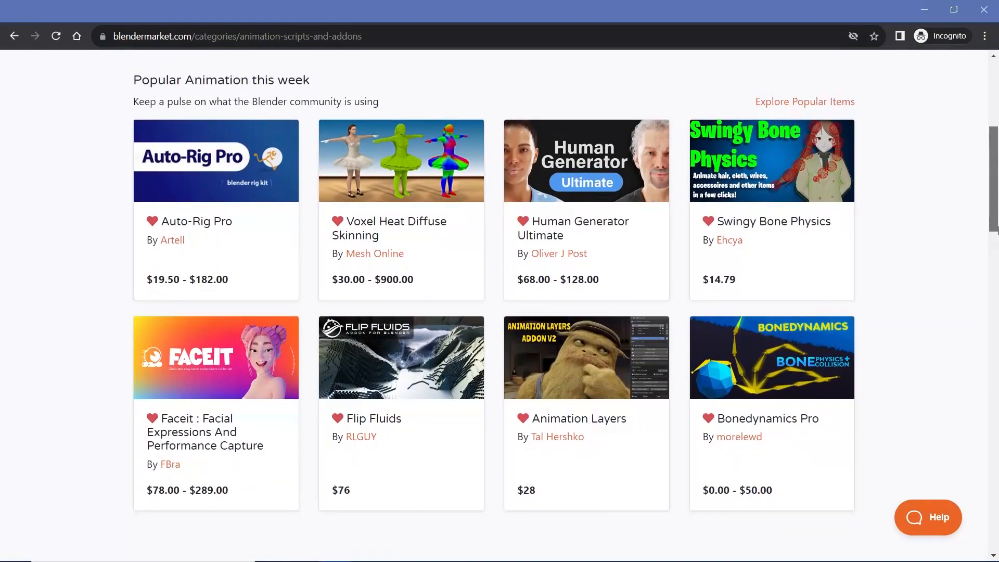
{"action": "scroll", "scroll_direction": "up", "scroll_amount": 3}
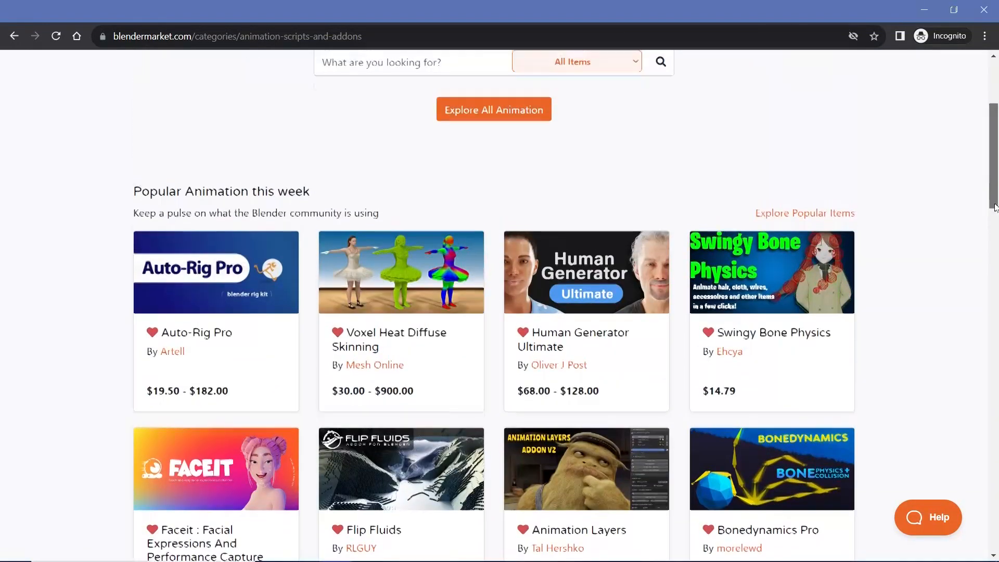
{"action": "scroll", "scroll_direction": "up", "scroll_amount": 3}
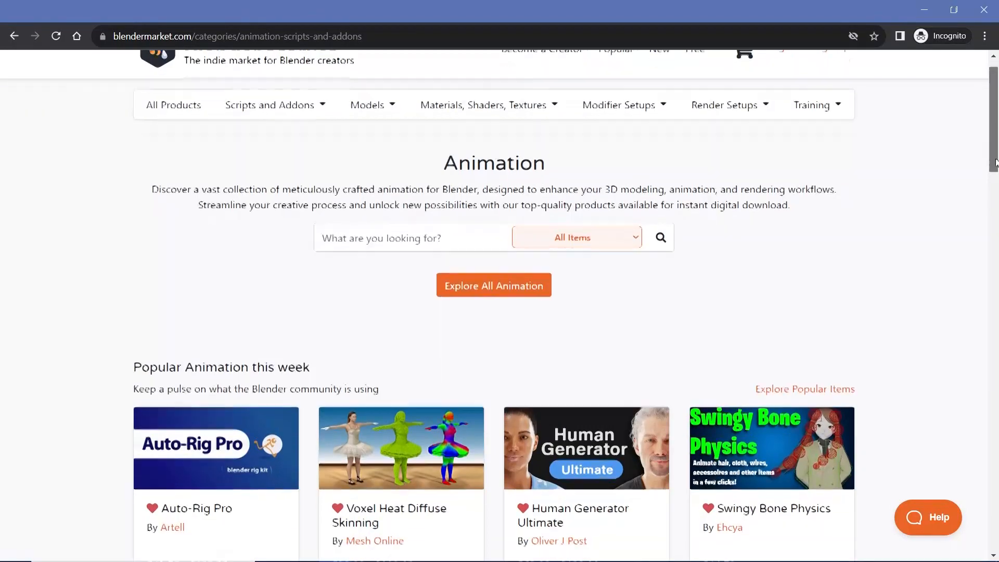
{"action": "scroll", "scroll_direction": "down", "scroll_amount": 3}
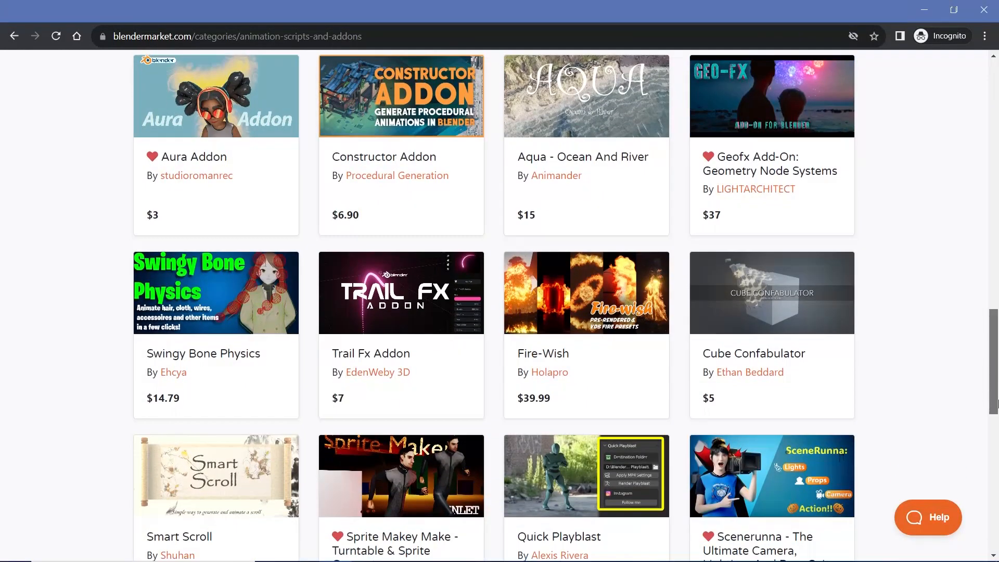
{"action": "scroll", "scroll_direction": "down", "scroll_amount": 3}
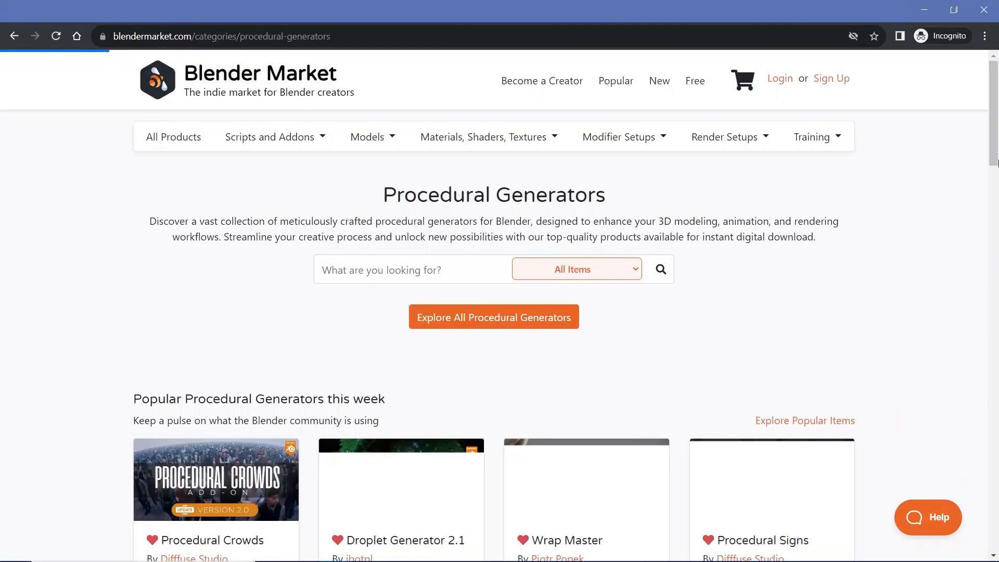
- Scroll the Procedural Generators page through popular, top sellers and new arrivals, then back up
{"action": "scroll", "scroll_direction": "down", "scroll_amount": 3}
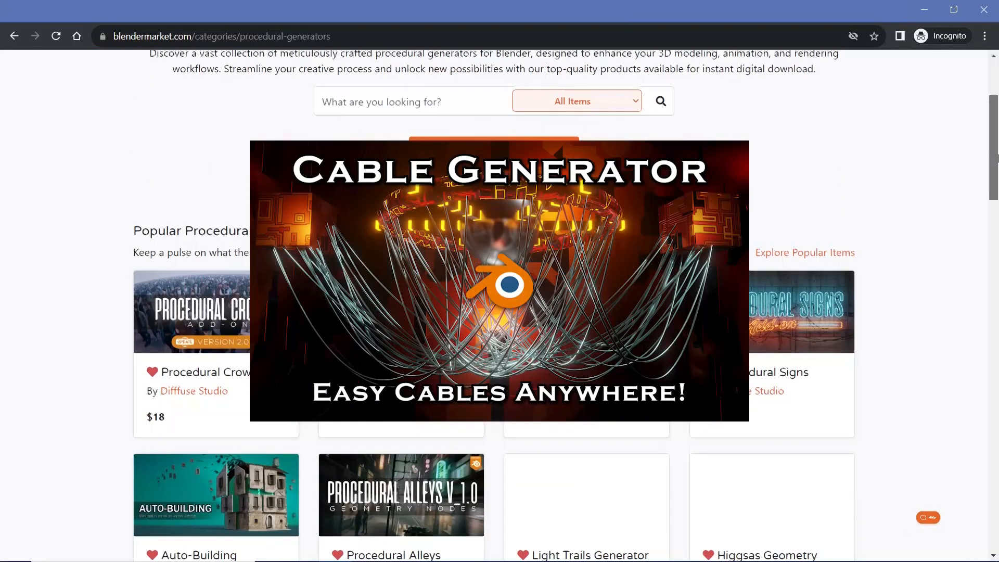
{"action": "scroll", "scroll_direction": "down", "scroll_amount": 3}
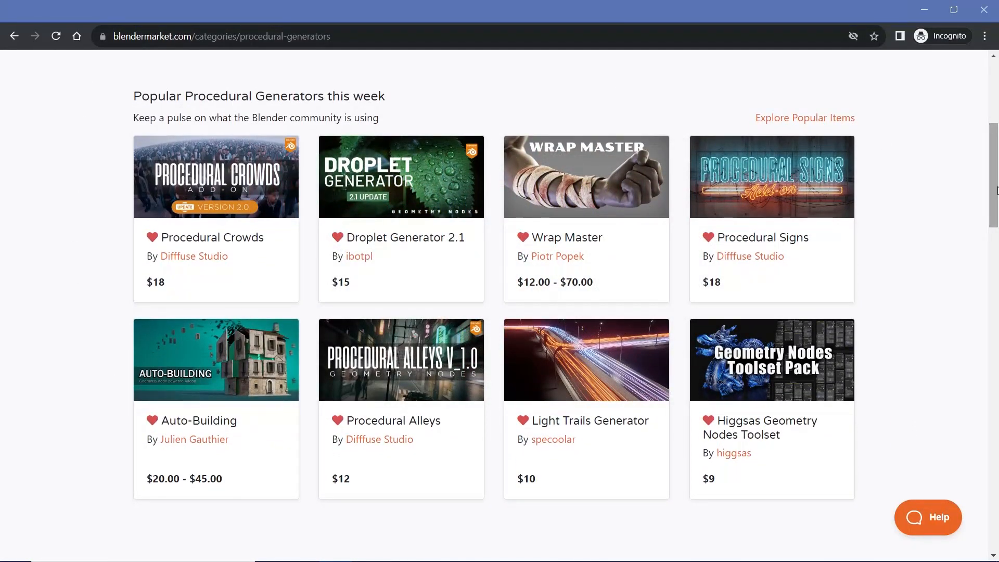
{"action": "scroll", "scroll_direction": "down", "scroll_amount": 3}
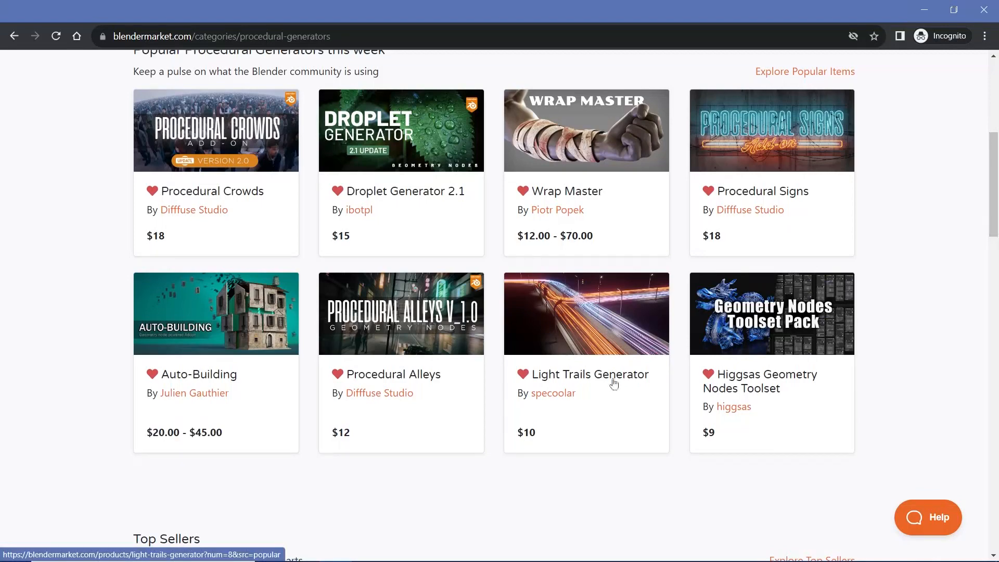
{"action": "mouse_move", "coordinate": [169, 388]}
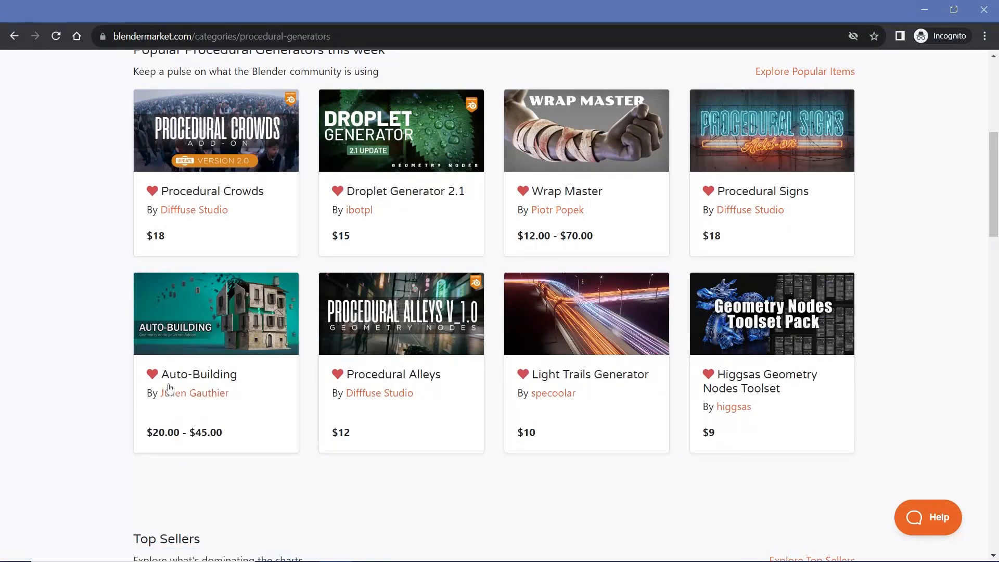
{"action": "scroll", "scroll_direction": "down", "scroll_amount": 3}
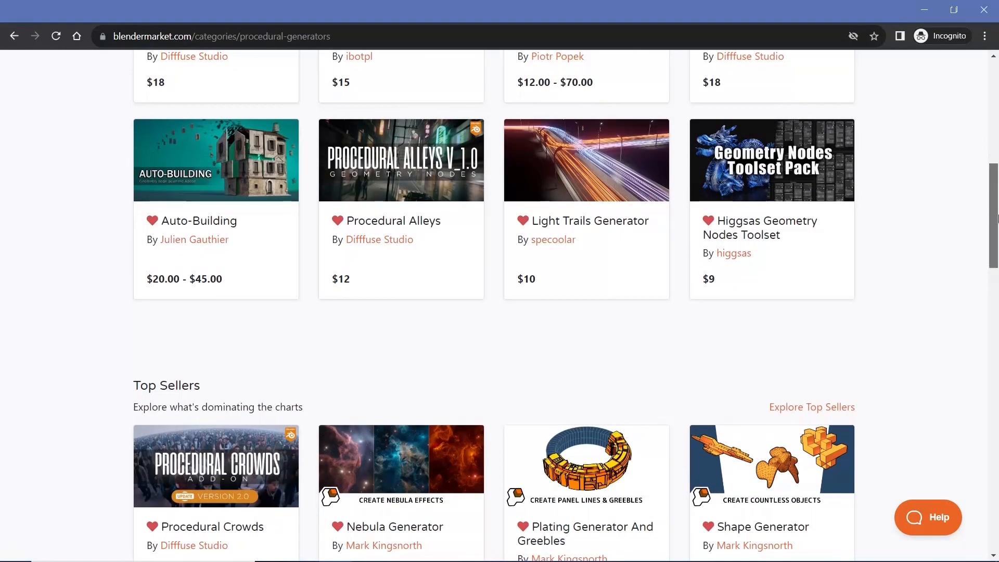
{"action": "scroll", "scroll_direction": "down", "scroll_amount": 3}
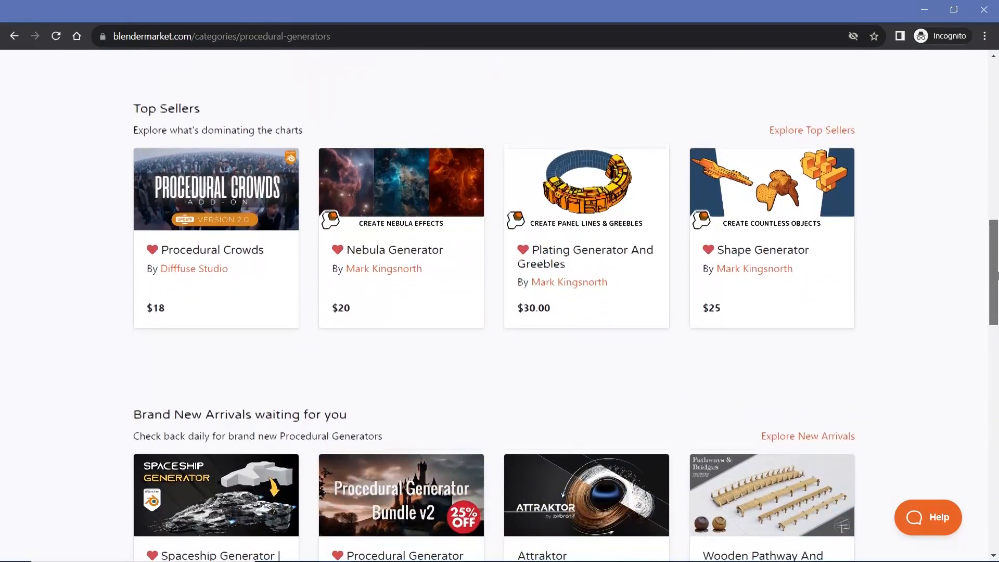
{"action": "scroll", "scroll_direction": "down", "scroll_amount": 3}
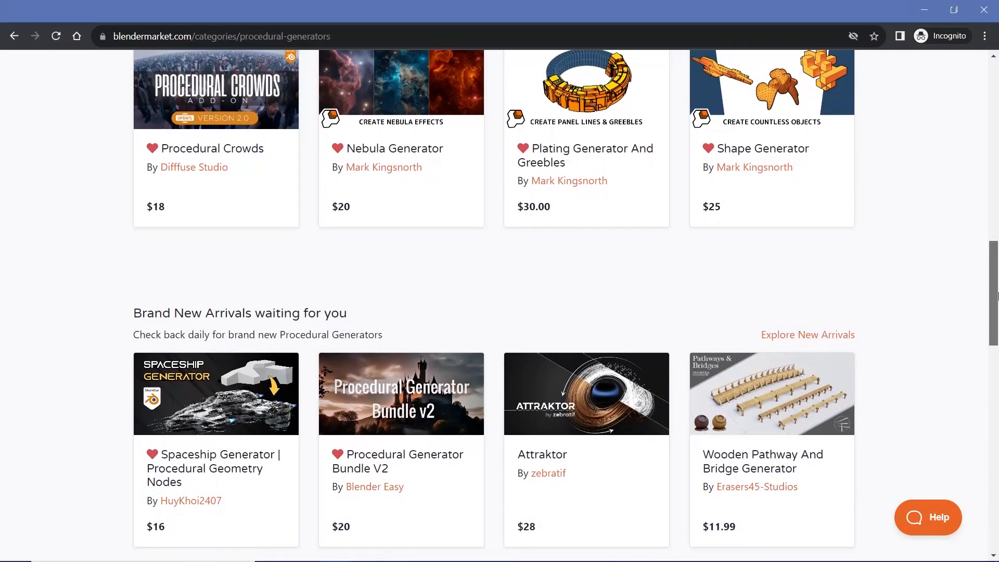
{"action": "scroll", "scroll_direction": "down", "scroll_amount": 3}
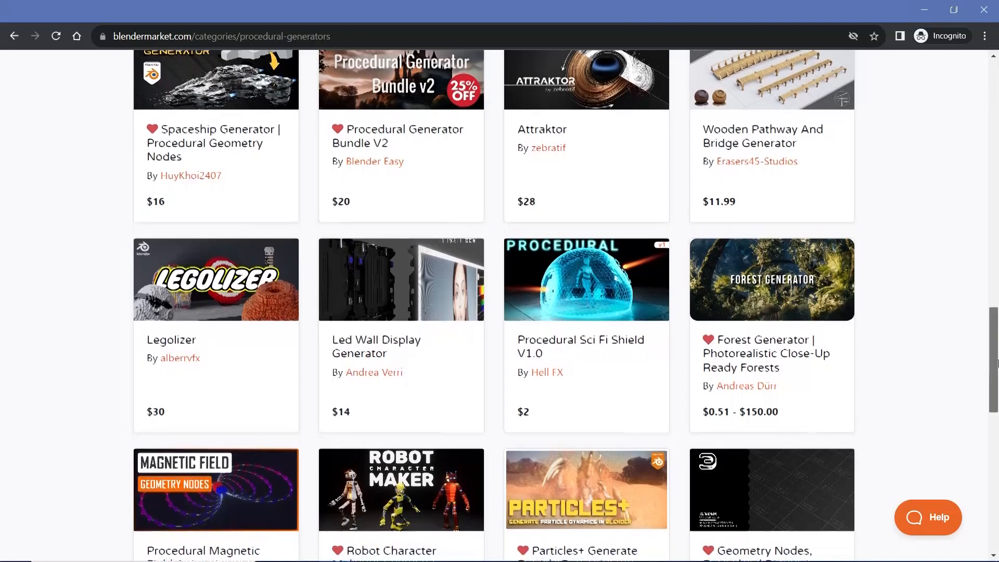
{"action": "scroll", "scroll_direction": "down", "scroll_amount": 3}
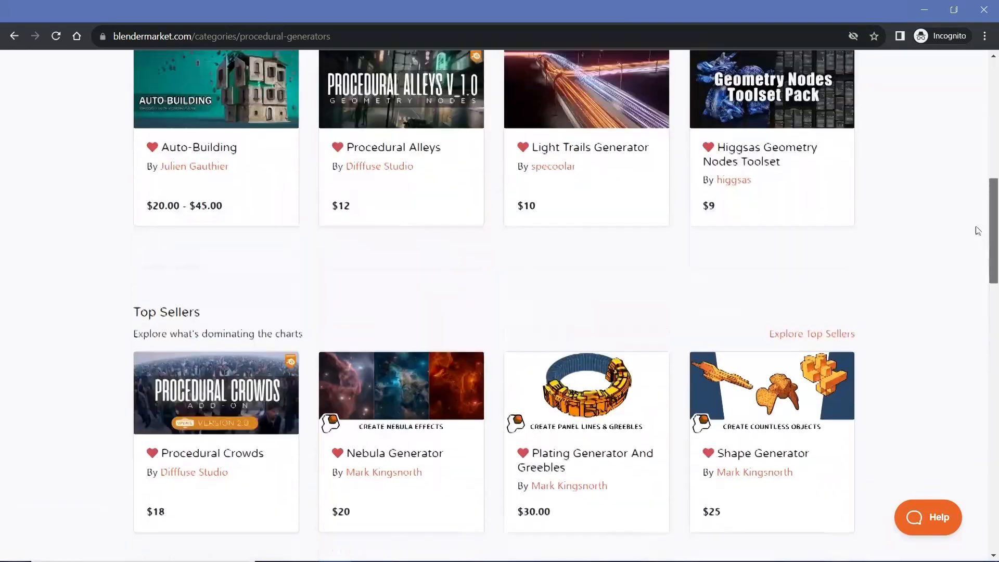
{"action": "scroll", "scroll_direction": "up", "scroll_amount": 3}
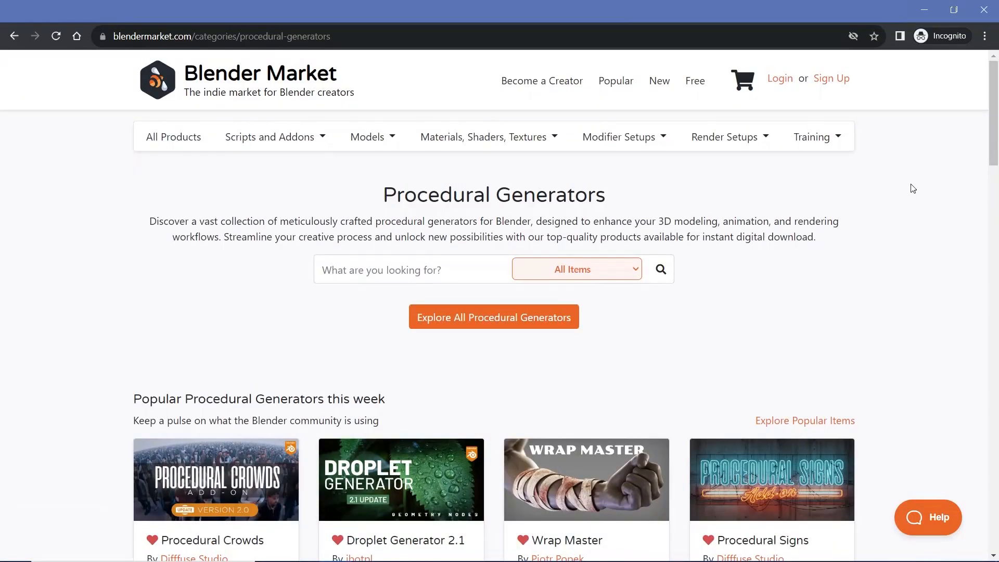